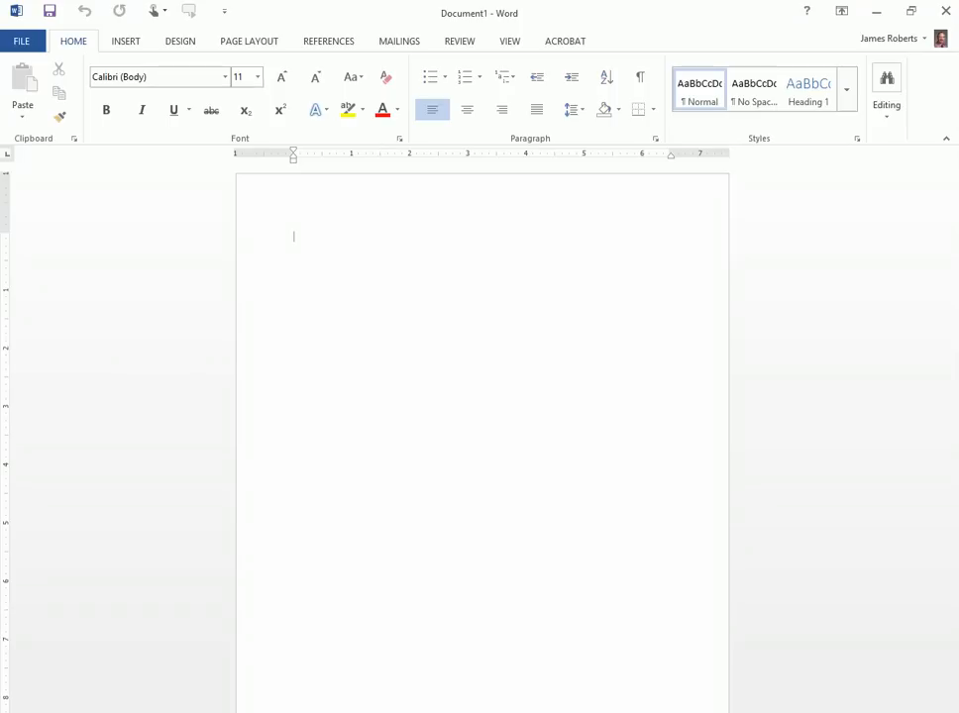
pyautogui.moveTo(533, 17)
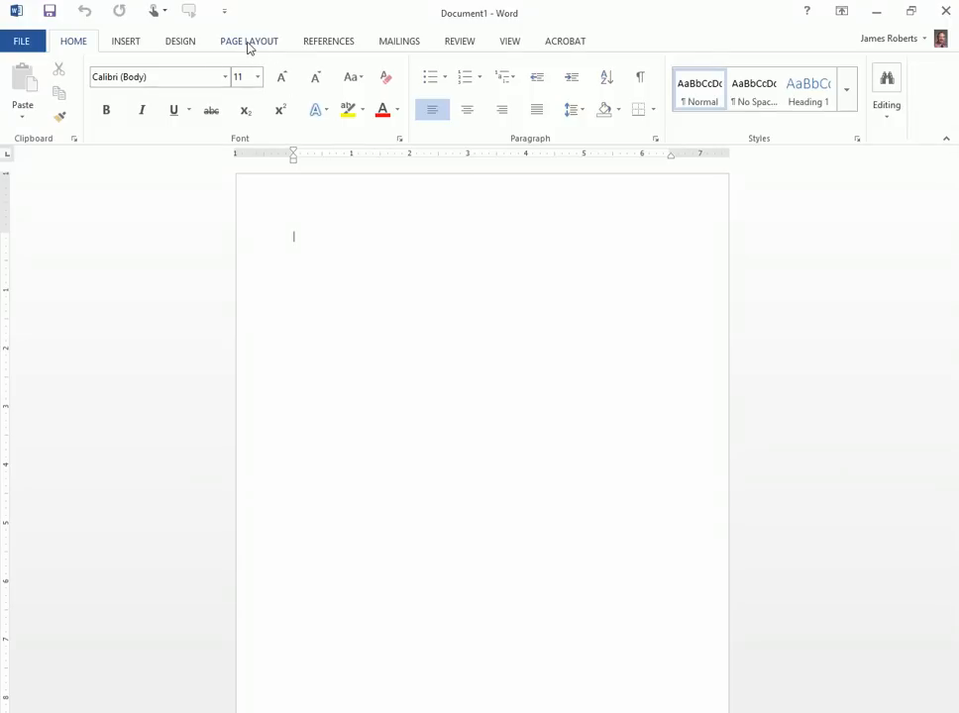
# Switch the page to Landscape, choose a larger paper size, and apply Narrow margins
pyautogui.click(67, 89)
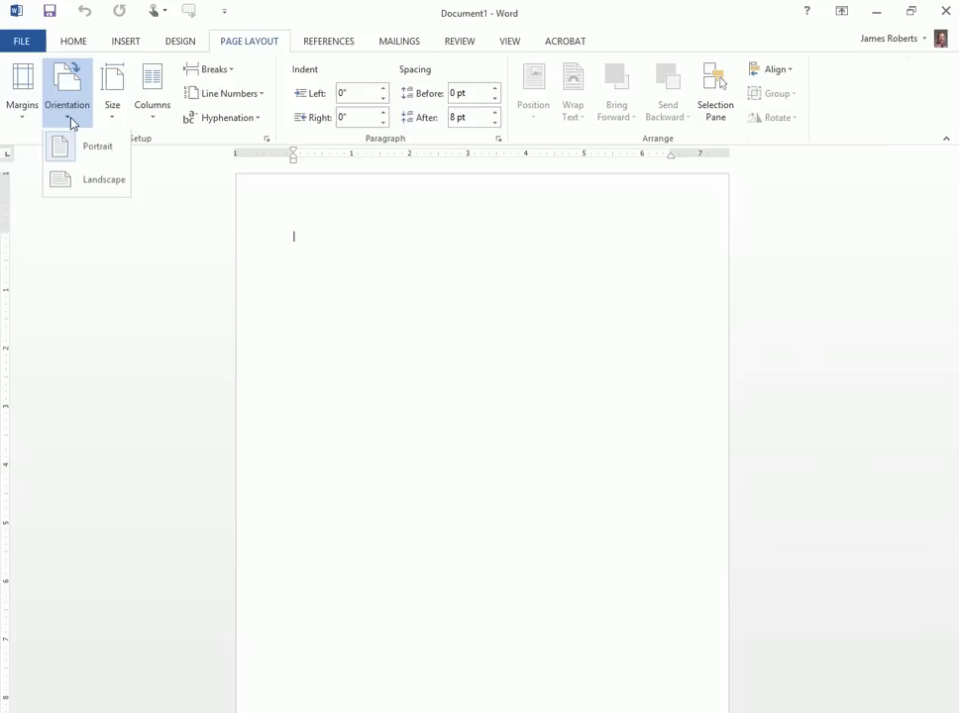
pyautogui.click(103, 179)
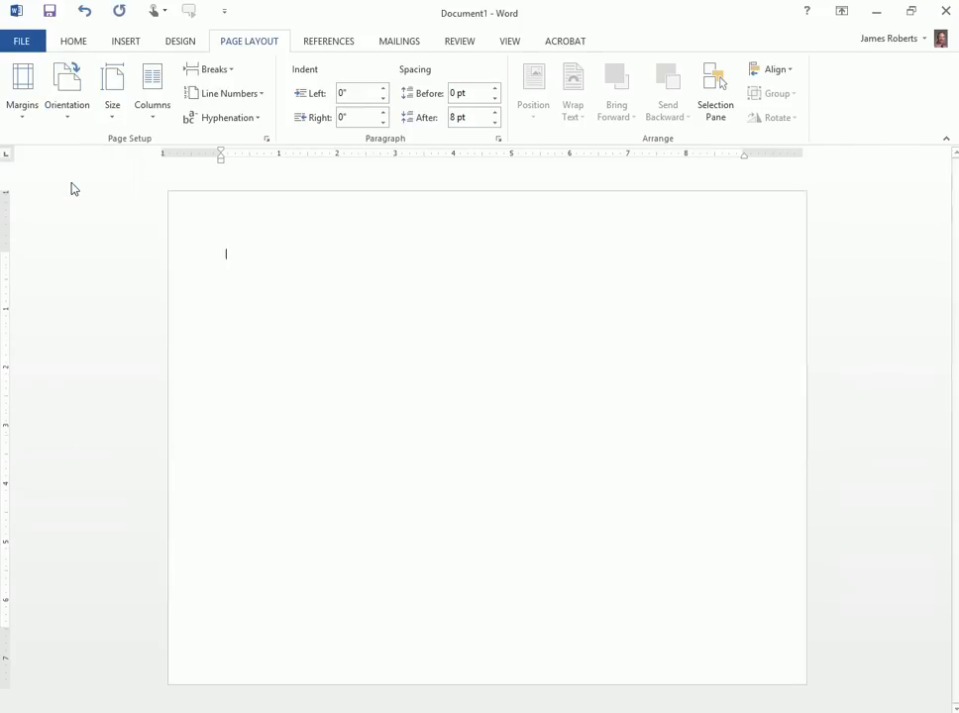
pyautogui.moveTo(702, 241)
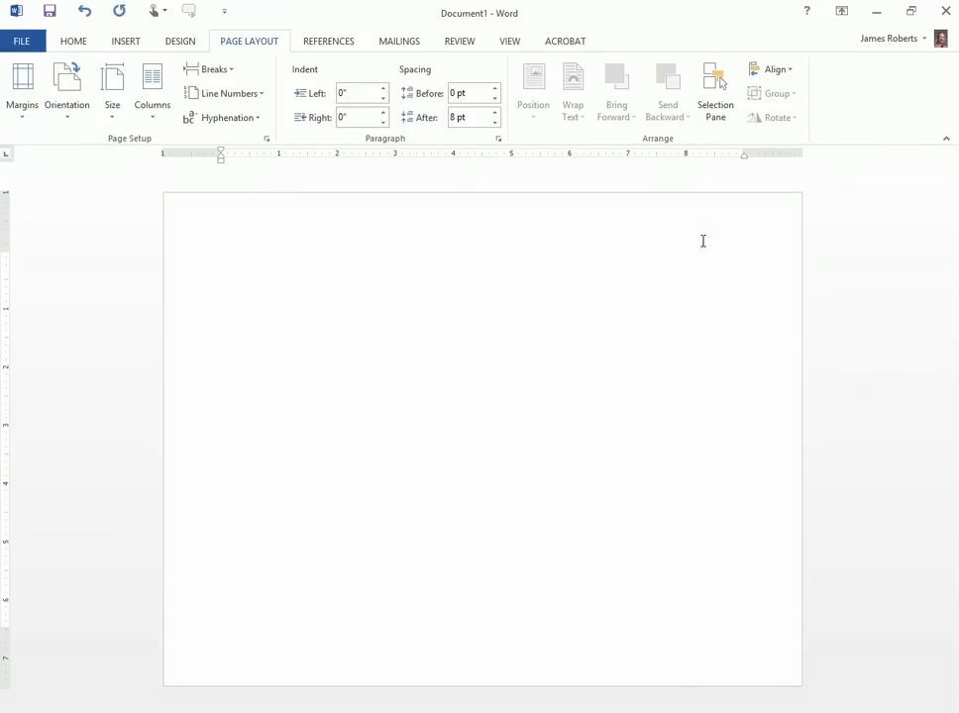
pyautogui.moveTo(724, 327)
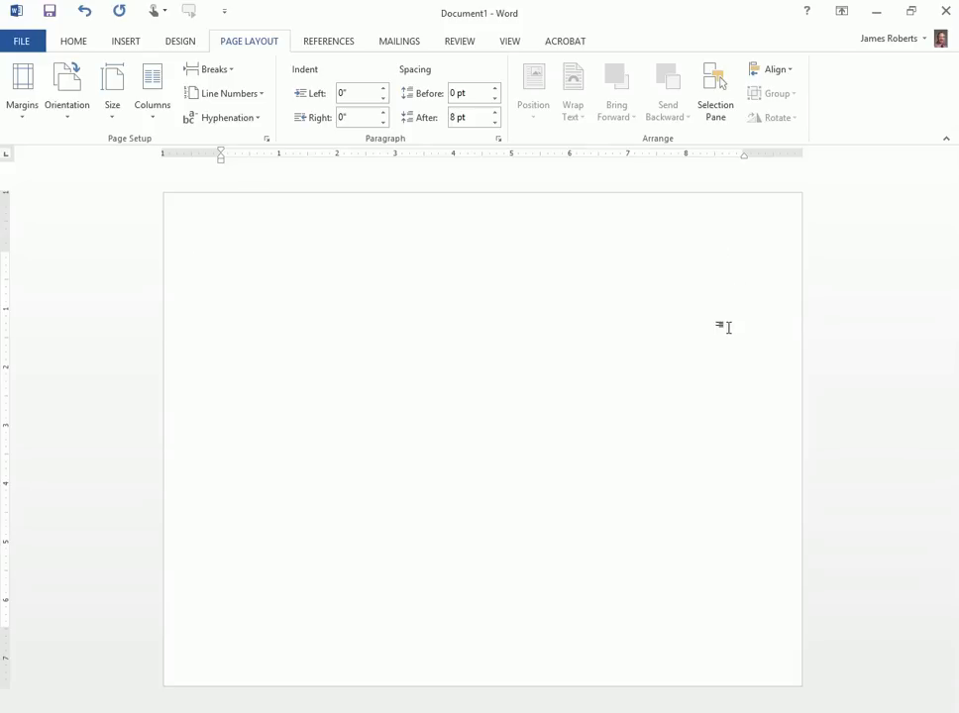
pyautogui.moveTo(605, 239)
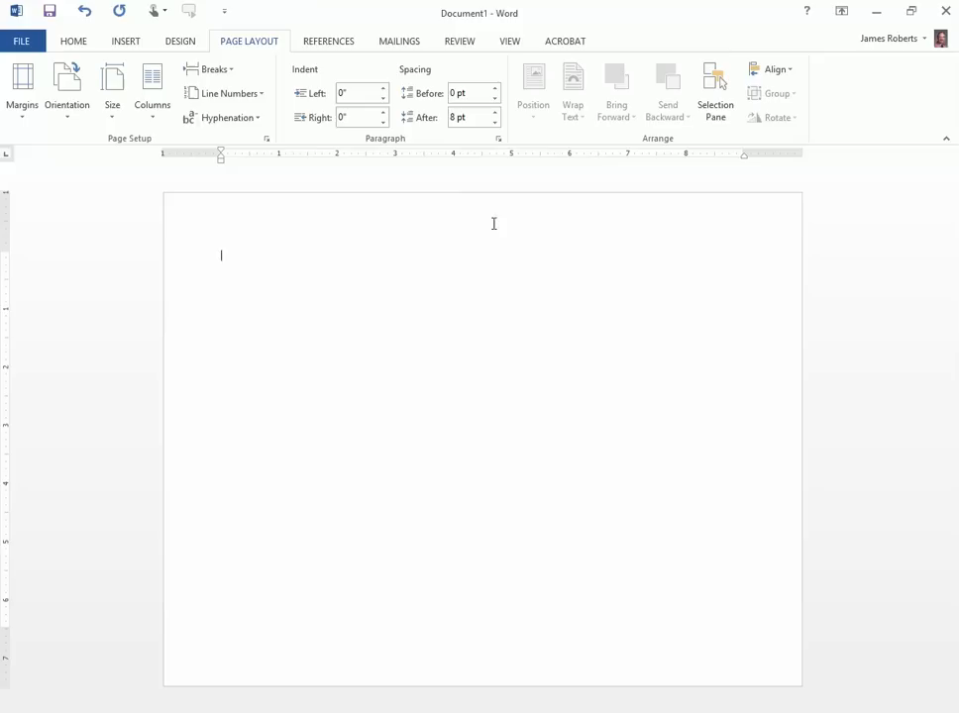
pyautogui.moveTo(84, 136)
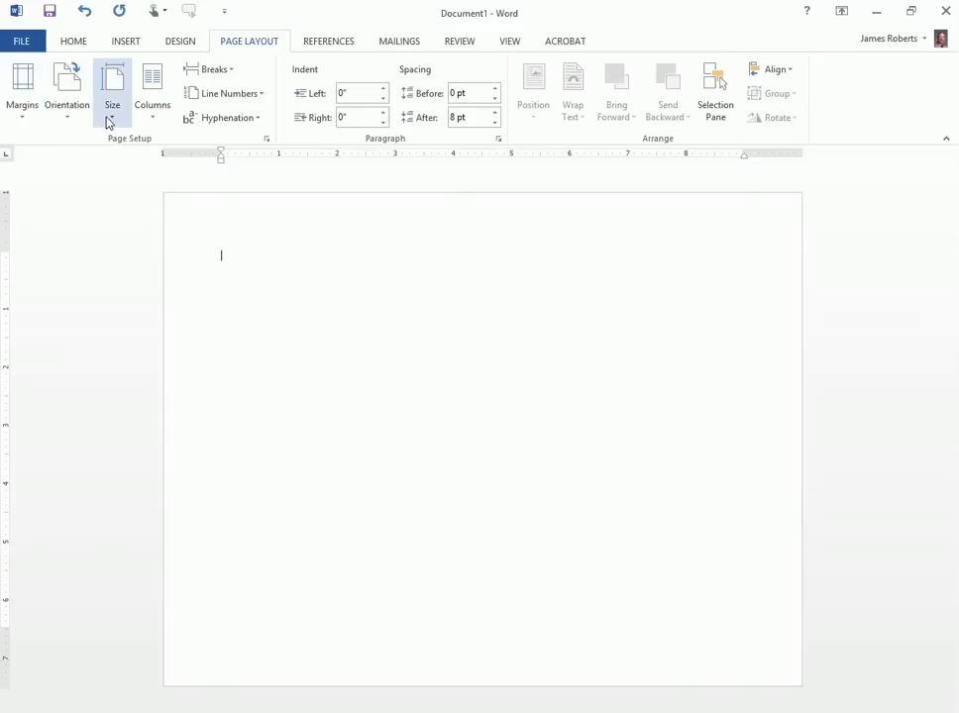
pyautogui.click(112, 89)
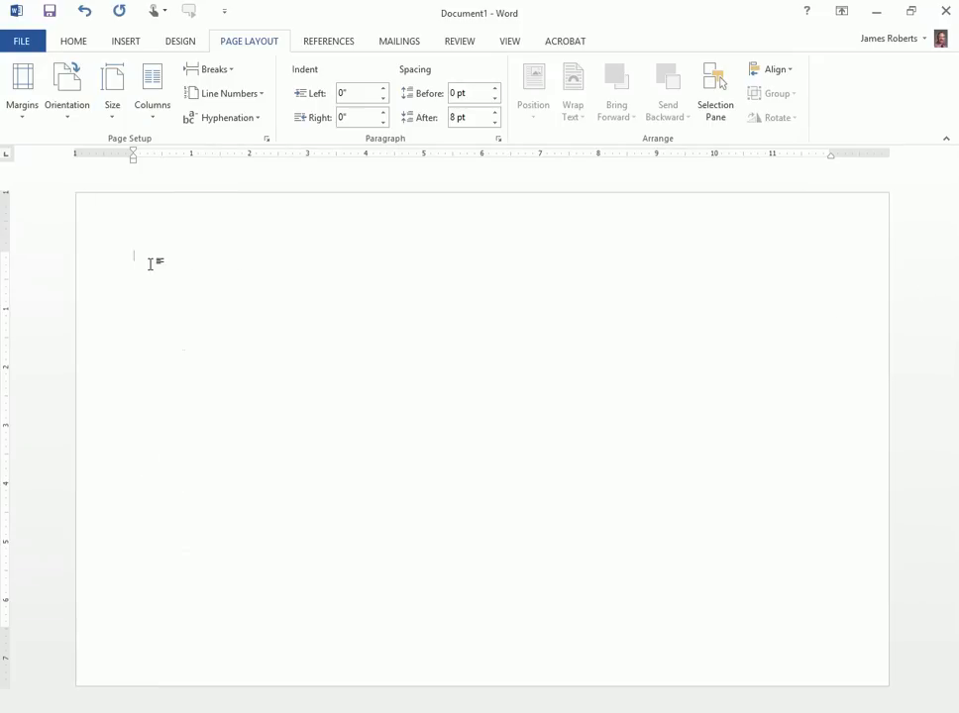
pyautogui.moveTo(22, 116)
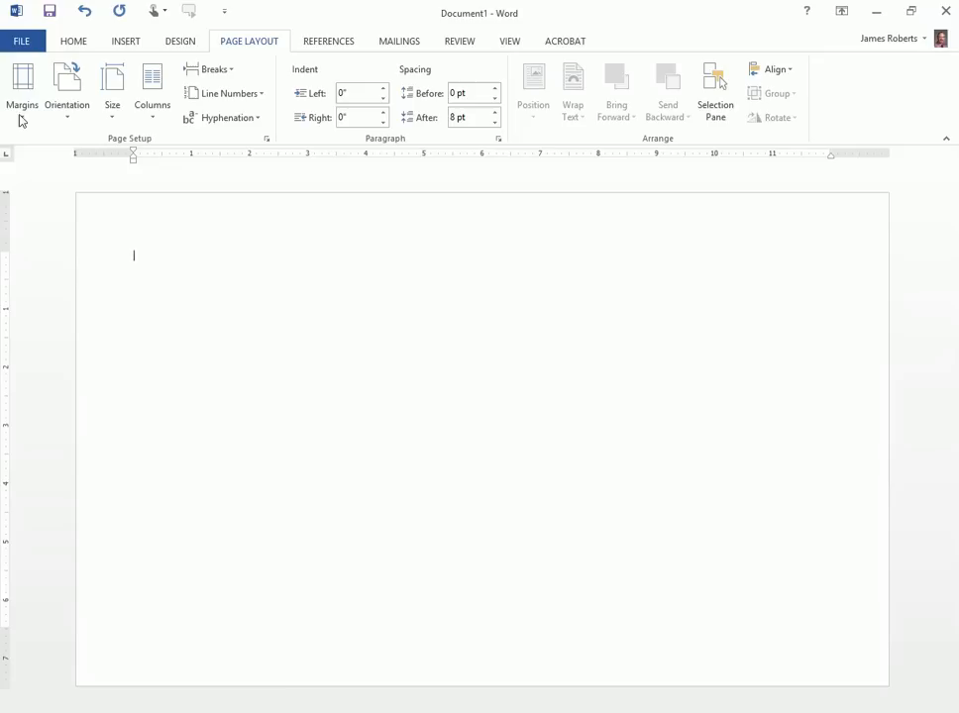
pyautogui.click(22, 89)
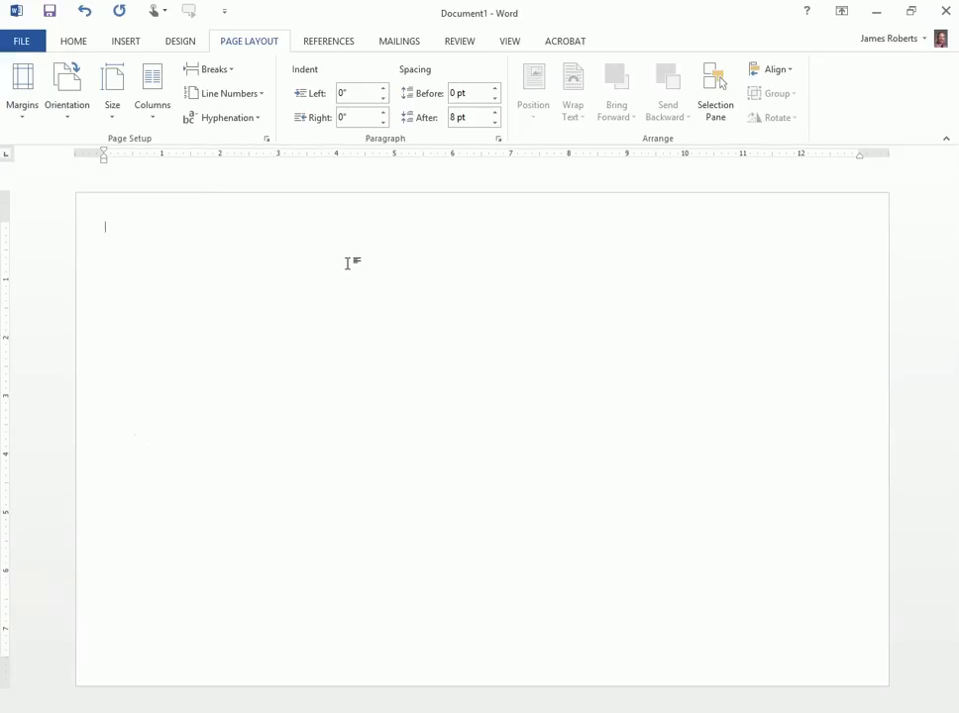
pyautogui.moveTo(349, 242)
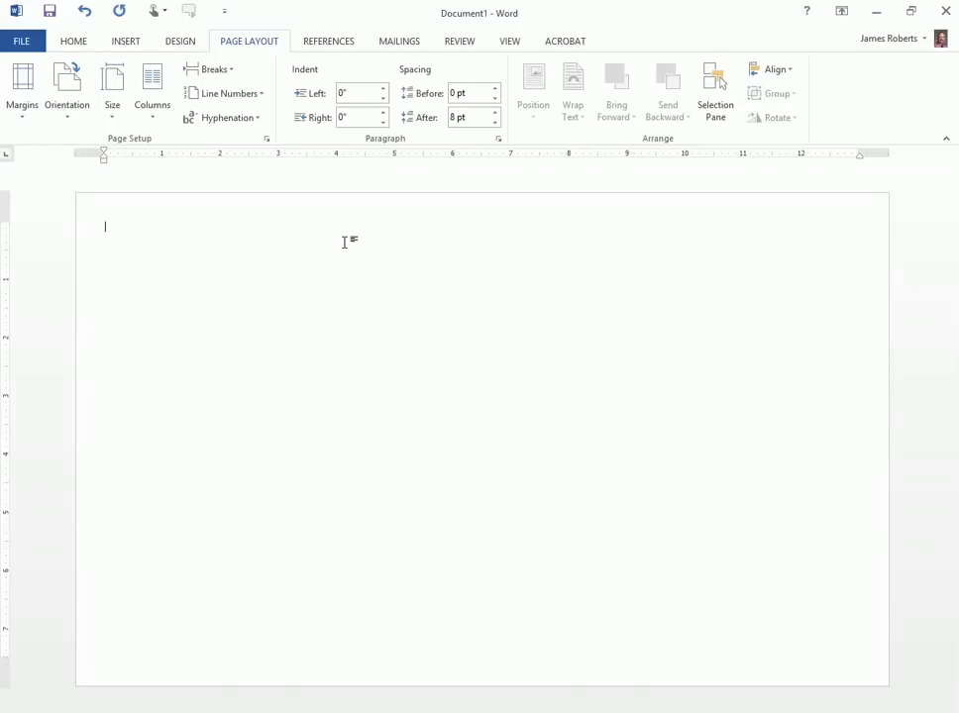
pyautogui.moveTo(161, 229)
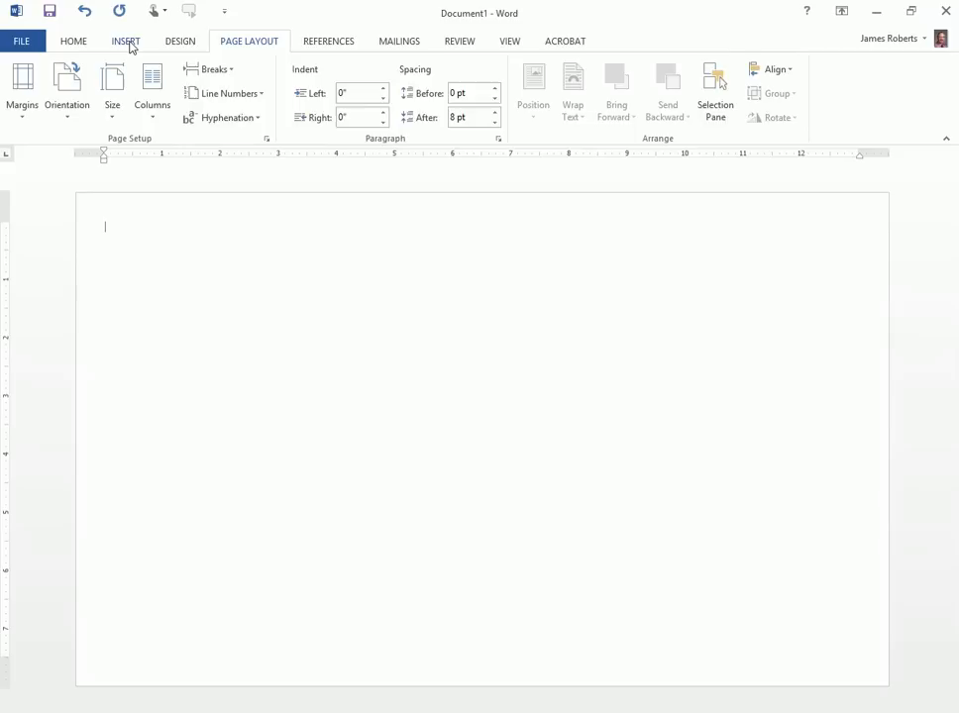
# Insert a new drawing canvas and set its text wrapping to Behind Text
pyautogui.click(124, 40)
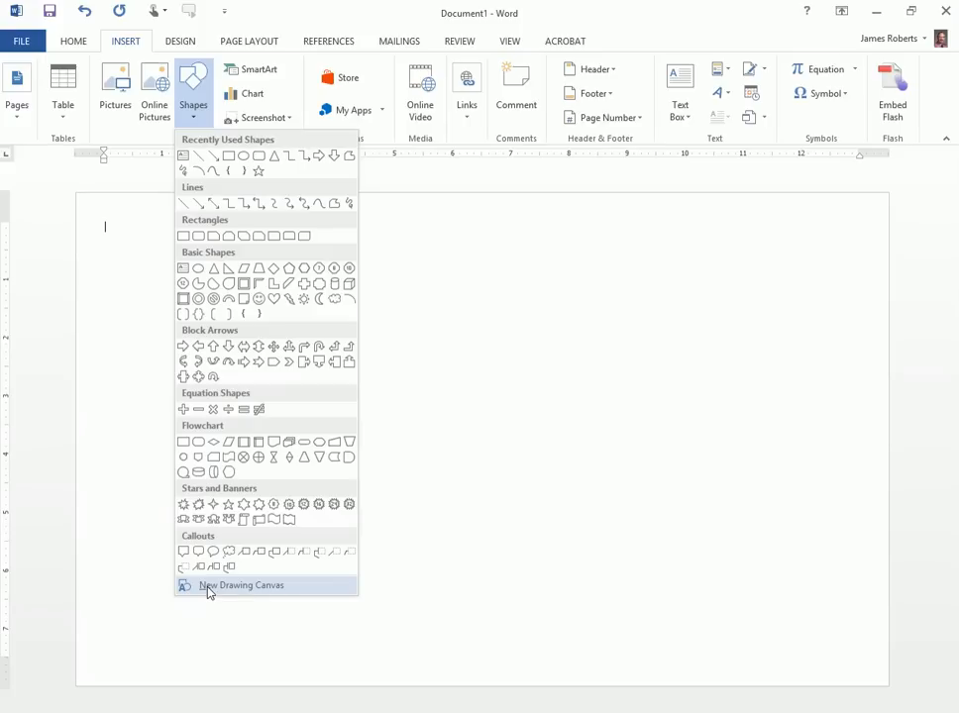
pyautogui.click(242, 586)
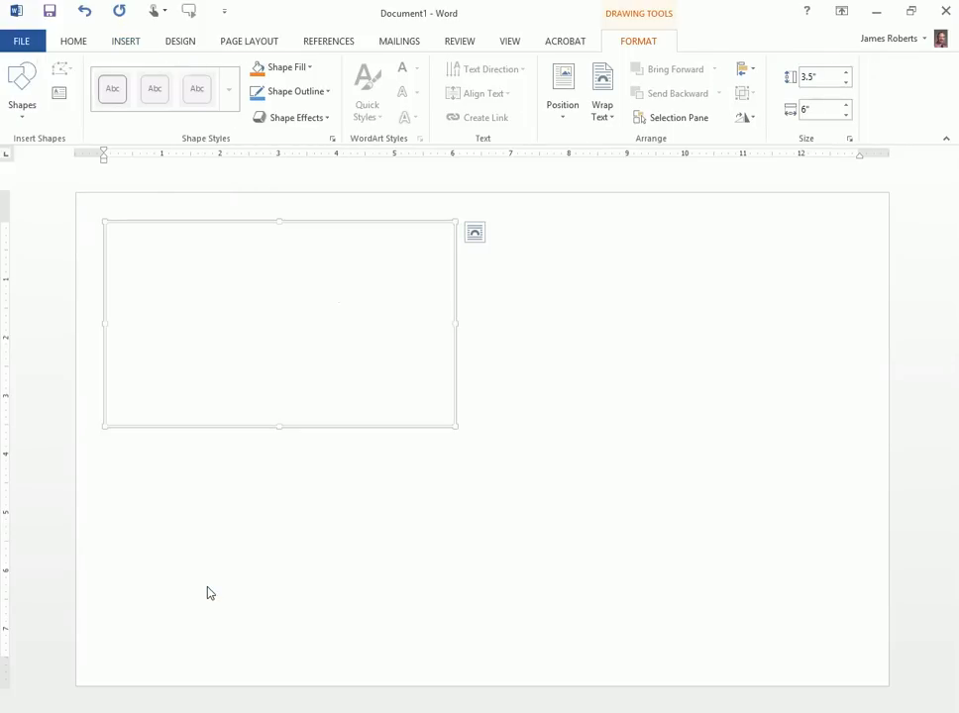
pyautogui.moveTo(367, 305)
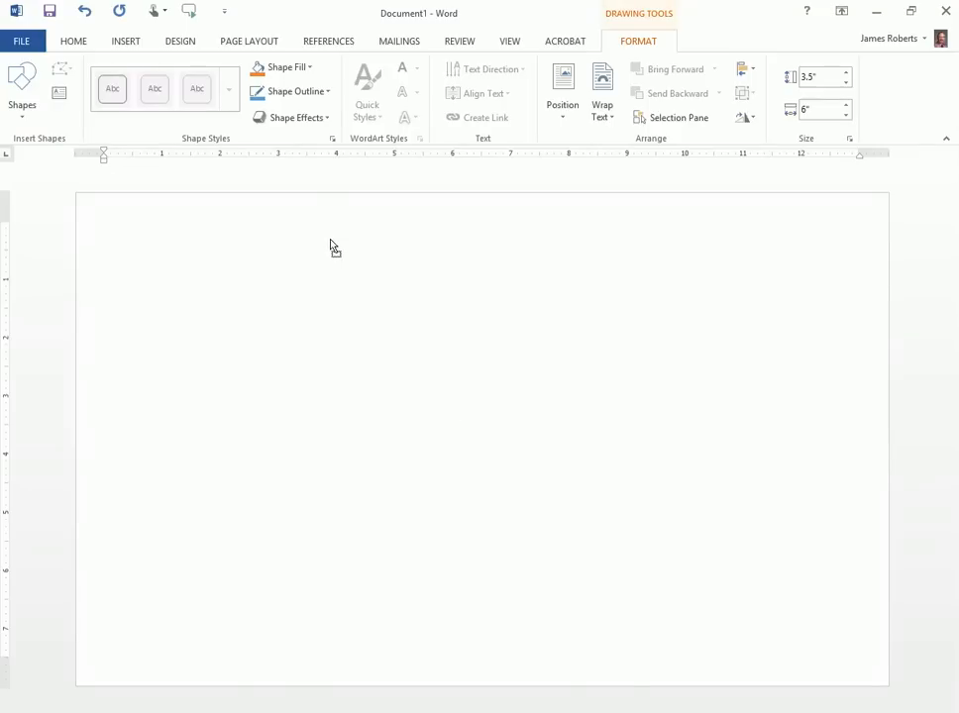
pyautogui.moveTo(104, 222); pyautogui.dragTo(456, 428)
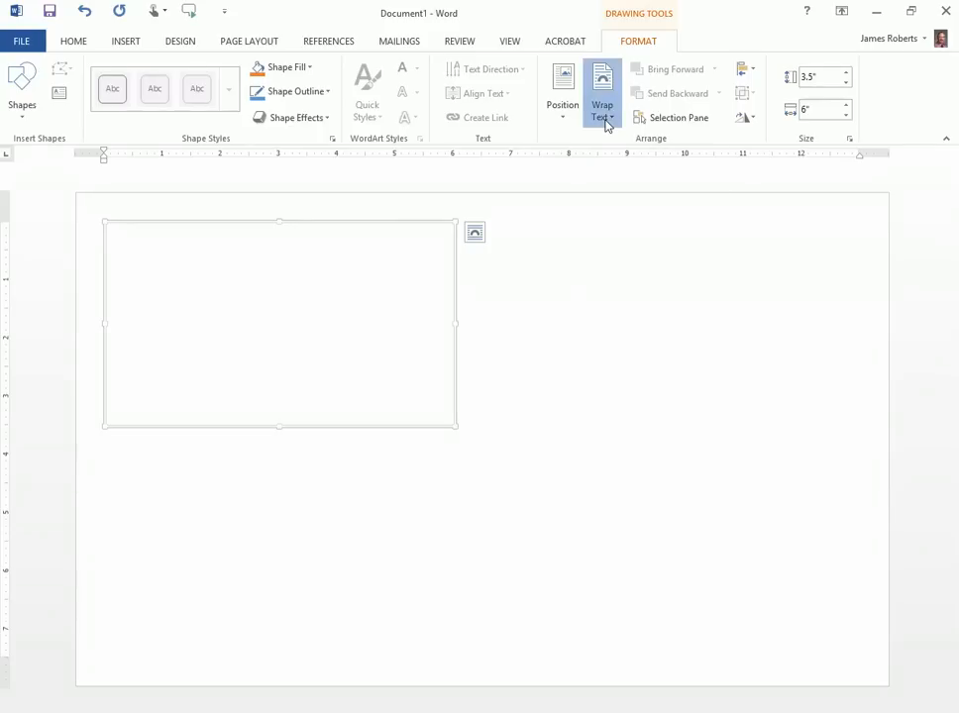
pyautogui.click(601, 94)
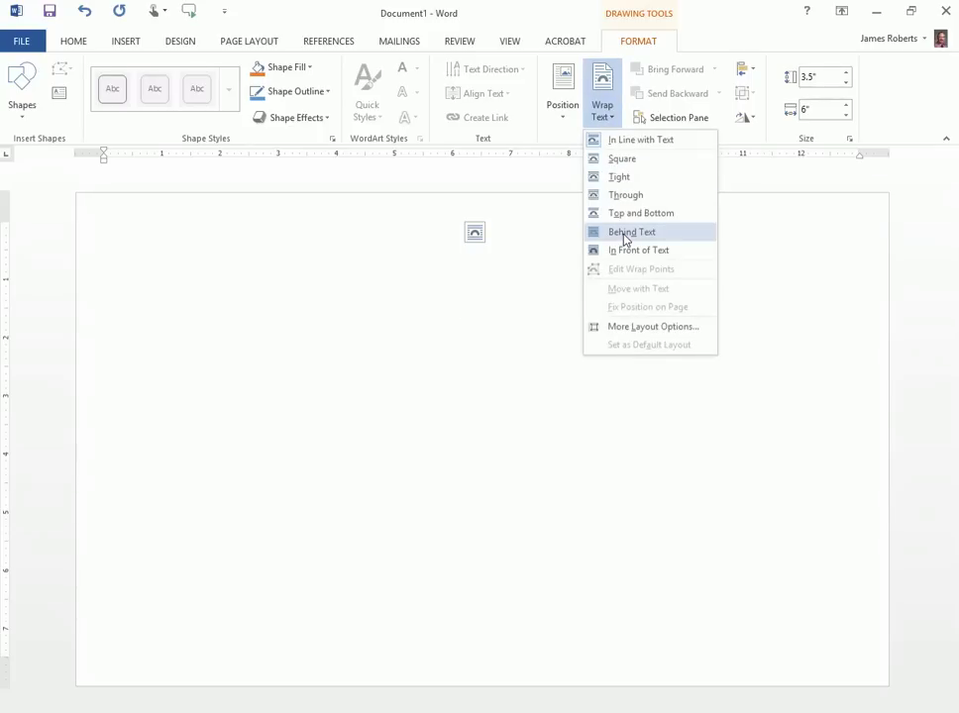
pyautogui.click(632, 231)
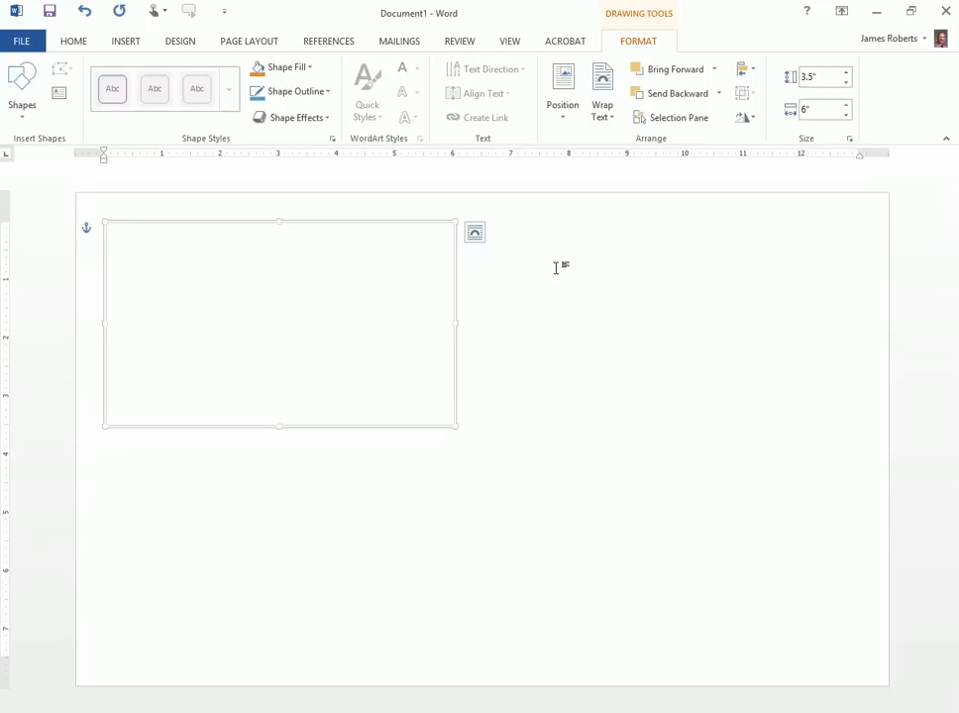
pyautogui.moveTo(512, 263)
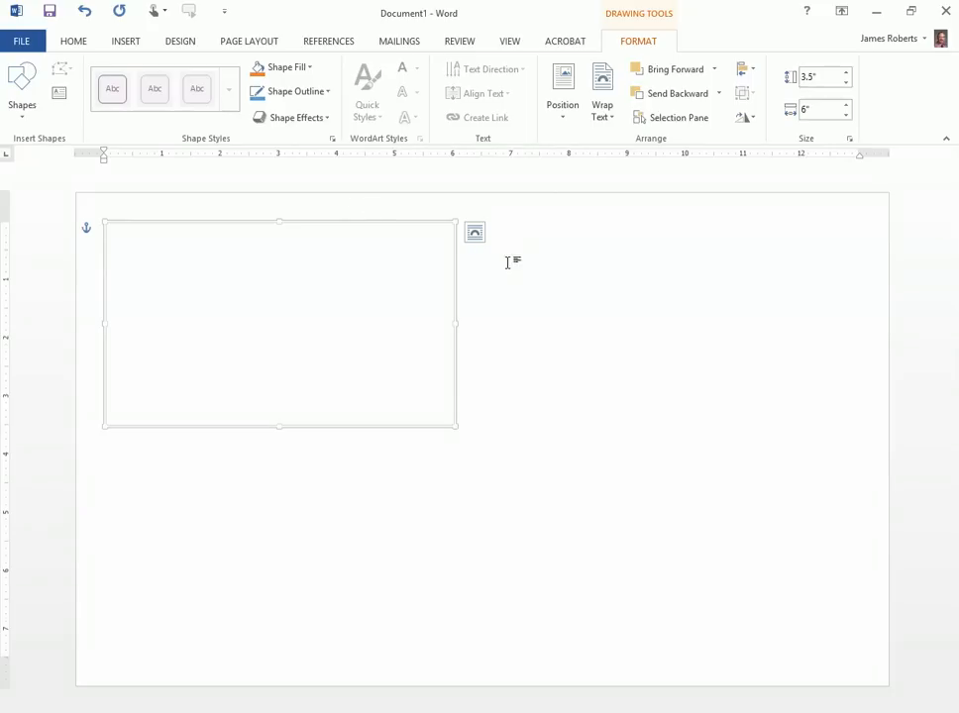
# Move the canvas to the top-left corner and stretch it to fill the page
pyautogui.moveTo(279, 322); pyautogui.dragTo(265, 305)
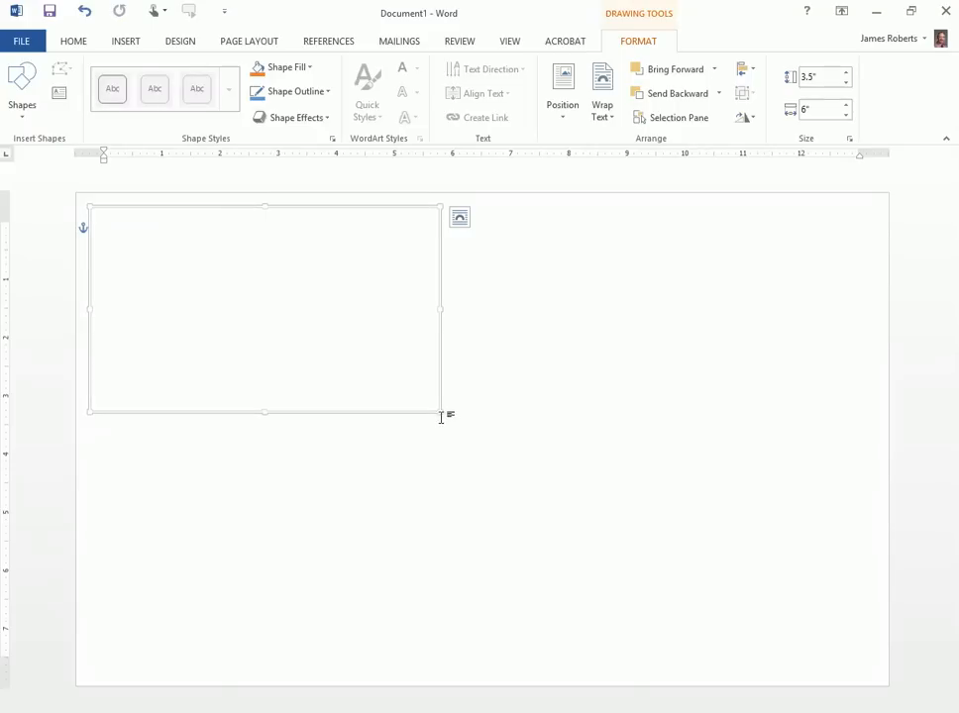
pyautogui.moveTo(441, 413); pyautogui.dragTo(854, 657)
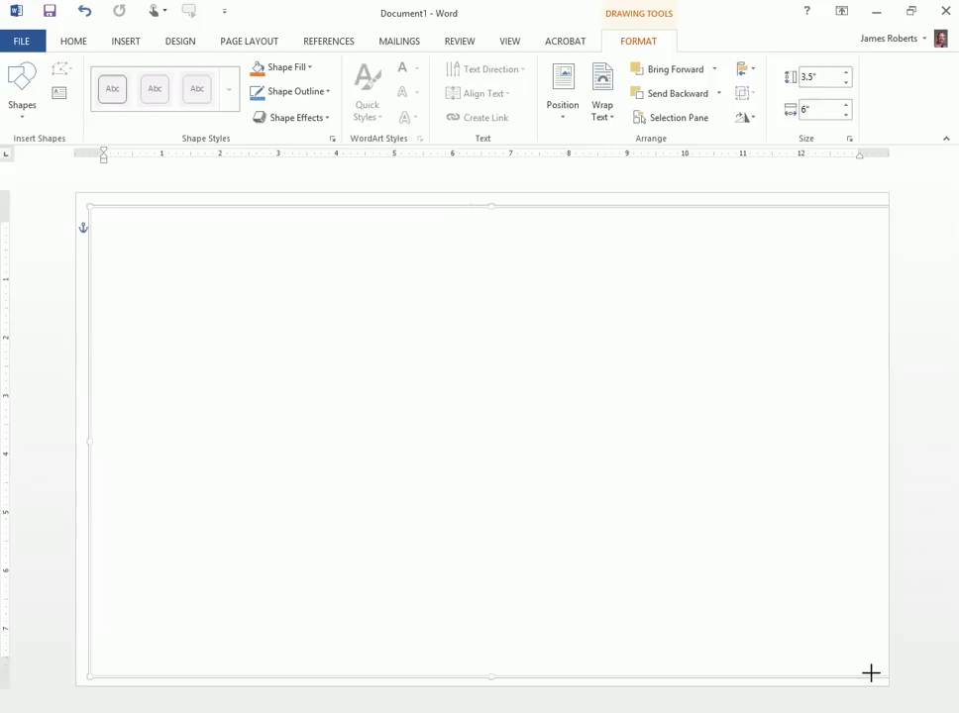
pyautogui.moveTo(871, 674); pyautogui.dragTo(859, 664)
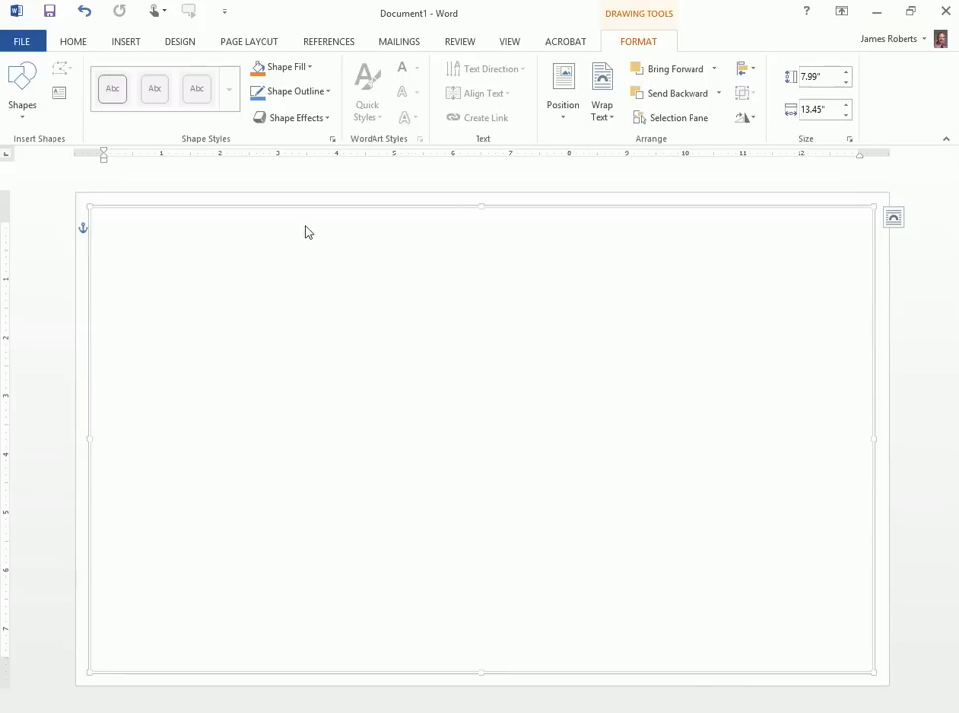
pyautogui.moveTo(379, 299)
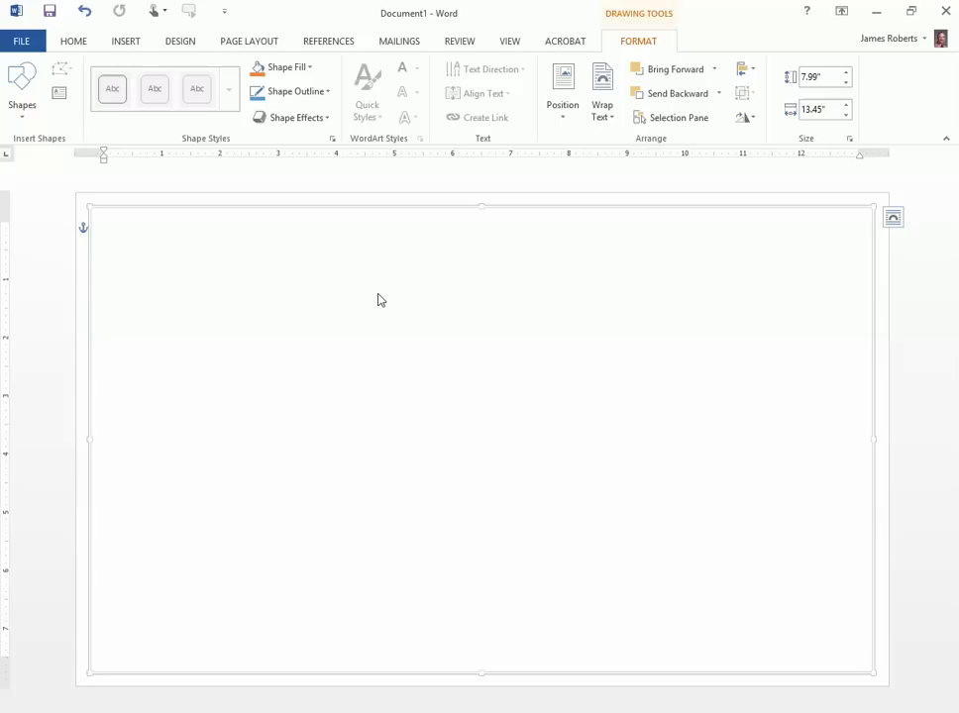
pyautogui.moveTo(438, 262)
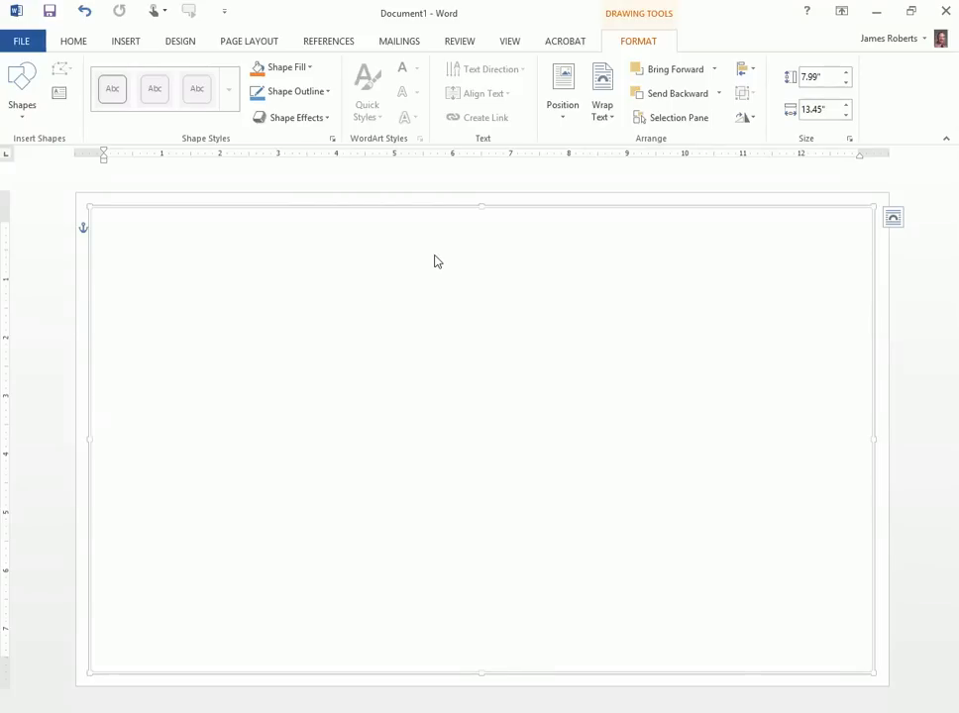
pyautogui.moveTo(495, 272)
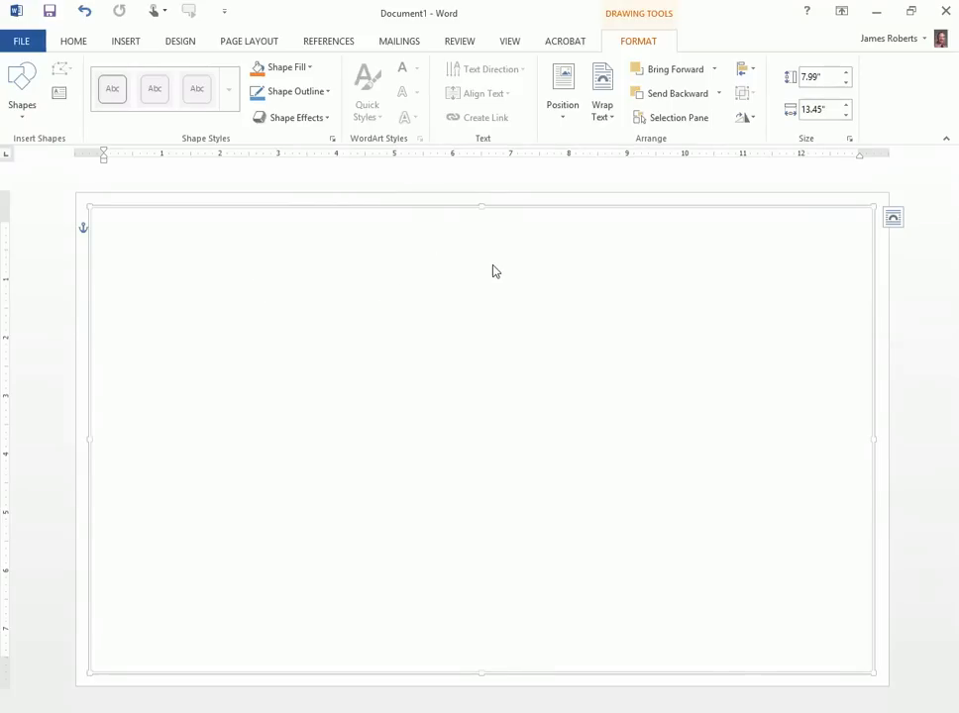
# Bring up the Insert tab options for adding content to the canvas
pyautogui.click(126, 41)
pyautogui.write('Start by drawing your map on a piece of paper before using the computer.')
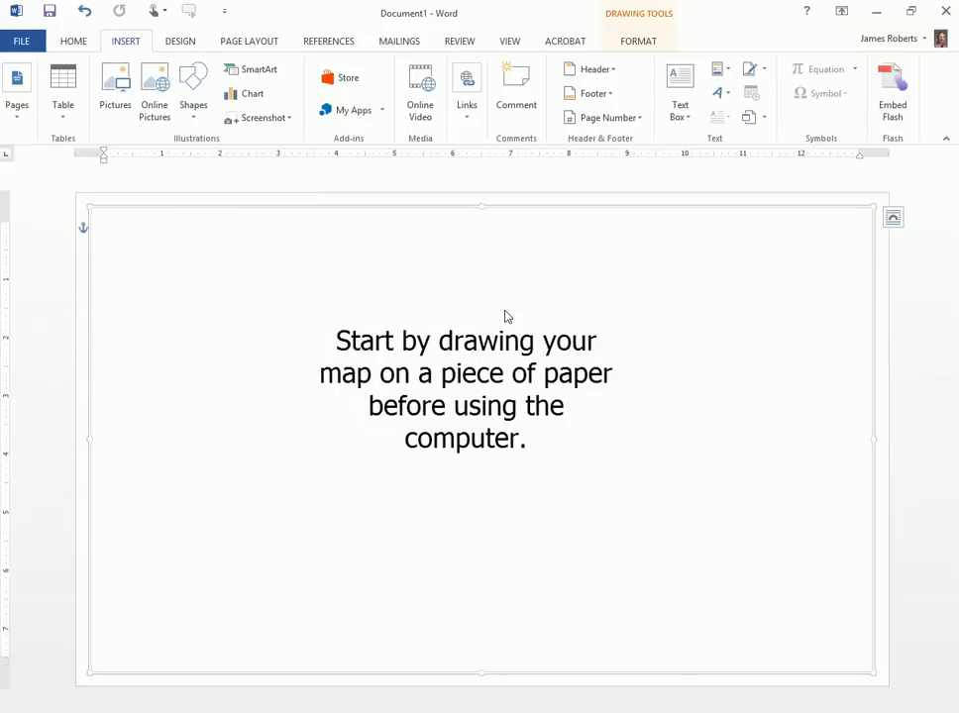
pyautogui.moveTo(563, 330)
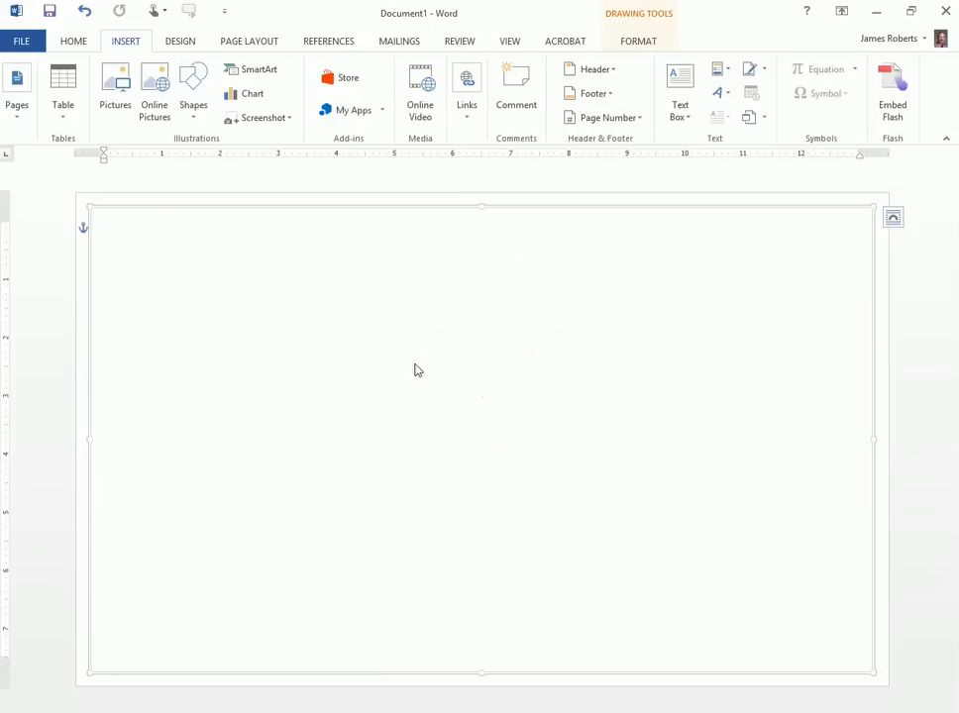
pyautogui.moveTo(551, 321)
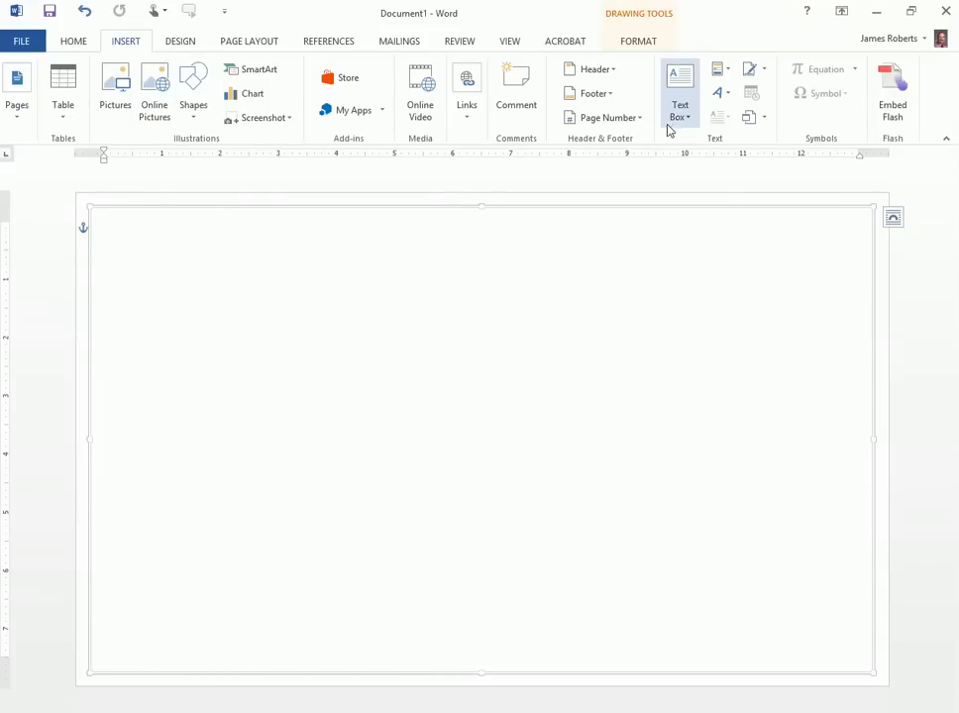
# Draw a box freehand near the top centre of the drawing canvas
pyautogui.click(680, 90)
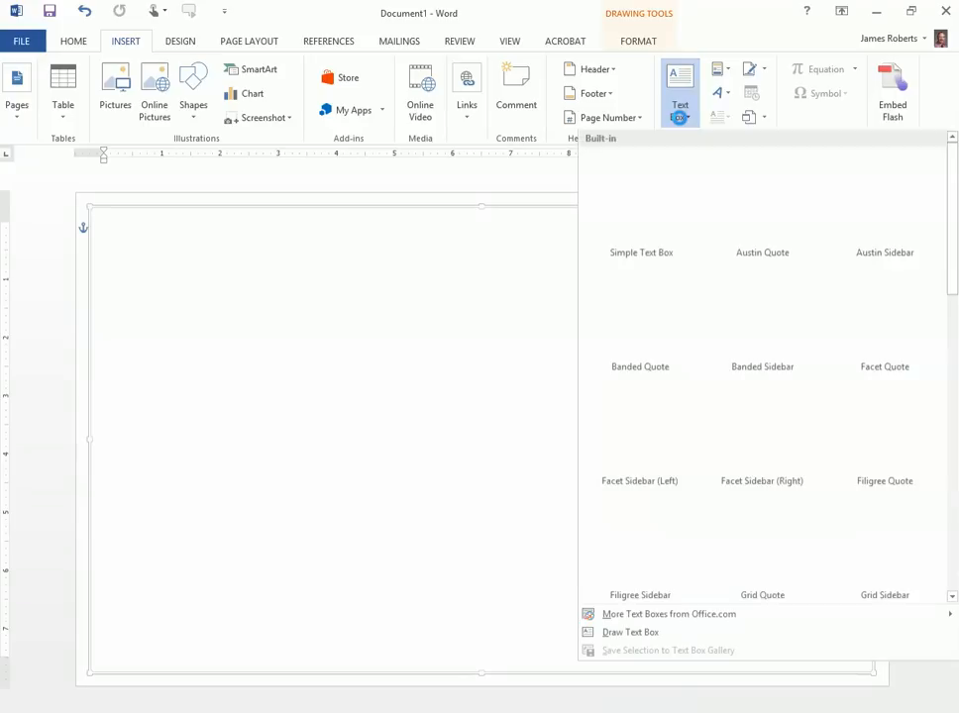
pyautogui.click(630, 632)
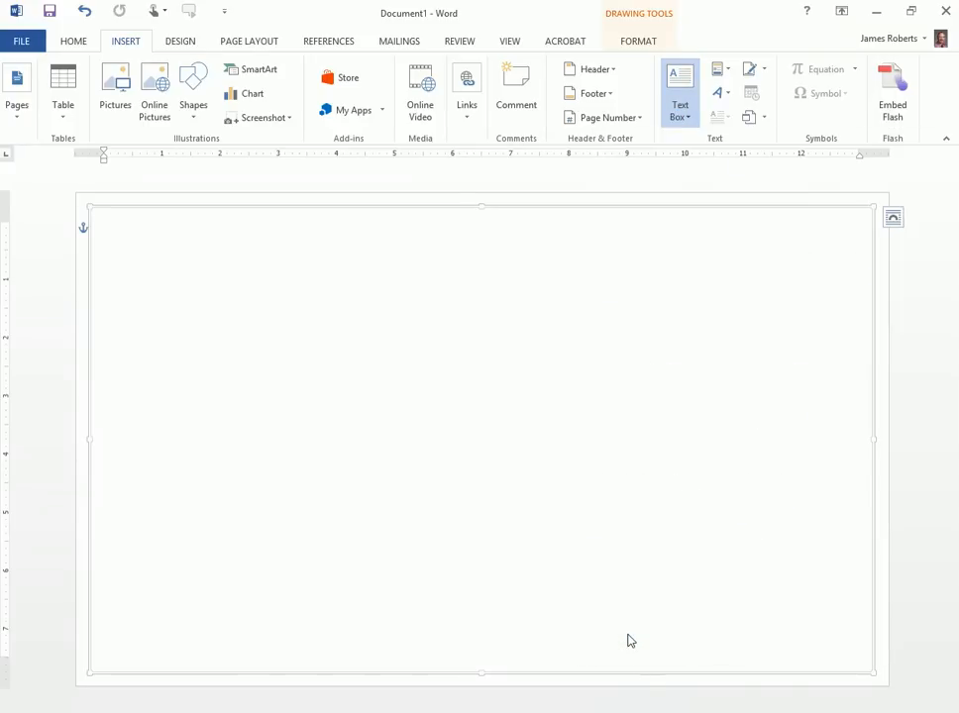
pyautogui.moveTo(416, 237); pyautogui.dragTo(485, 277)
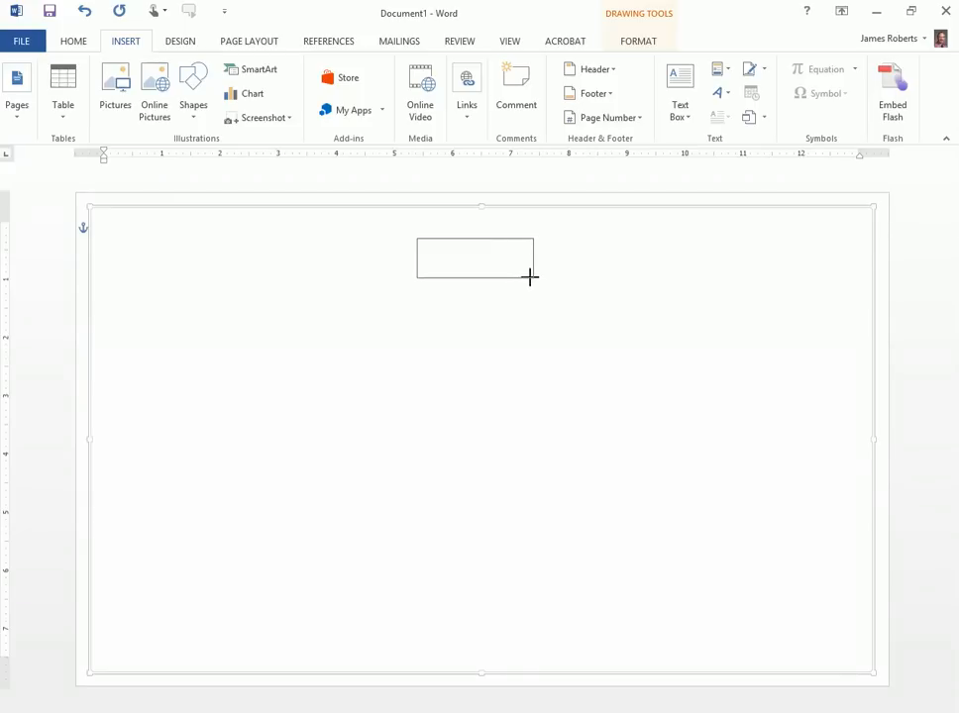
pyautogui.moveTo(418, 238); pyautogui.dragTo(532, 279)
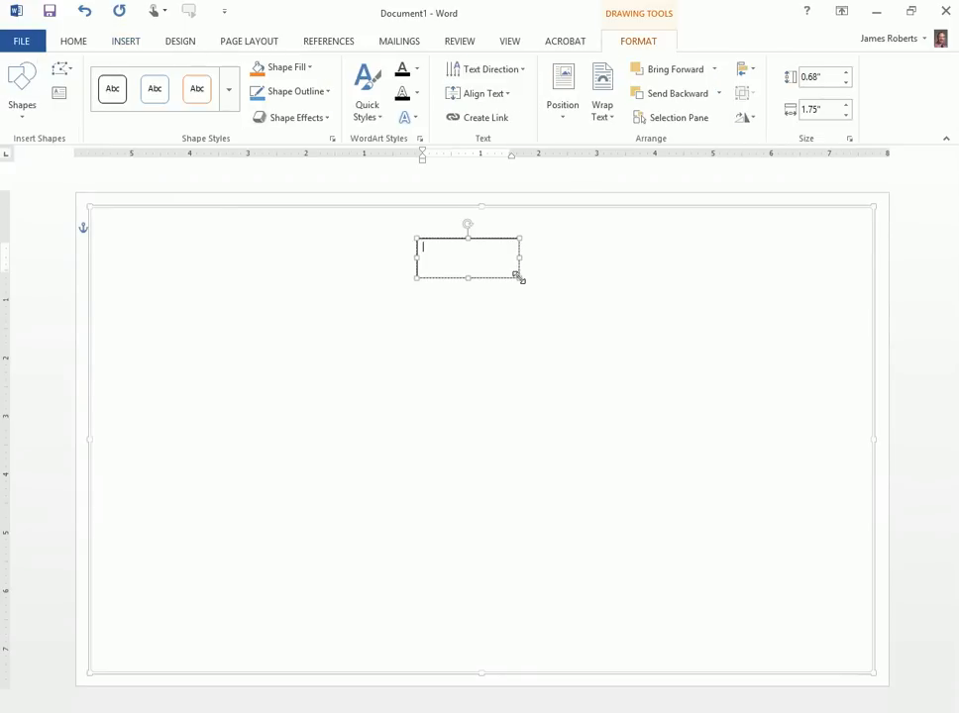
pyautogui.moveTo(492, 278)
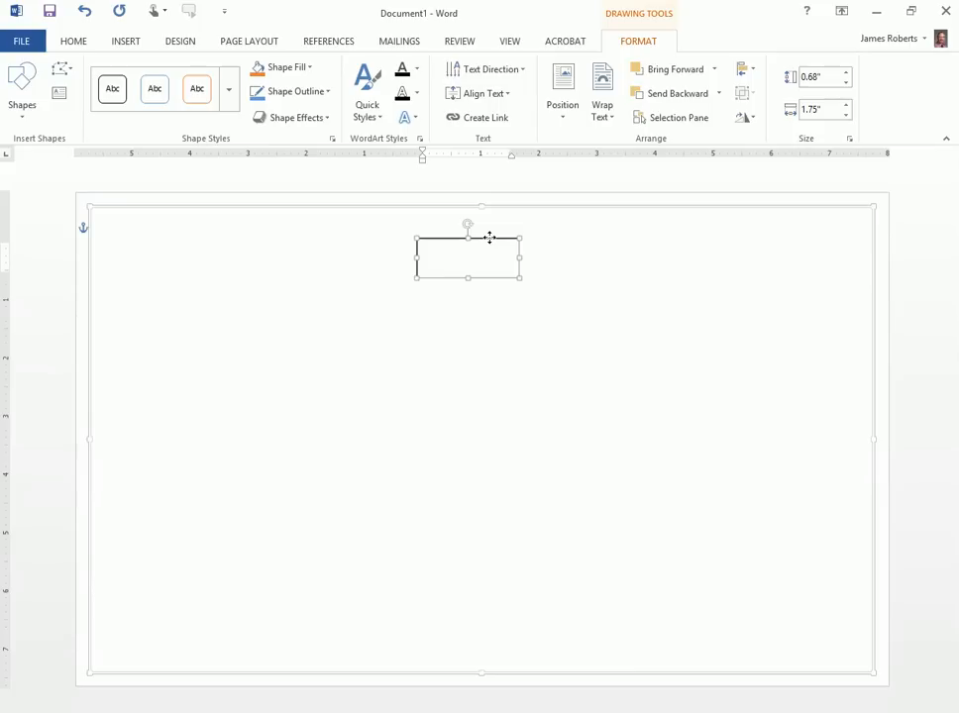
# Duplicate the top box into a five-box middle row plus one box below
pyautogui.click(320, 335)
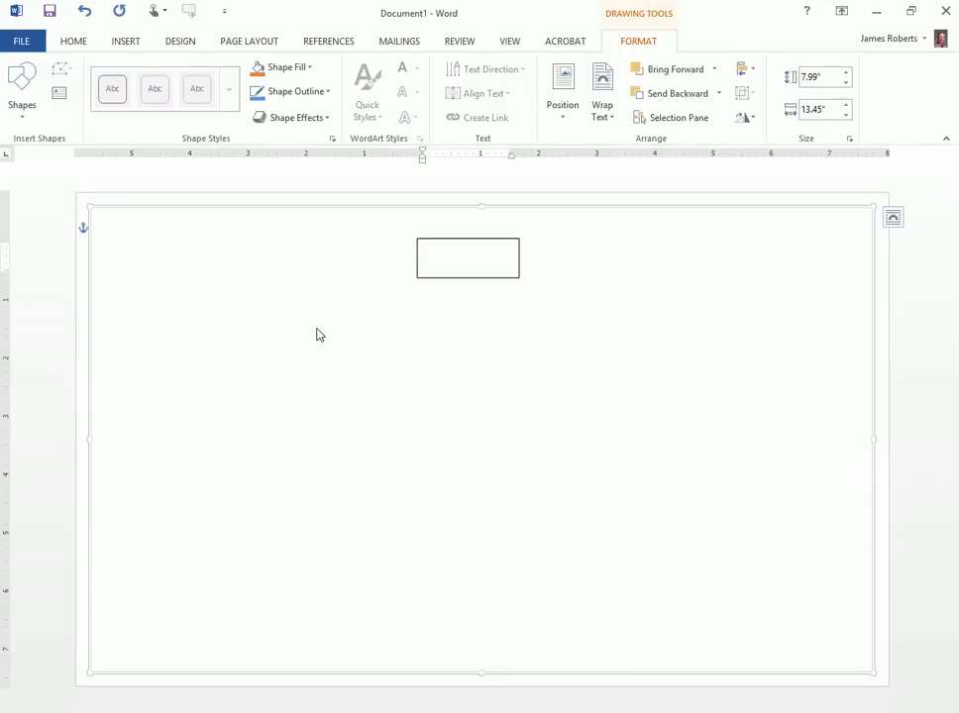
pyautogui.moveTo(102, 216); pyautogui.dragTo(206, 259)
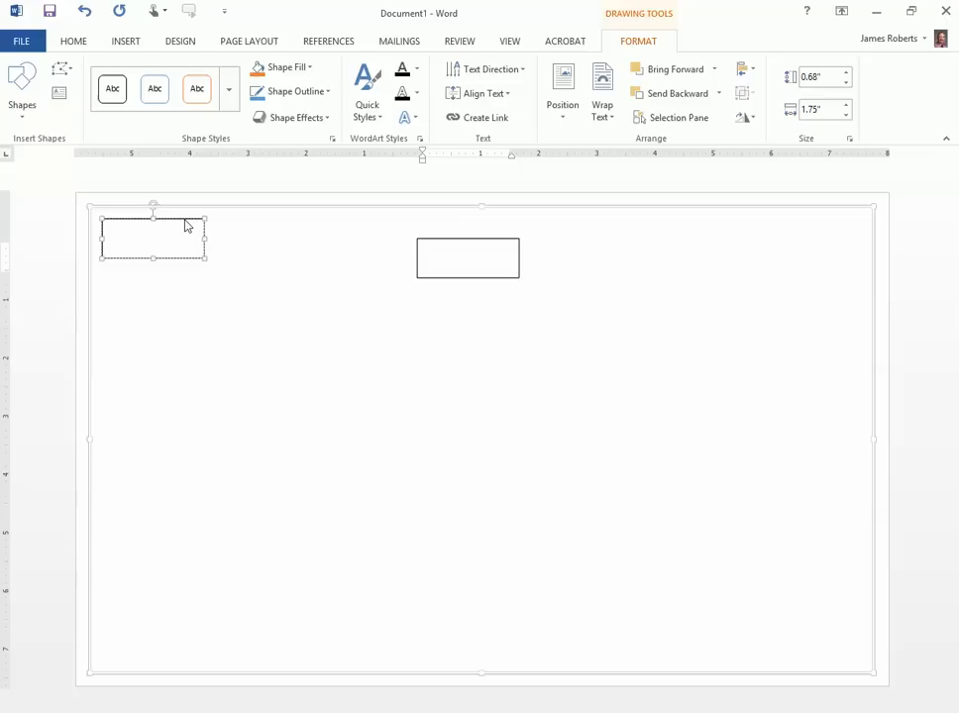
pyautogui.moveTo(153, 237); pyautogui.dragTo(650, 354)
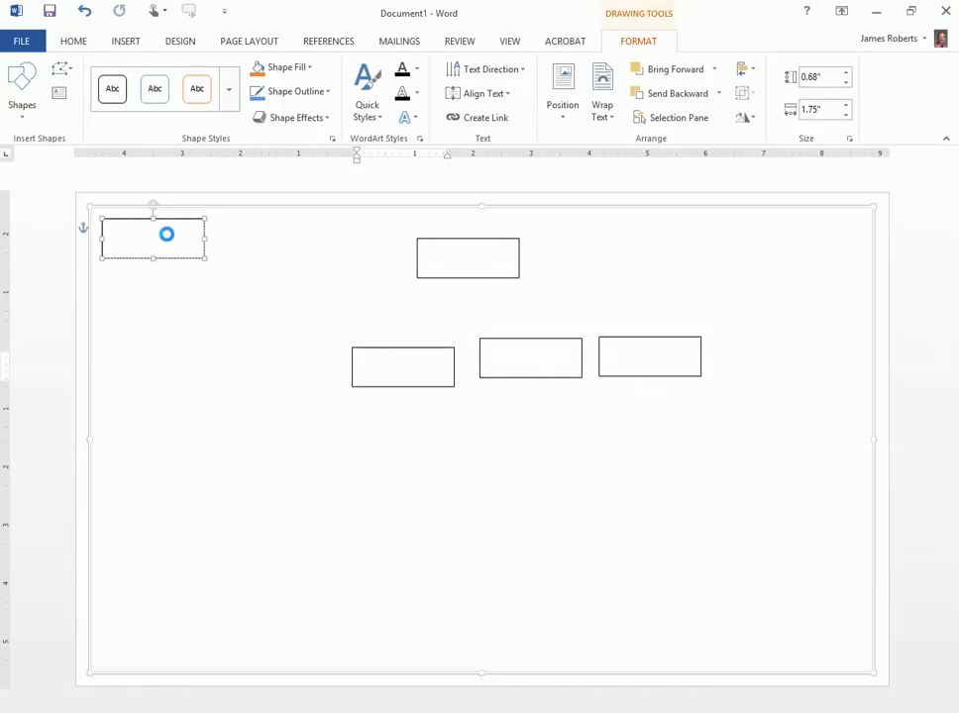
pyautogui.moveTo(154, 236); pyautogui.dragTo(278, 366)
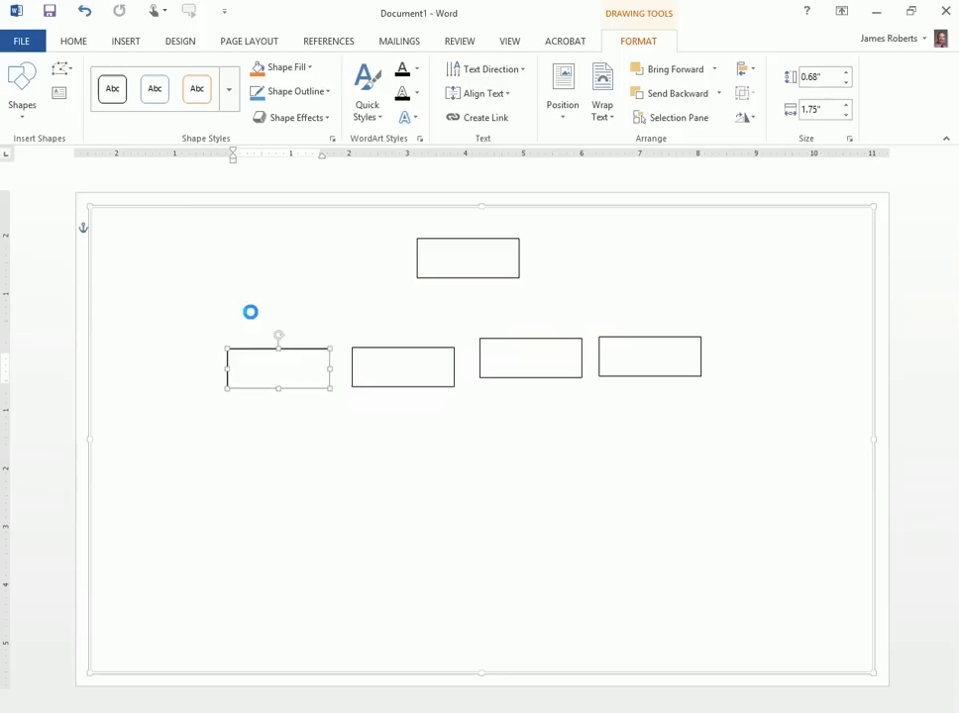
pyautogui.moveTo(278, 367); pyautogui.dragTo(158, 366)
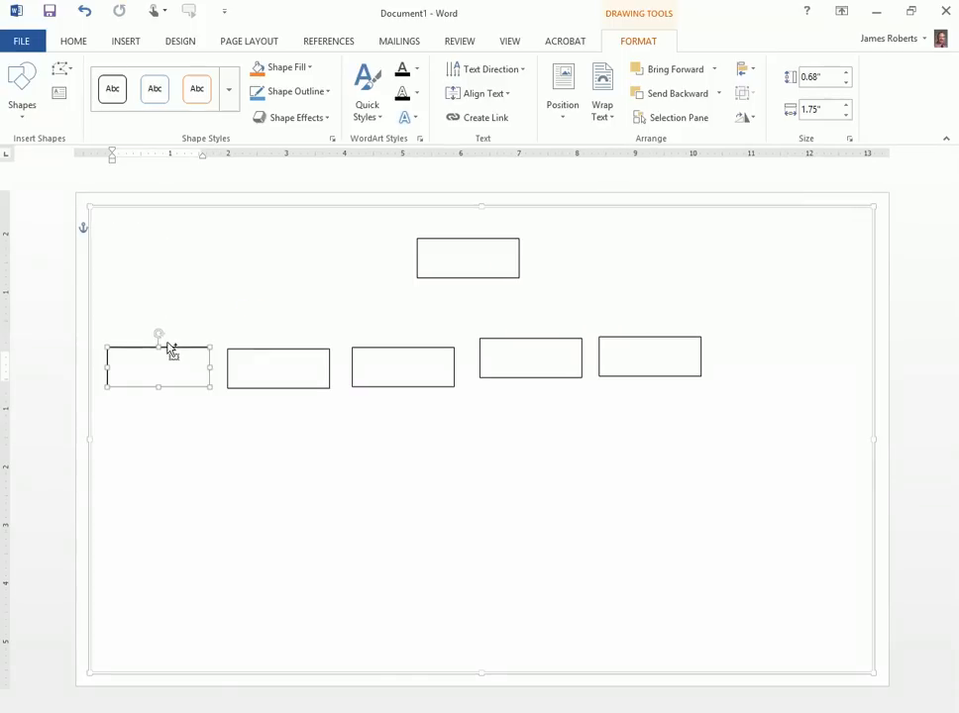
pyautogui.moveTo(159, 367); pyautogui.dragTo(526, 553)
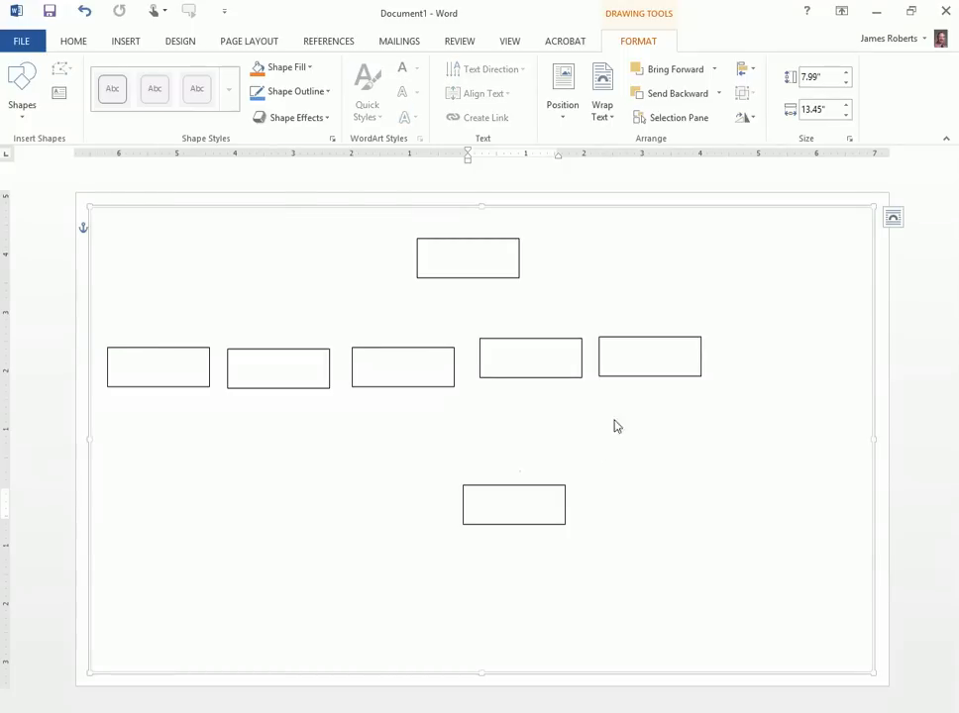
pyautogui.moveTo(301, 350)
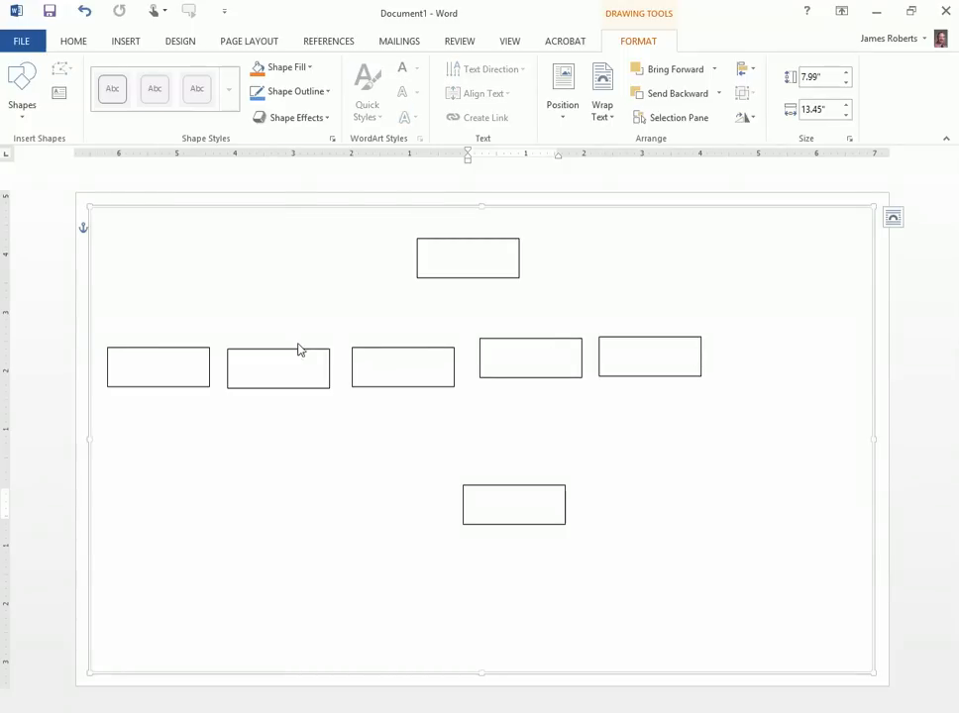
# Drag the rightmost middle-row box farther right toward the canvas edge
pyautogui.click(649, 356)
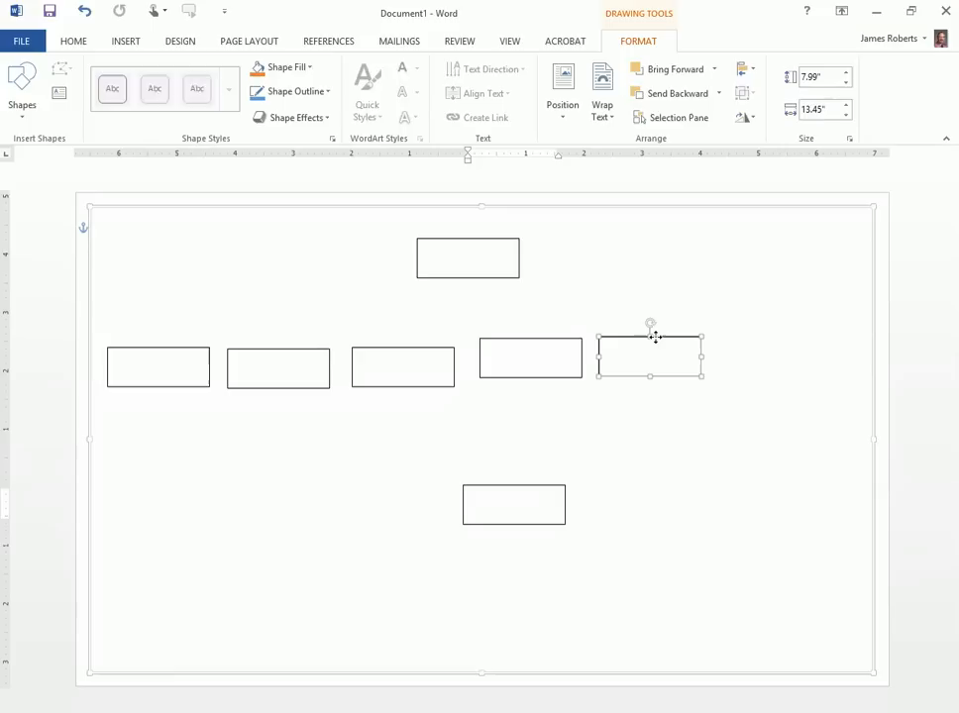
pyautogui.moveTo(650, 354); pyautogui.dragTo(784, 355)
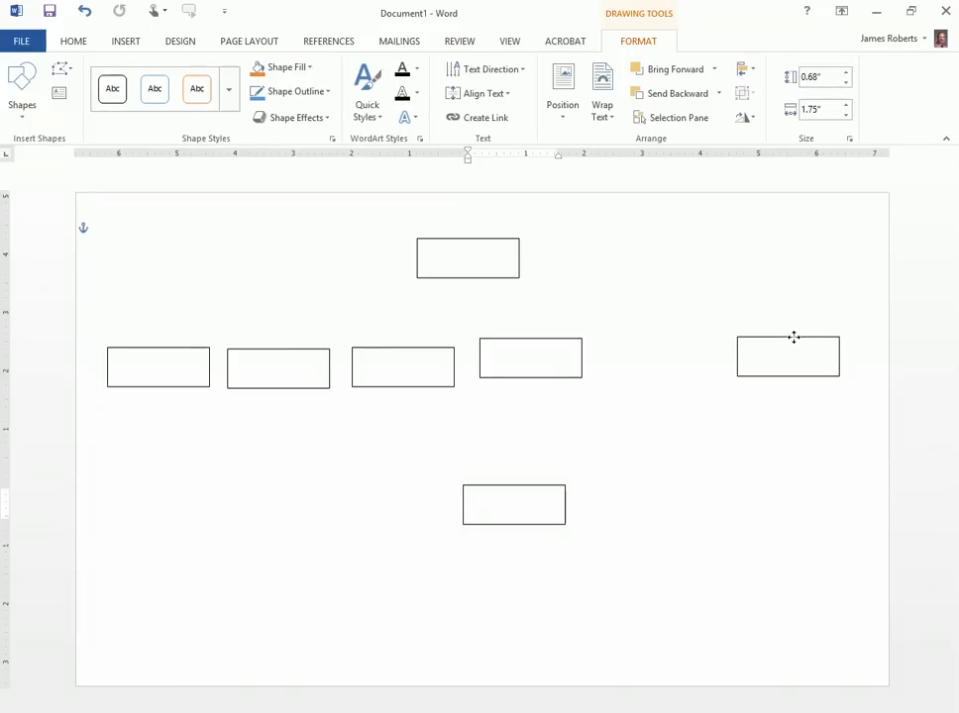
pyautogui.click(788, 358)
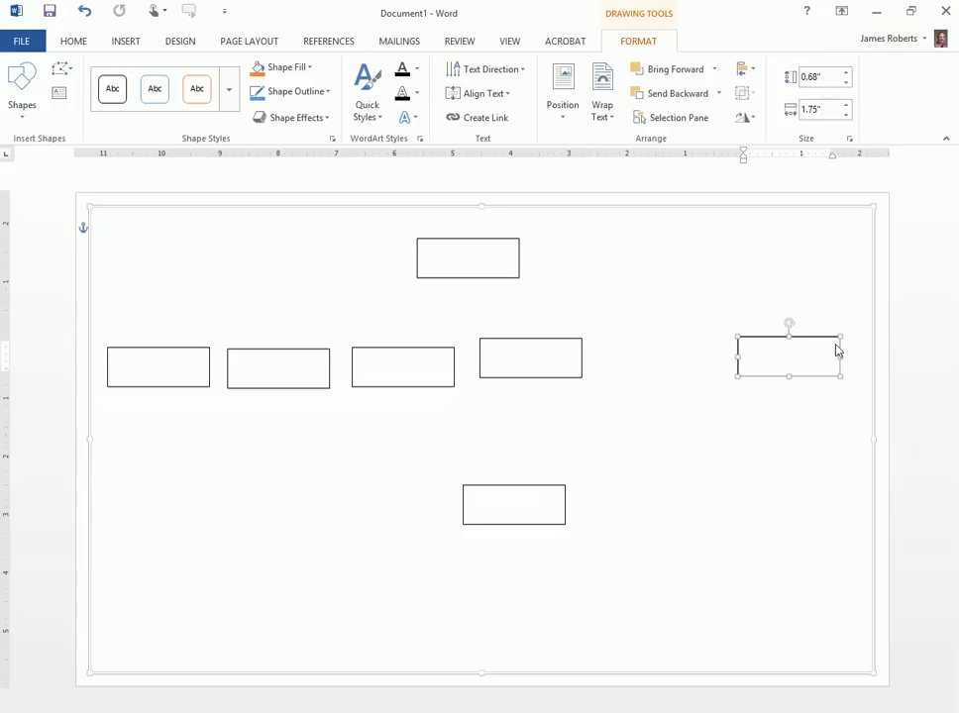
pyautogui.moveTo(161, 353)
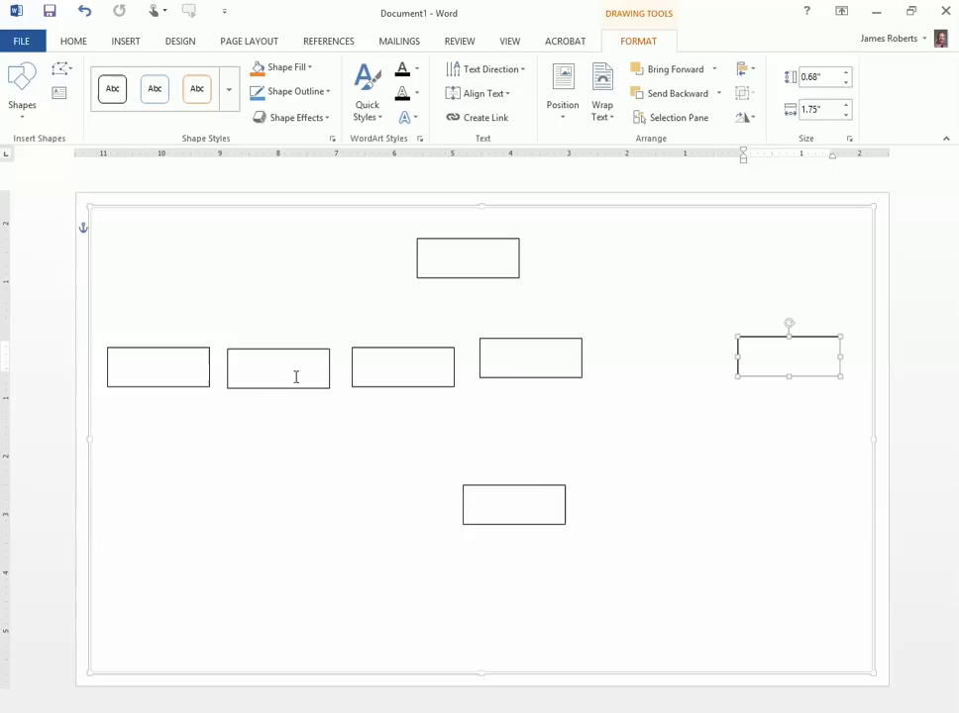
pyautogui.moveTo(670, 389)
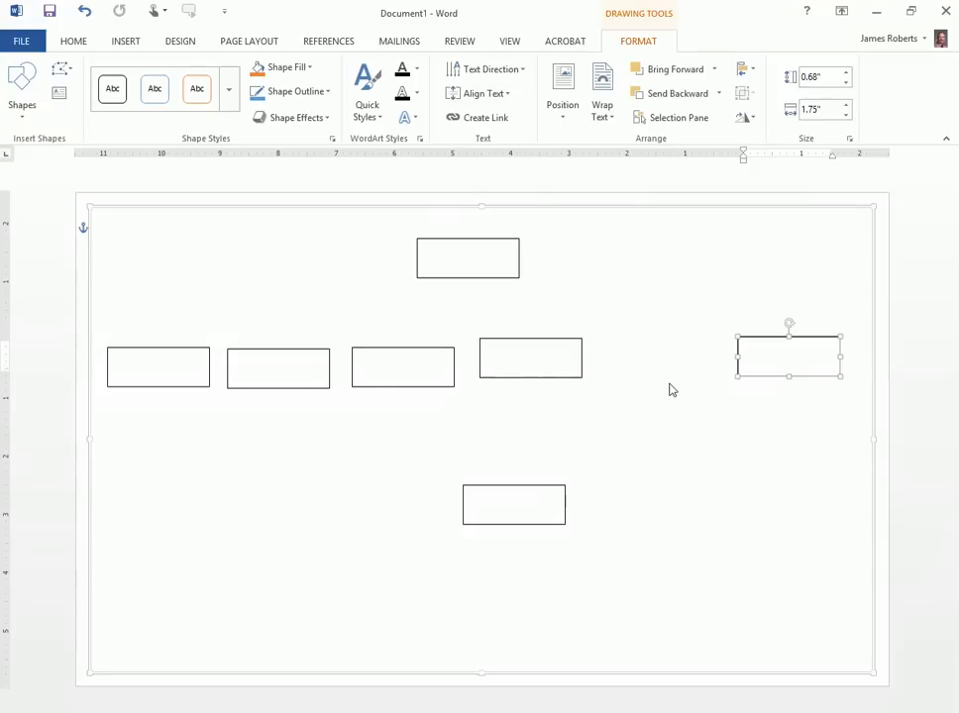
pyautogui.moveTo(108, 322)
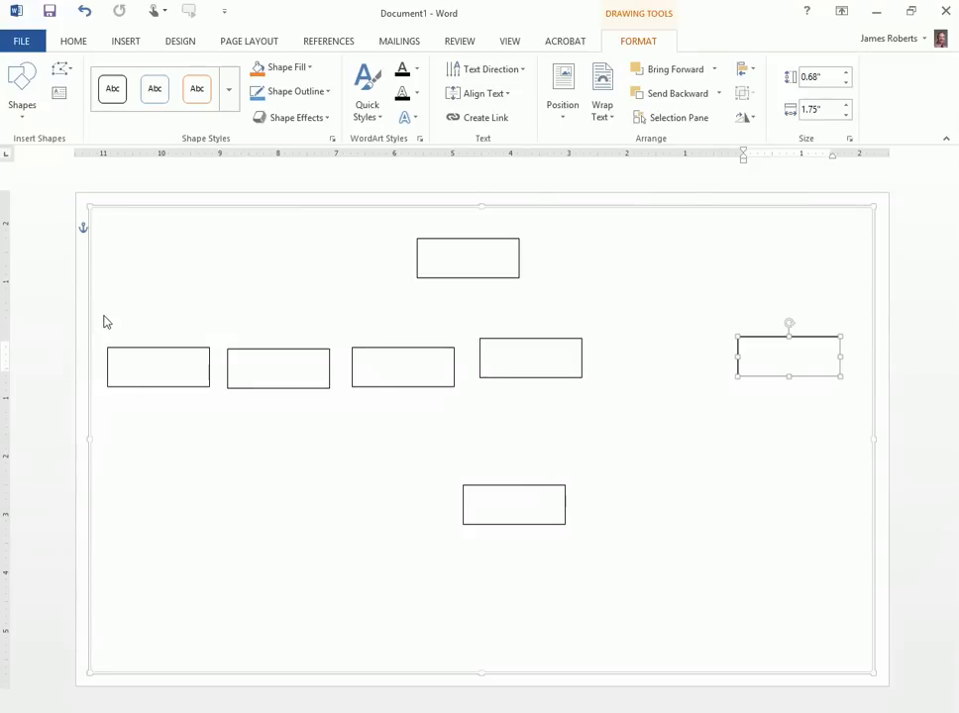
pyautogui.moveTo(114, 352)
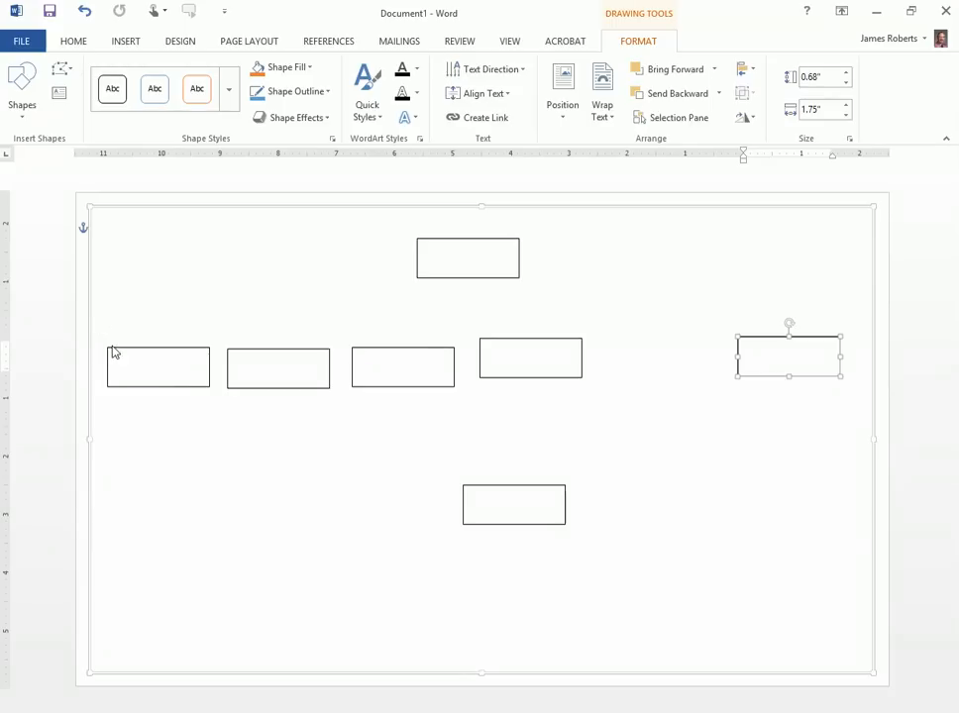
pyautogui.moveTo(99, 322)
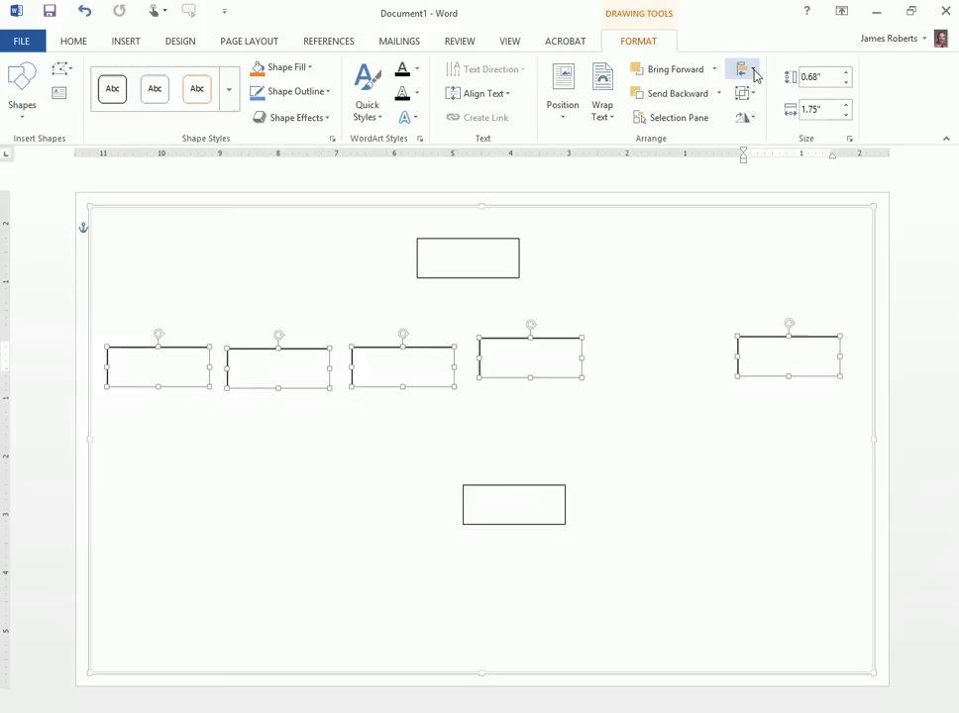
pyautogui.moveTo(741, 69)
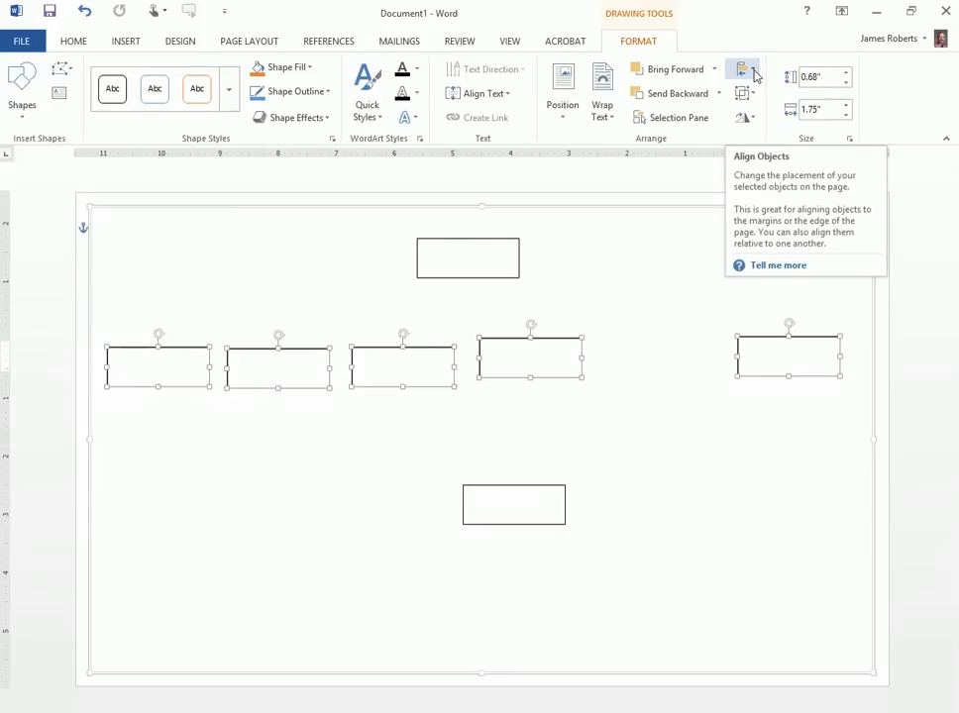
# Apply Align Top and Distribute Horizontally to the five middle boxes
pyautogui.click(742, 69)
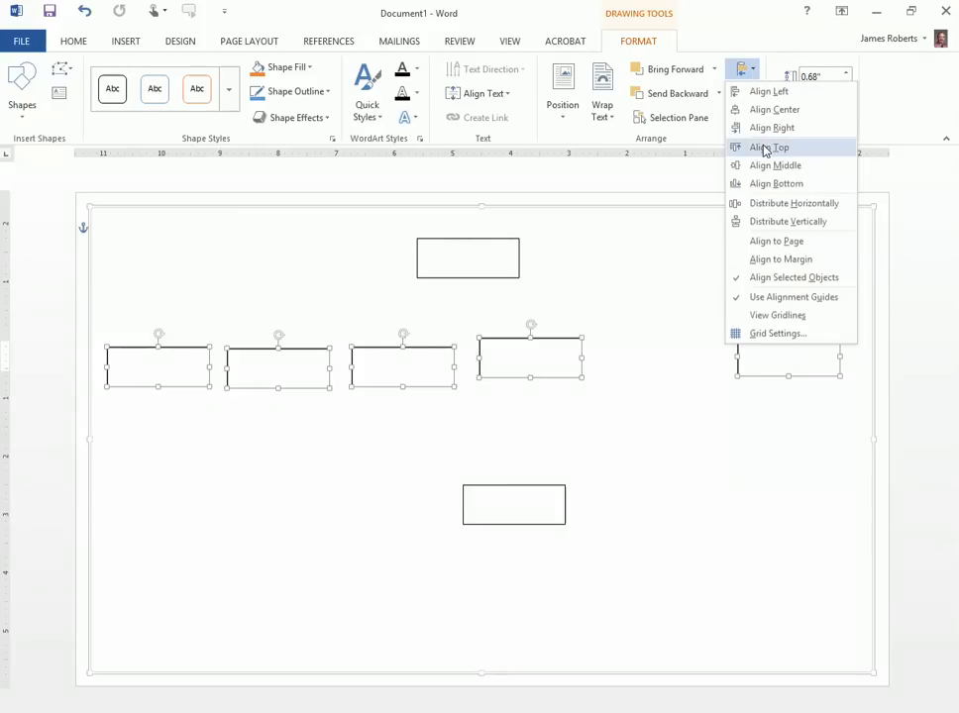
pyautogui.click(770, 147)
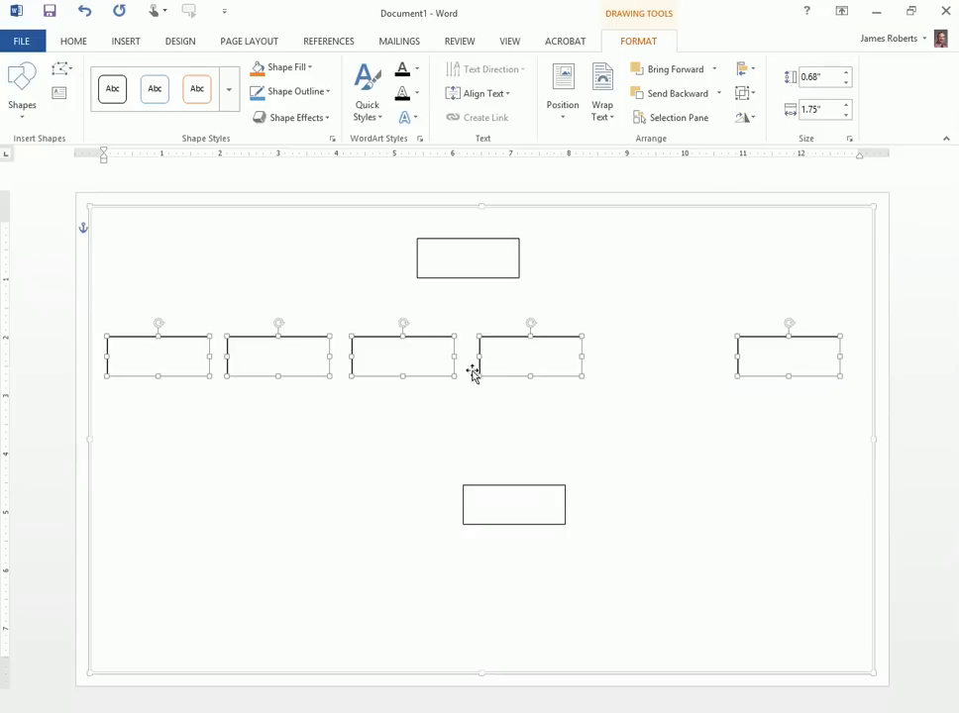
pyautogui.moveTo(352, 340)
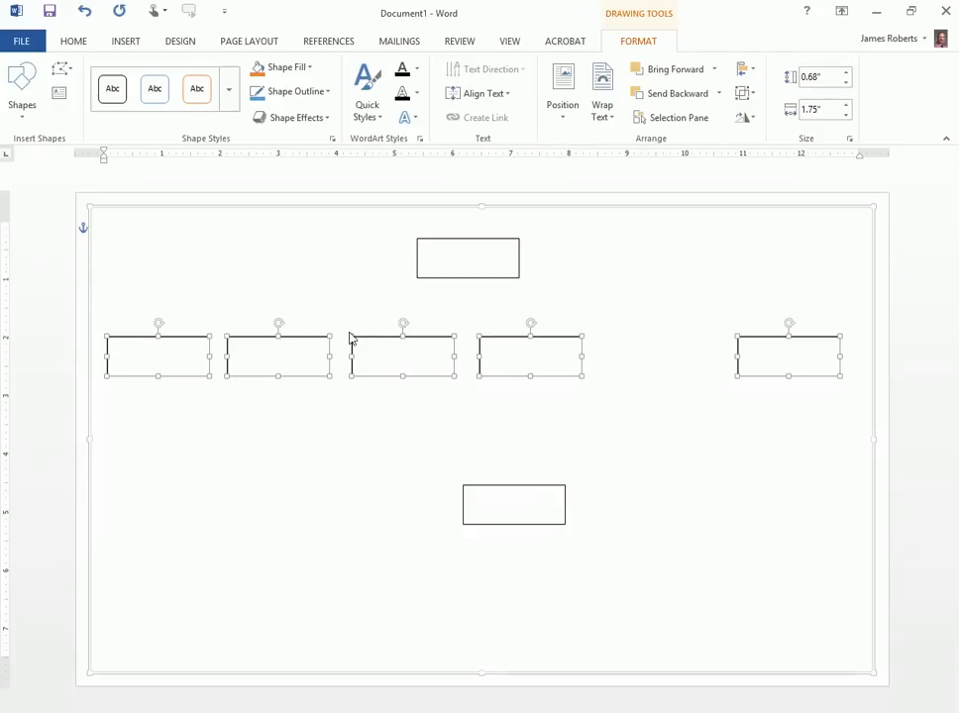
pyautogui.click(742, 70)
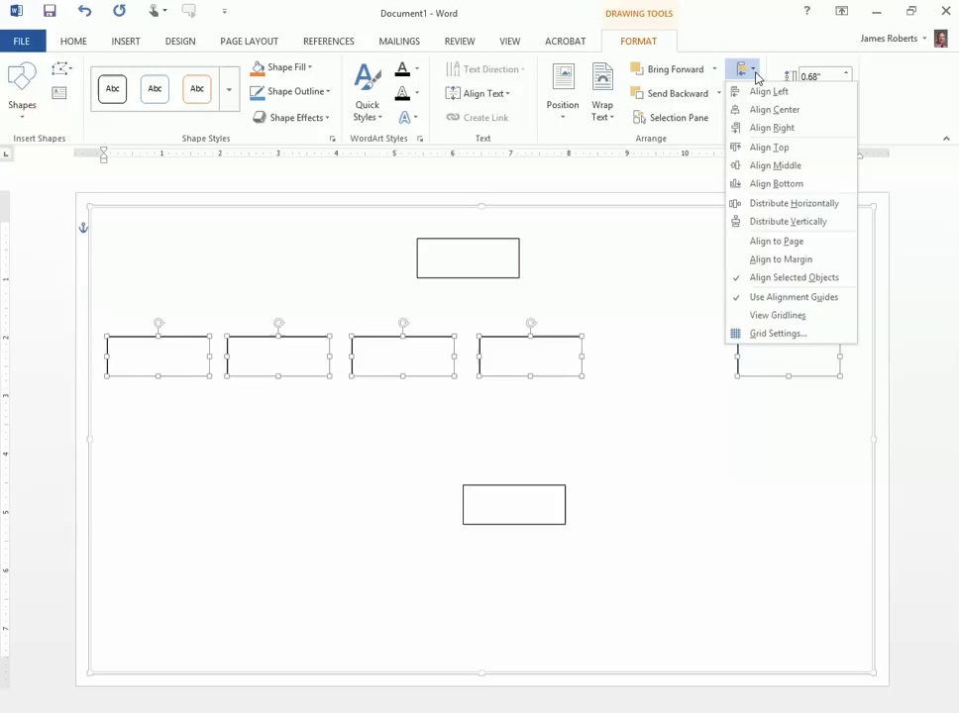
pyautogui.moveTo(793, 203)
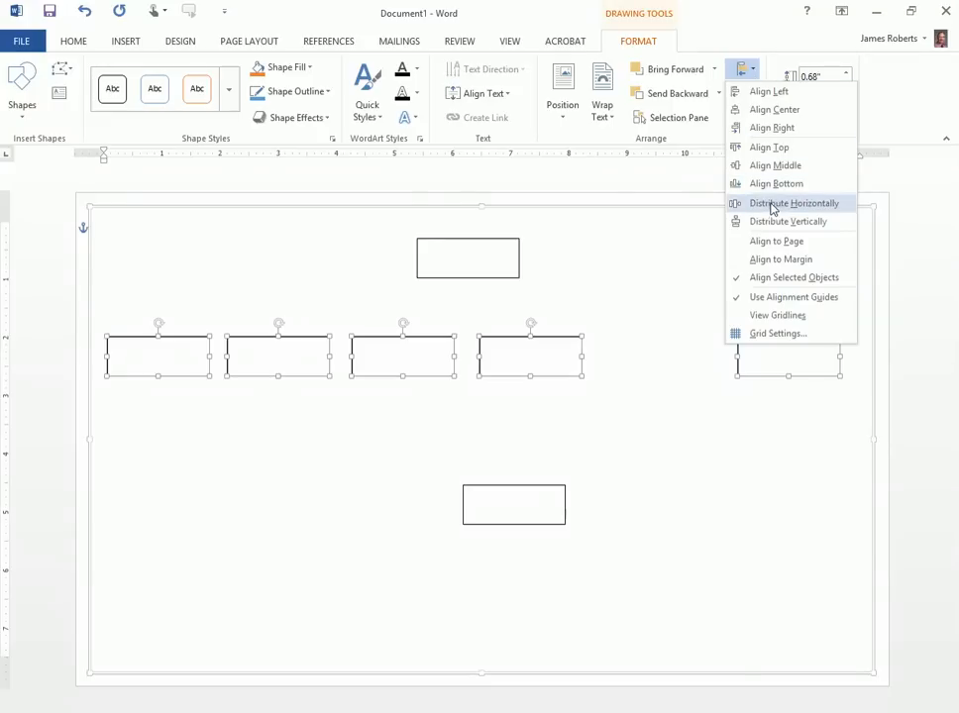
pyautogui.click(793, 203)
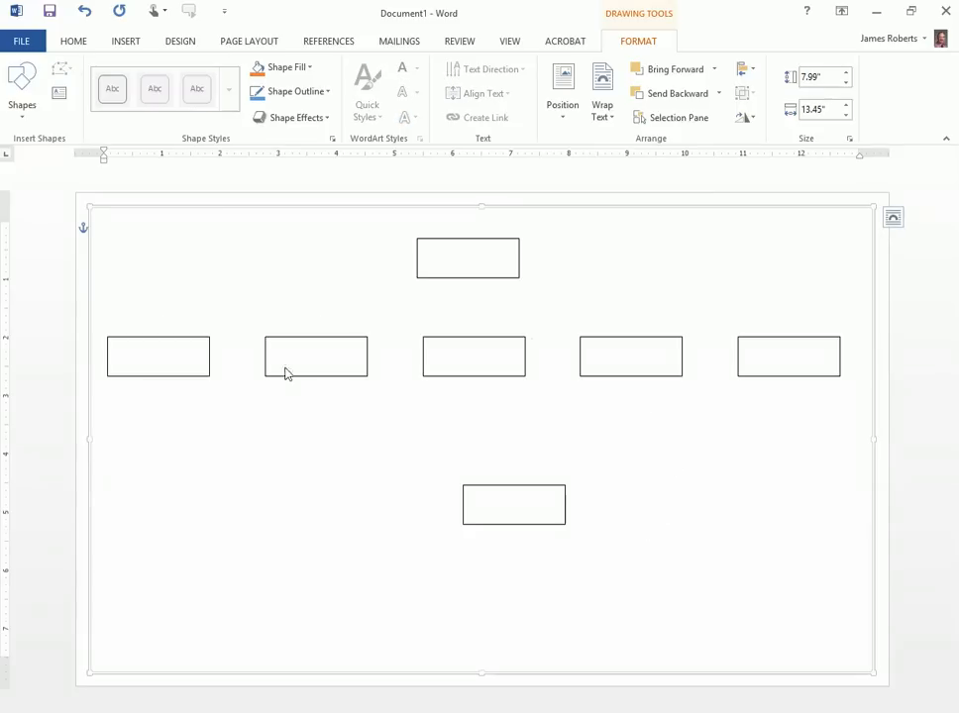
pyautogui.moveTo(772, 460)
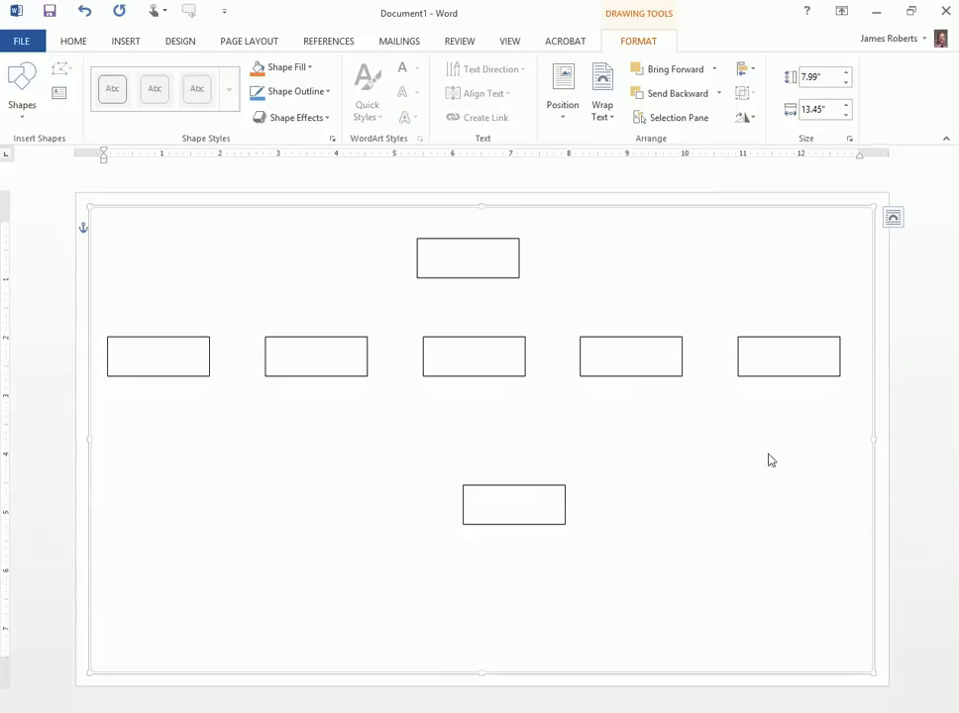
pyautogui.moveTo(768, 457)
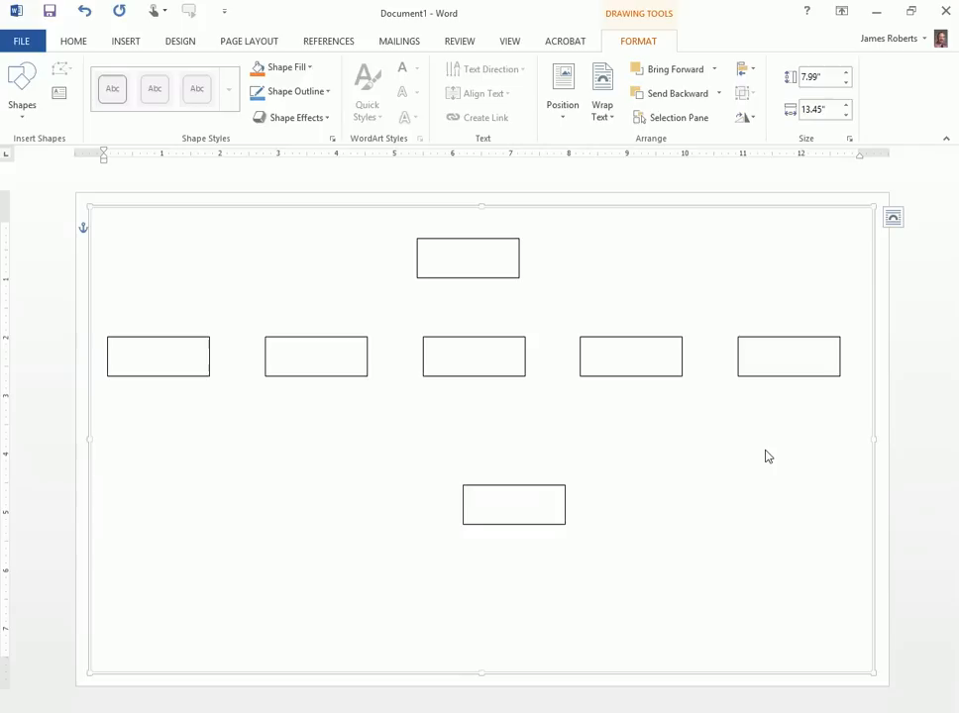
pyautogui.moveTo(320, 223)
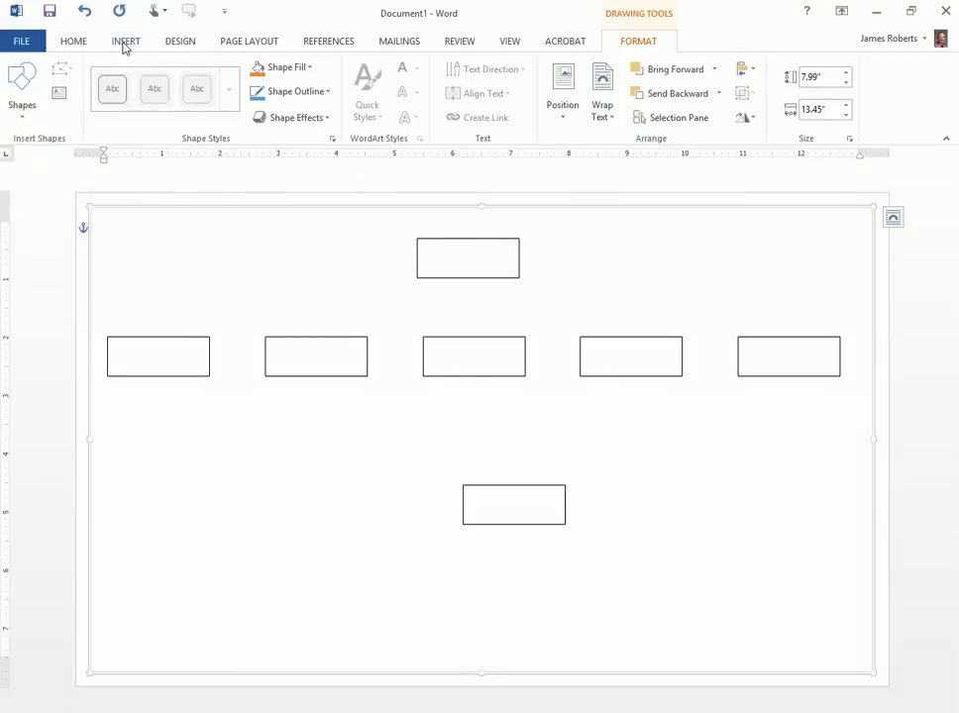
# Draw an arrow connector from the top box to the leftmost middle box
pyautogui.click(126, 41)
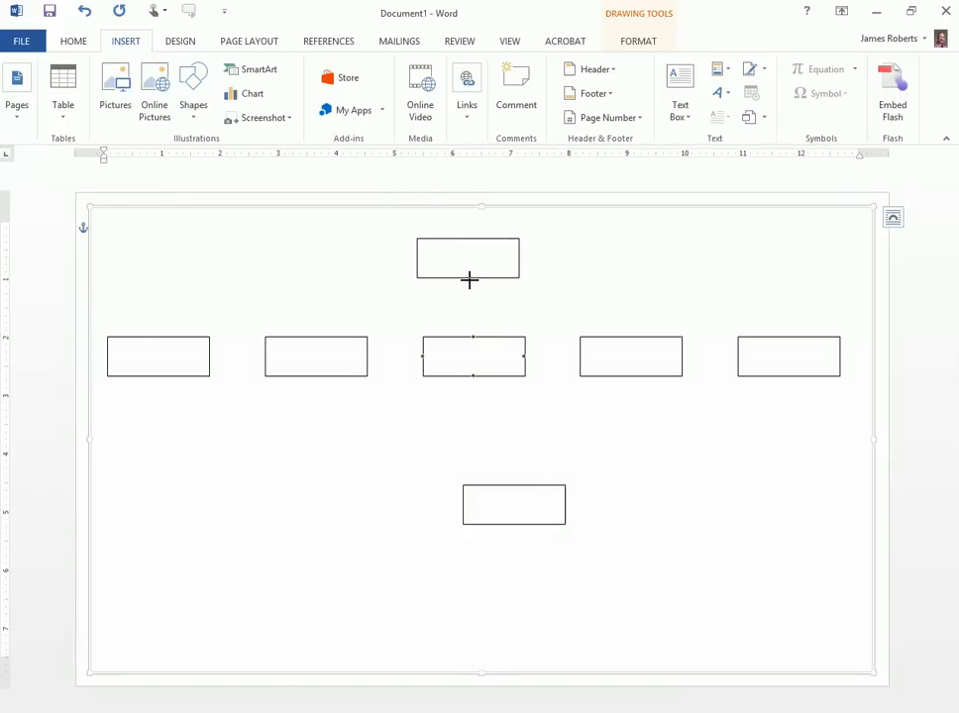
pyautogui.moveTo(488, 251)
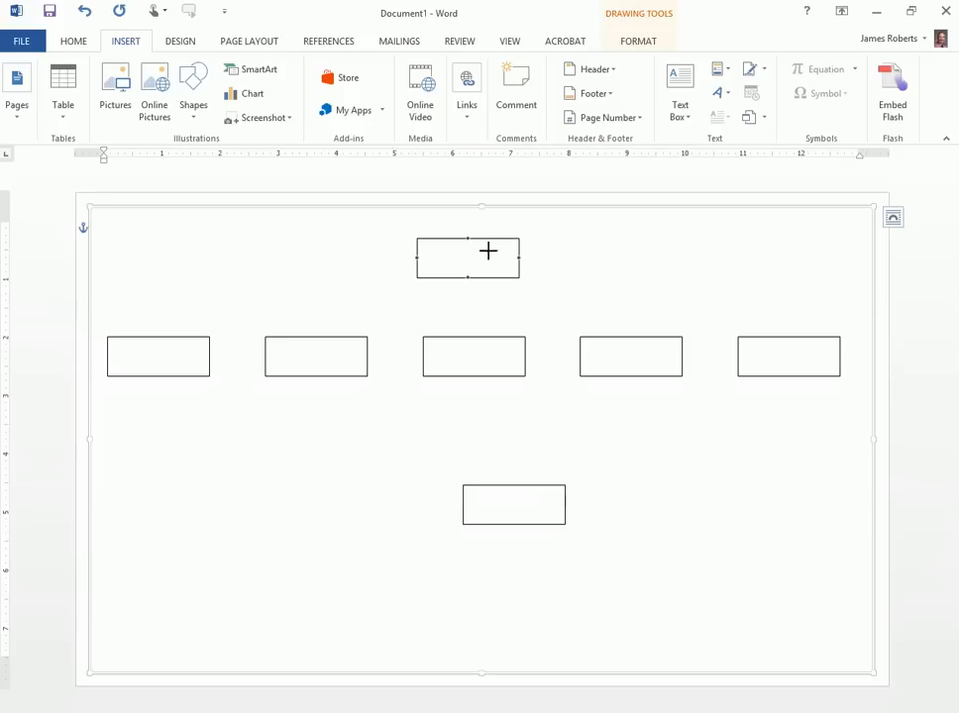
pyautogui.moveTo(470, 279)
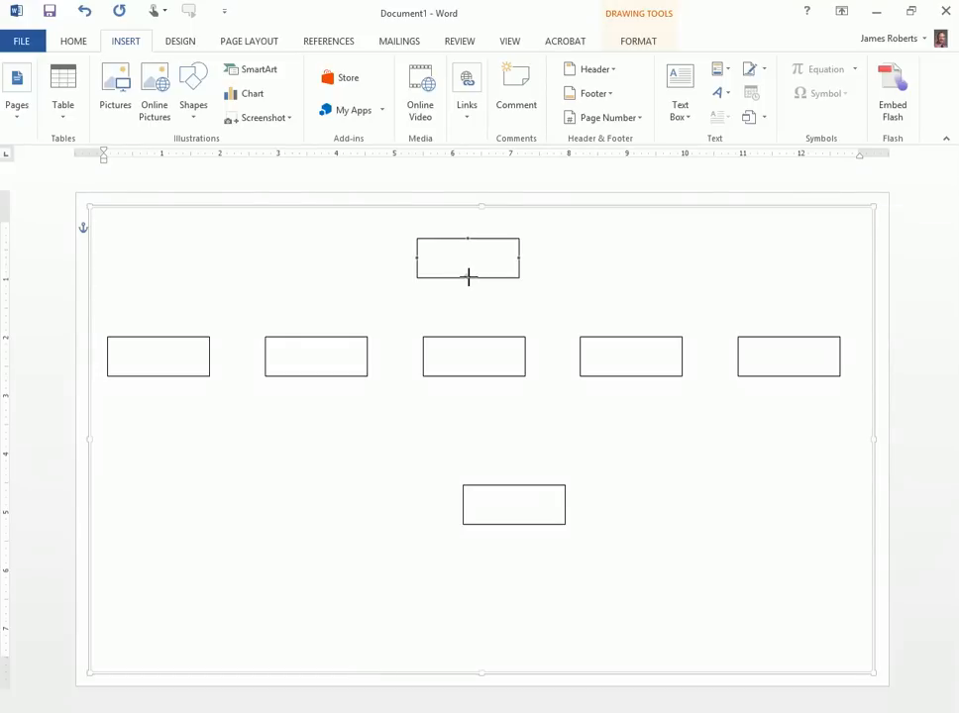
pyautogui.moveTo(468, 282); pyautogui.dragTo(188, 313)
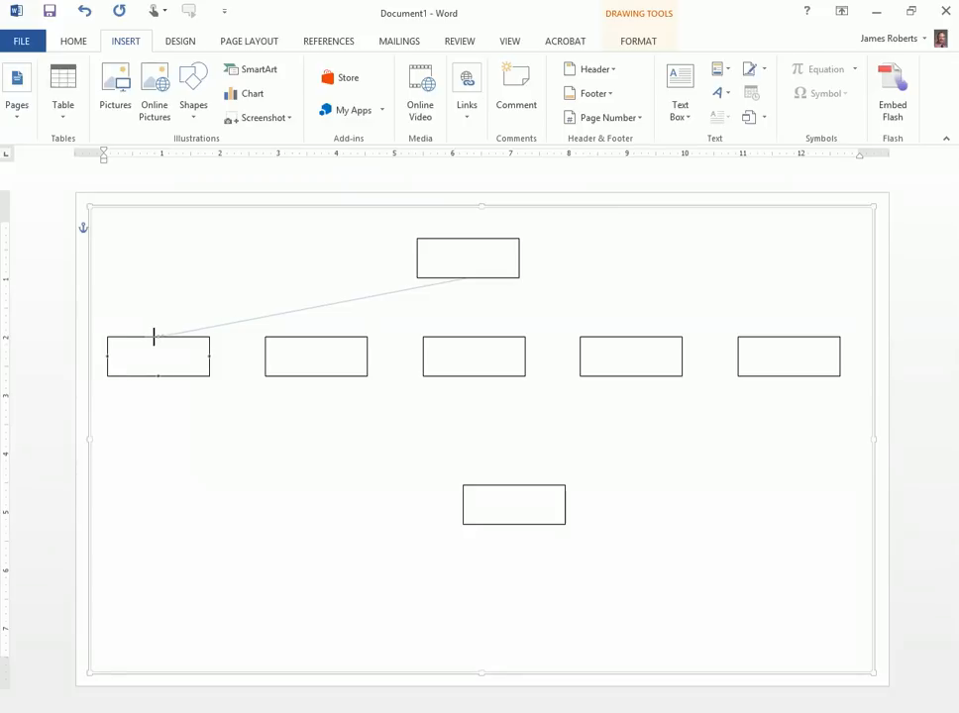
pyautogui.click(307, 307)
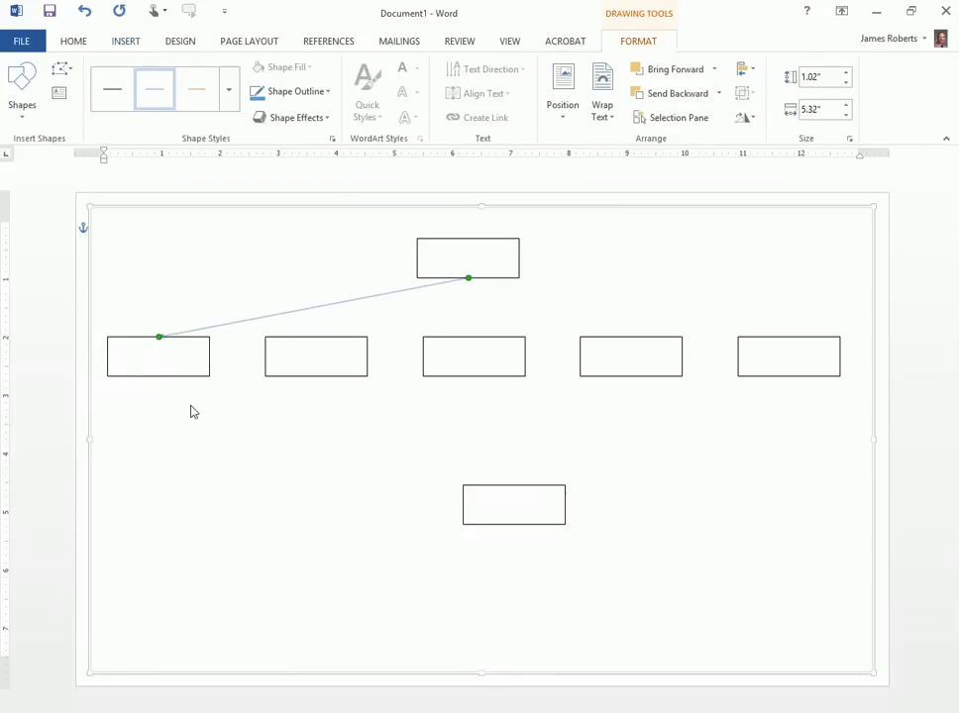
# Nudge the leftmost box up and back to confirm the arrow stays attached
pyautogui.click(157, 356)
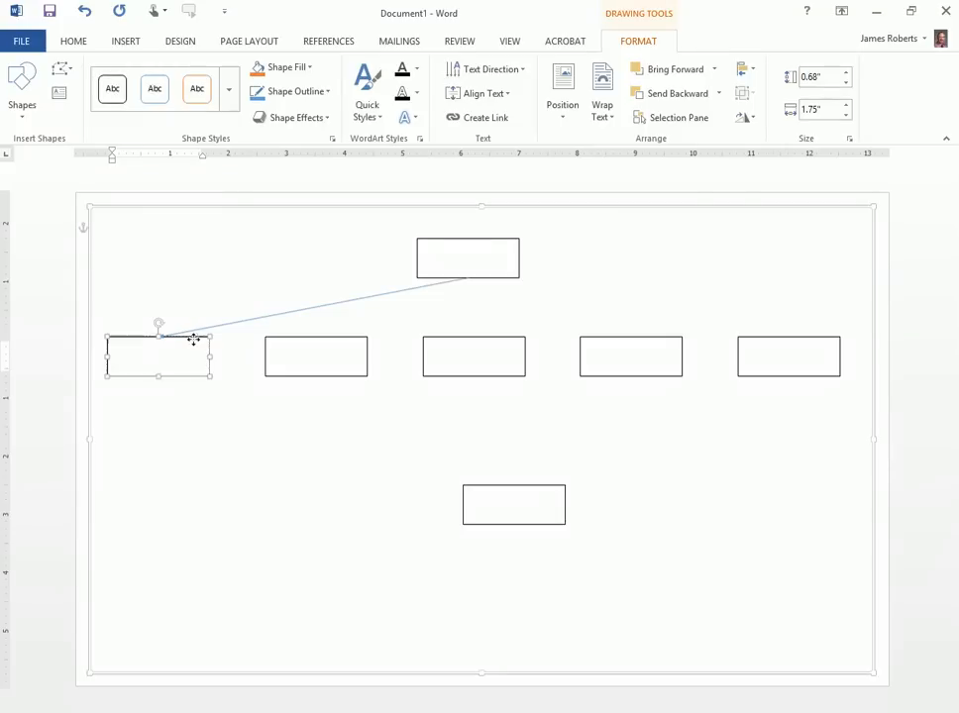
pyautogui.moveTo(158, 355); pyautogui.dragTo(166, 312)
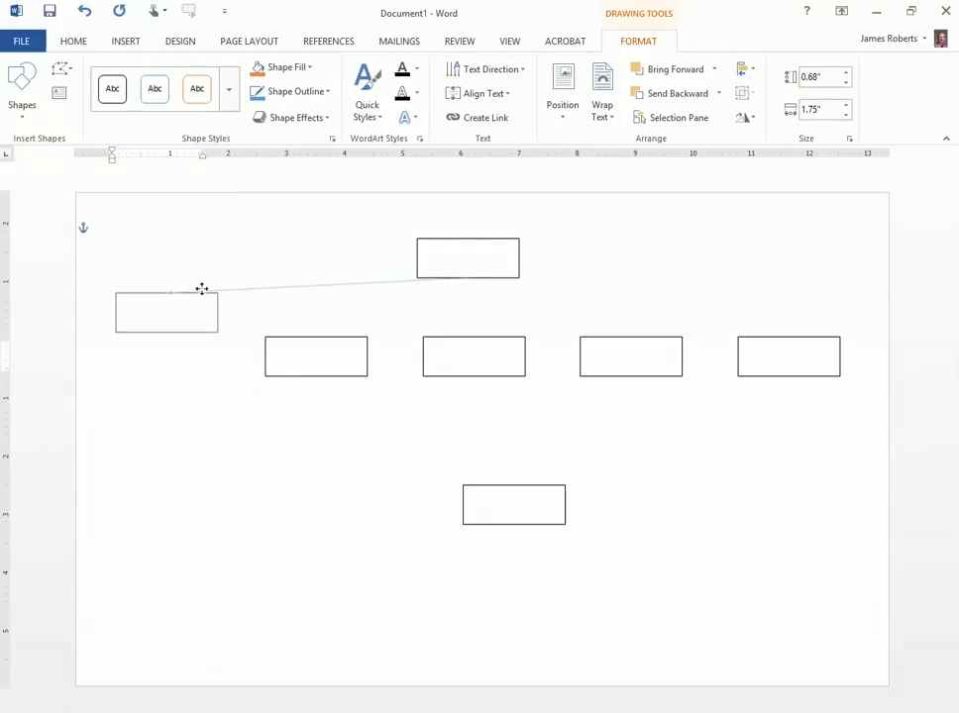
pyautogui.moveTo(167, 311); pyautogui.dragTo(161, 356)
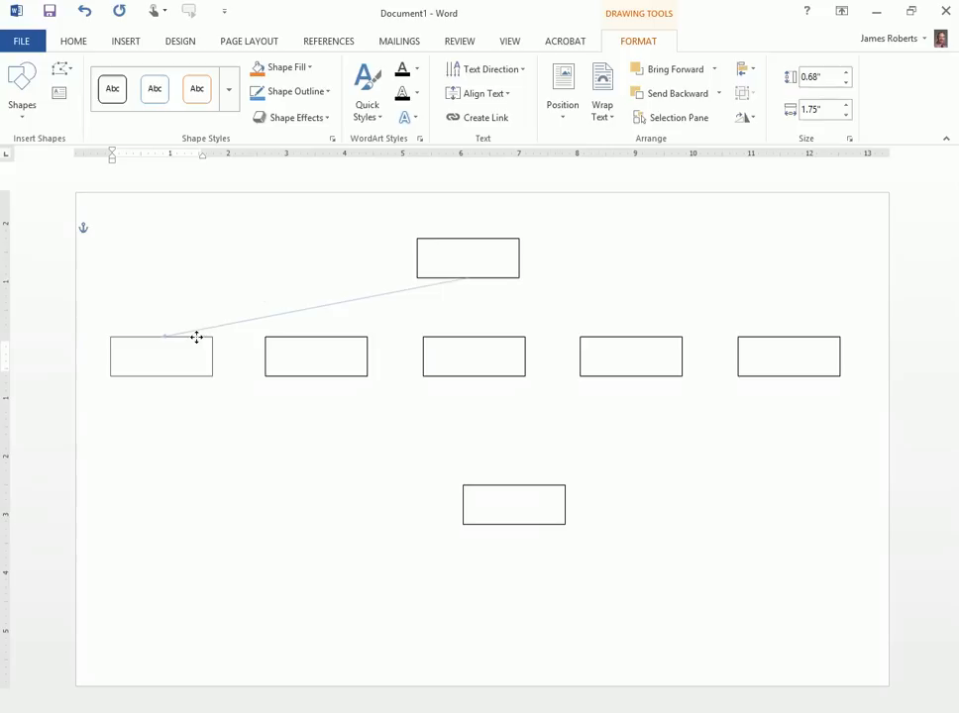
pyautogui.click(160, 357)
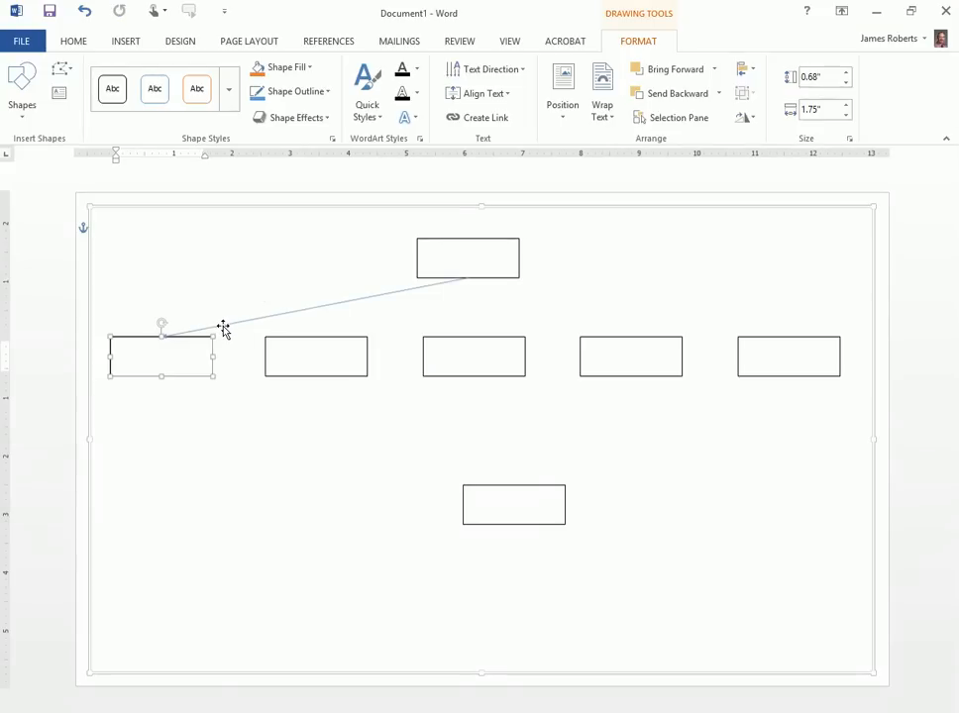
pyautogui.click(297, 303)
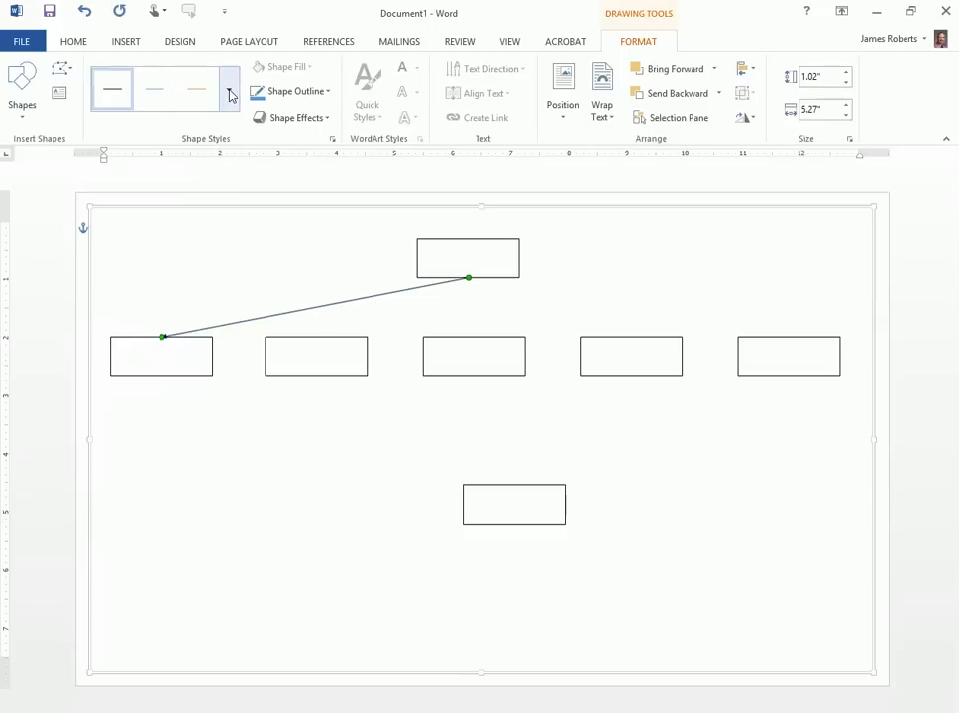
# Apply the dark line style from the Shape Styles gallery to the arrow
pyautogui.click(230, 92)
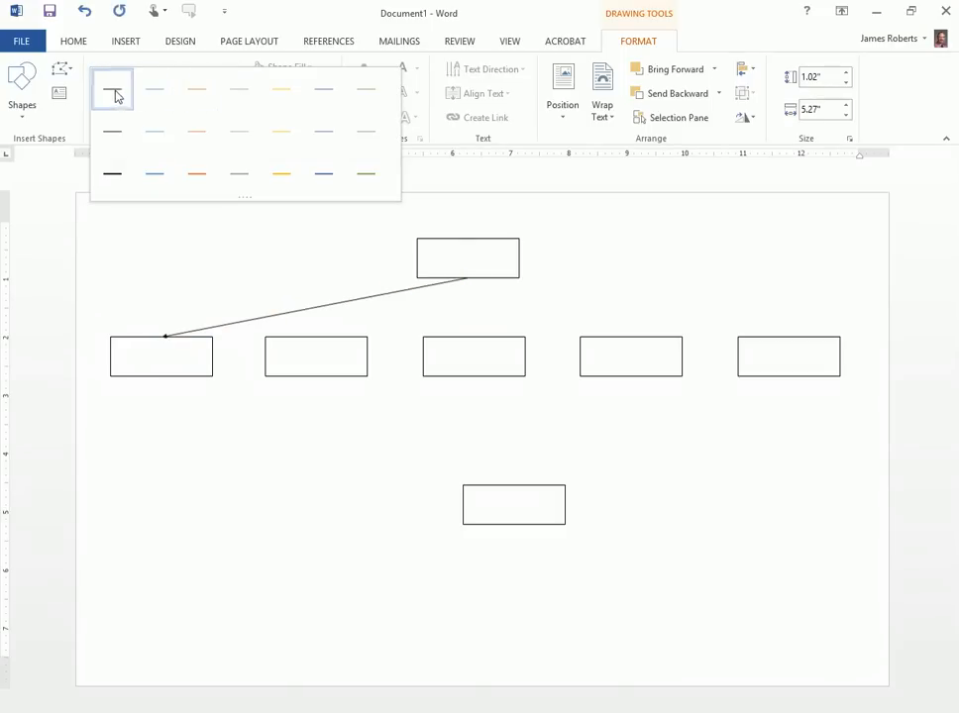
pyautogui.click(112, 90)
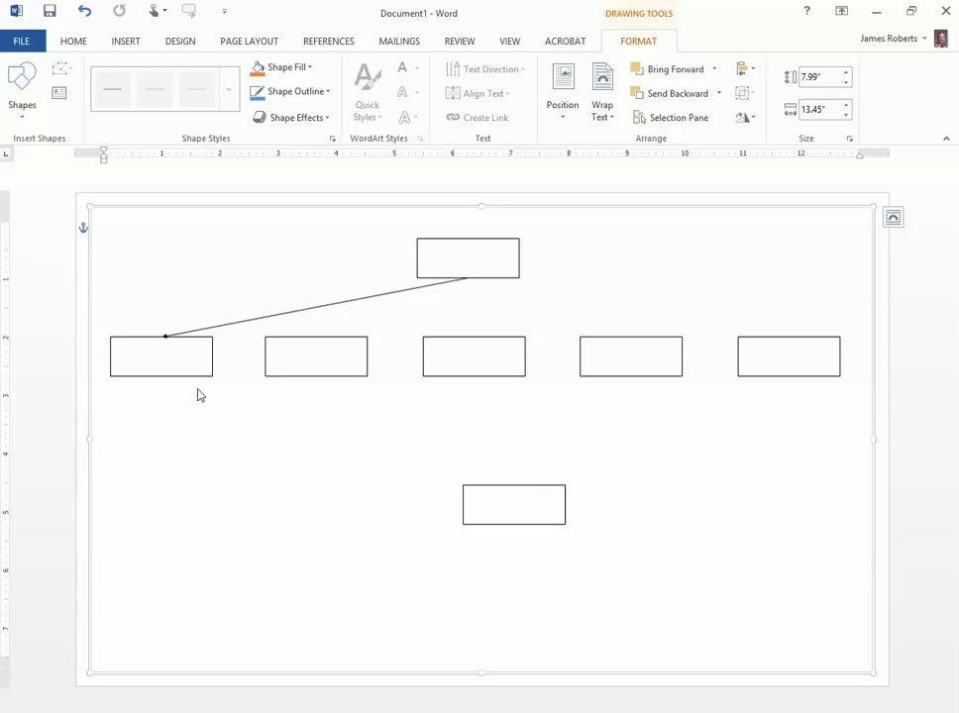
pyautogui.moveTo(347, 397)
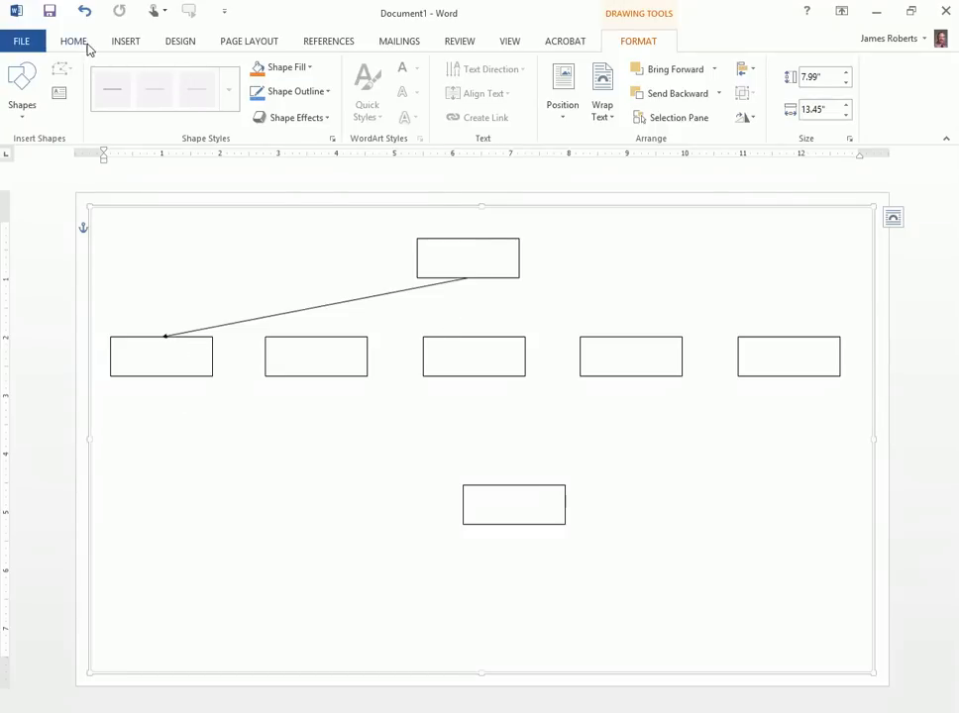
# Add arrows from the top box to the middle, fourth and rightmost boxes
pyautogui.click(125, 41)
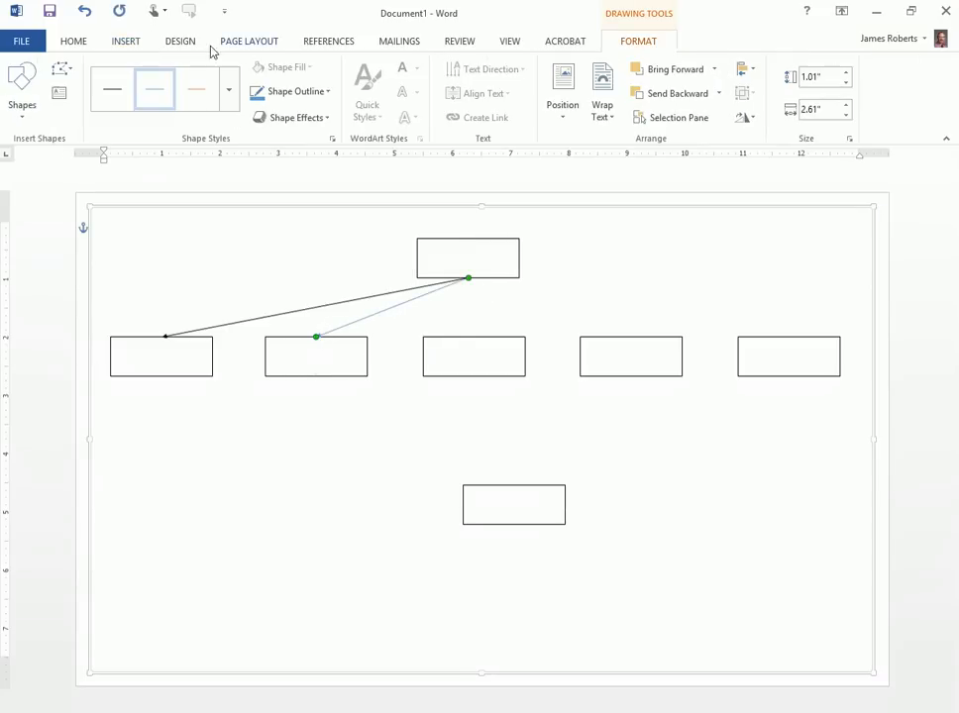
pyautogui.click(125, 41)
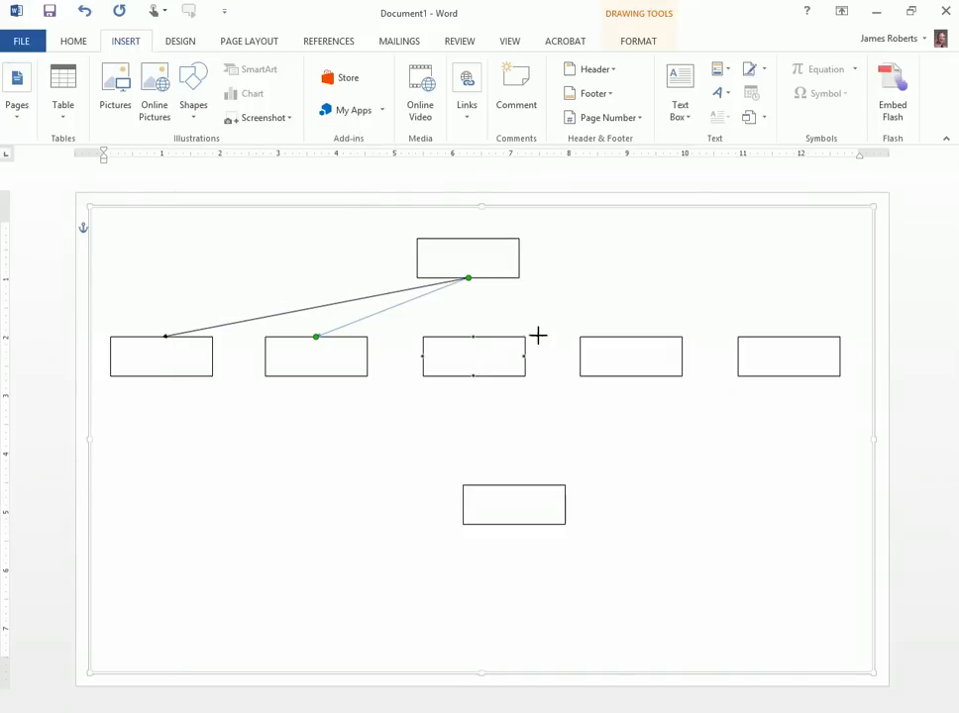
pyautogui.click(468, 259)
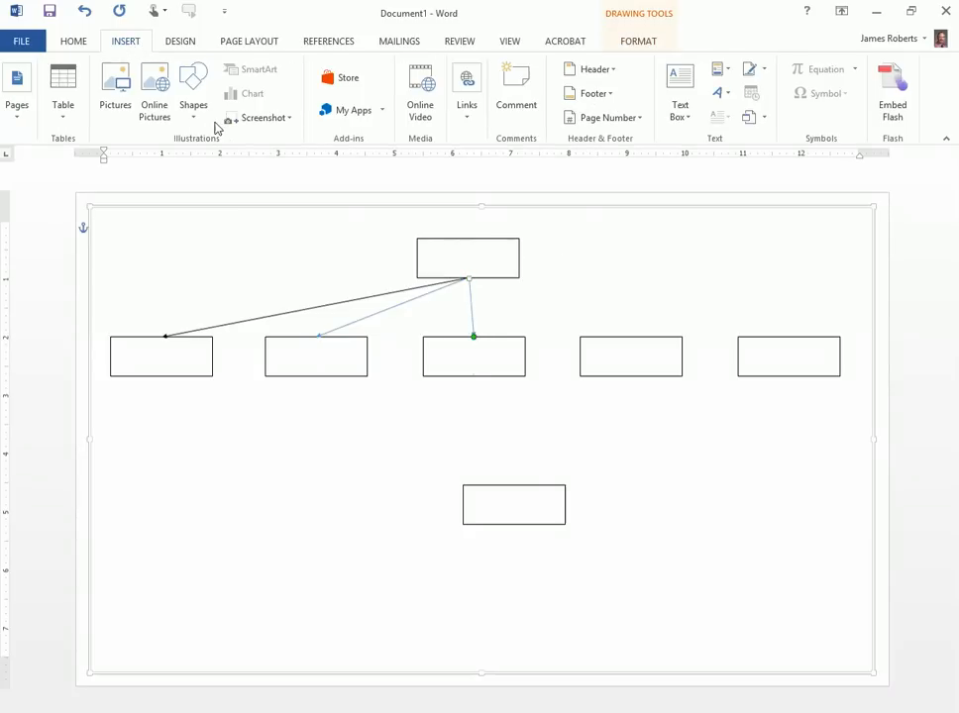
pyautogui.moveTo(560, 360)
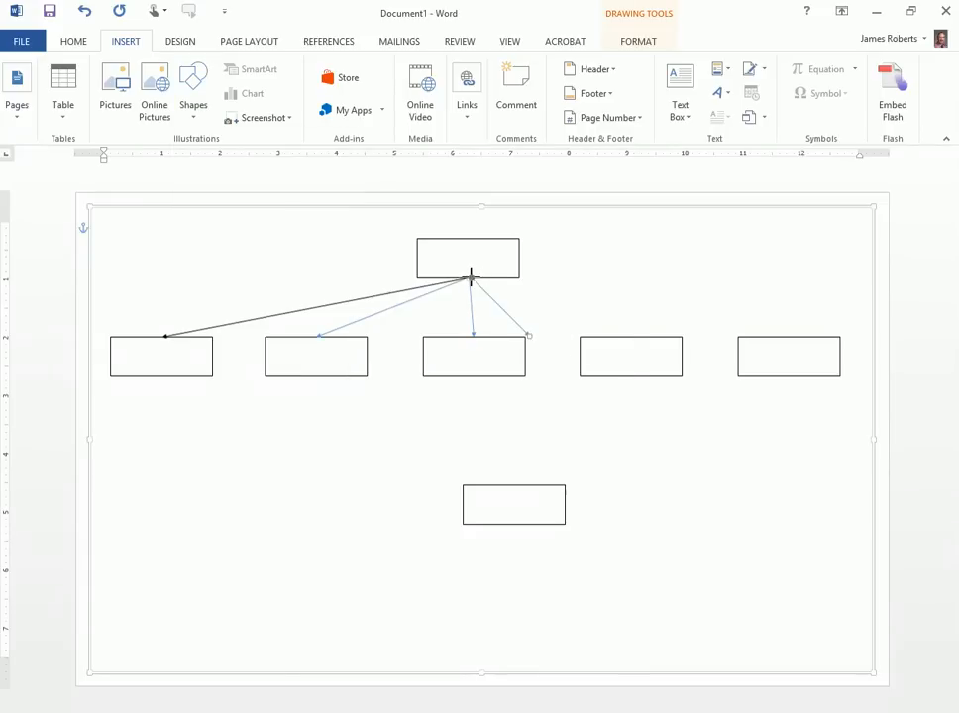
pyautogui.click(529, 335)
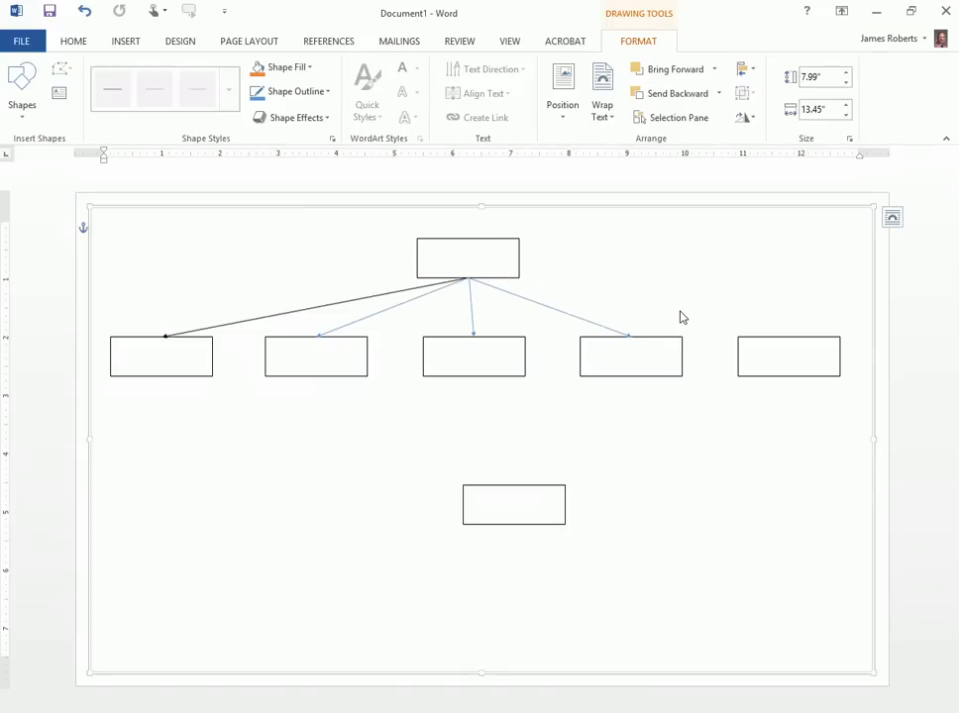
pyautogui.click(125, 41)
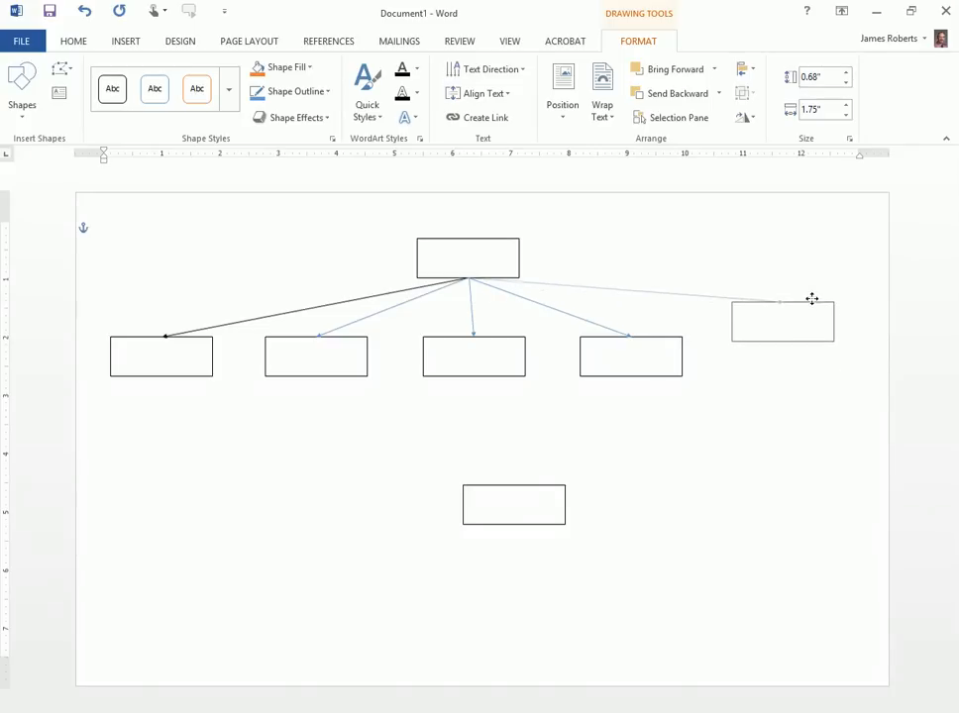
# Stagger the boxes: raise the rightmost and leftmost, lower the second
pyautogui.click(782, 321)
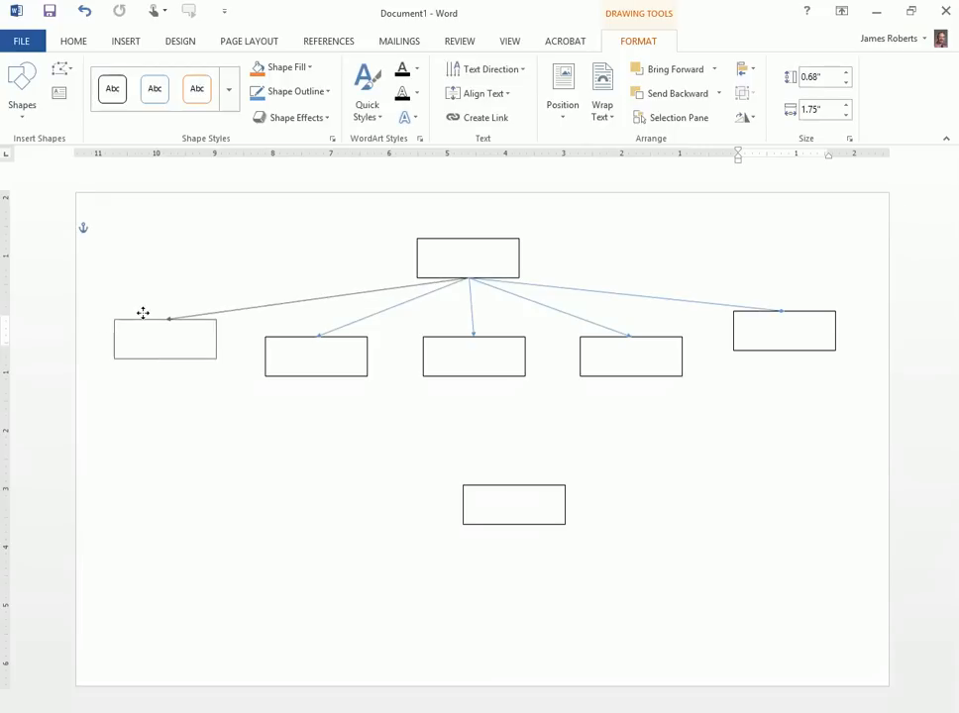
pyautogui.click(164, 339)
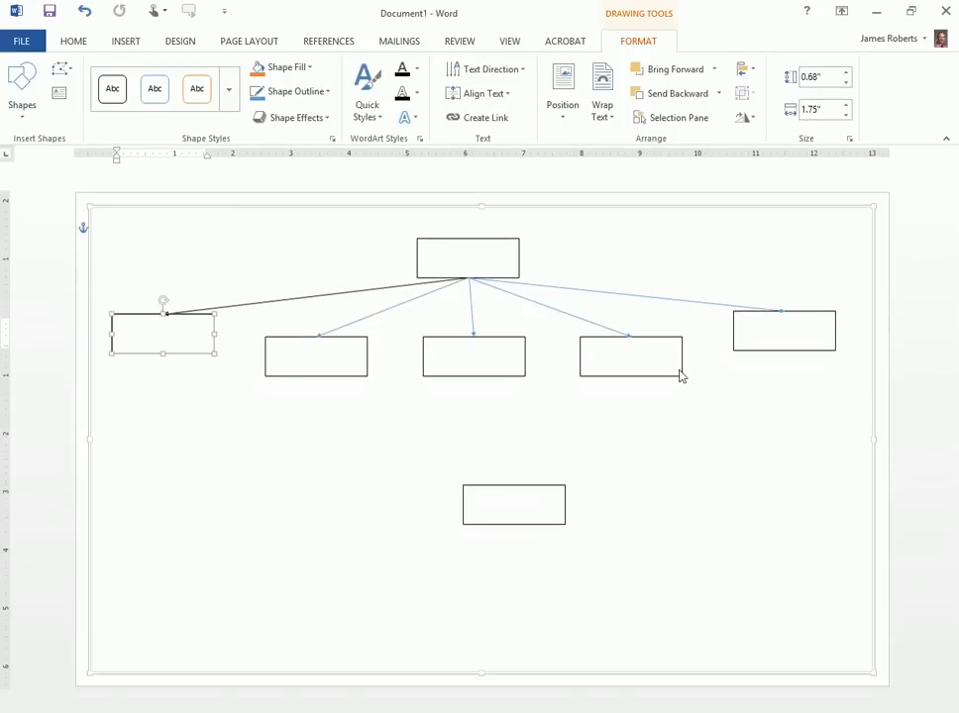
pyautogui.click(315, 356)
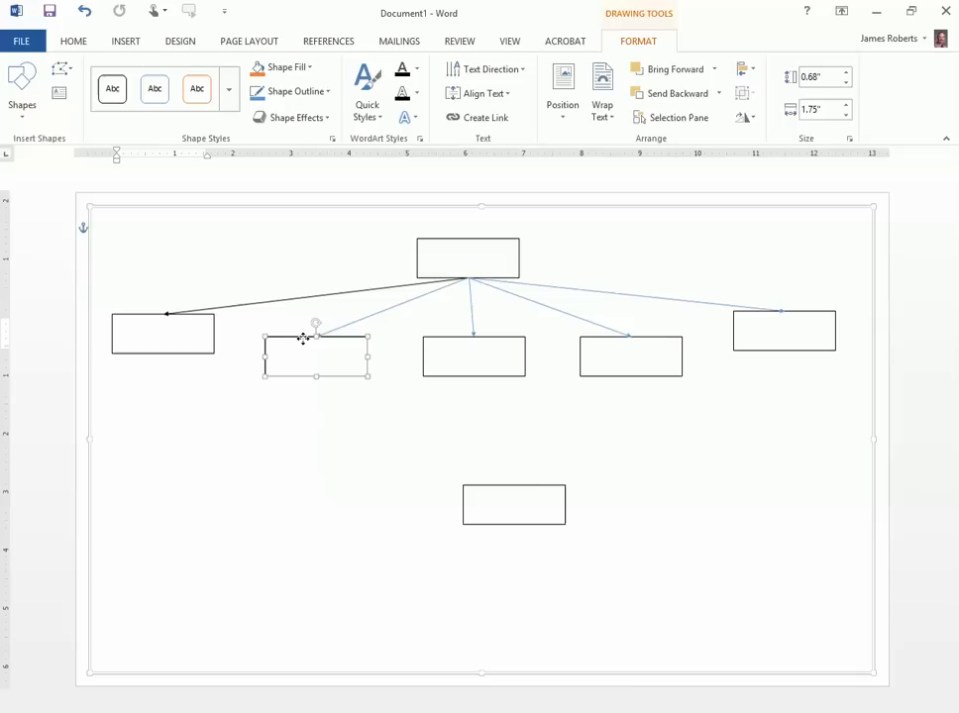
pyautogui.moveTo(317, 356); pyautogui.dragTo(306, 402)
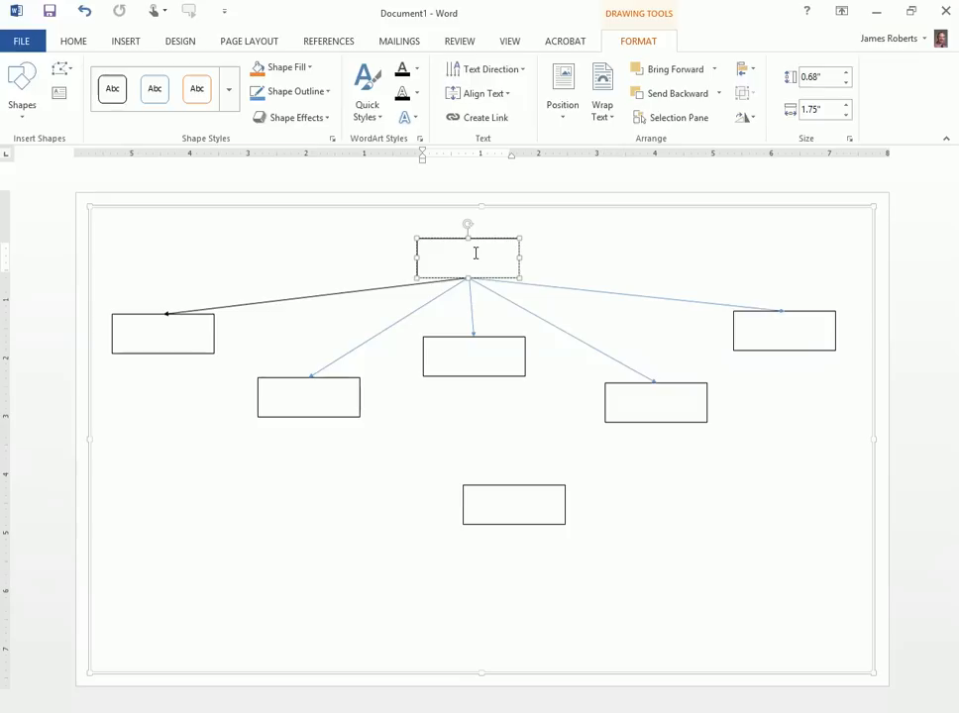
# Label the top box 'Ice Cream' in bold 18-pt Times New Roman, centered horizontally and vertically
pyautogui.write('Ice Cream')
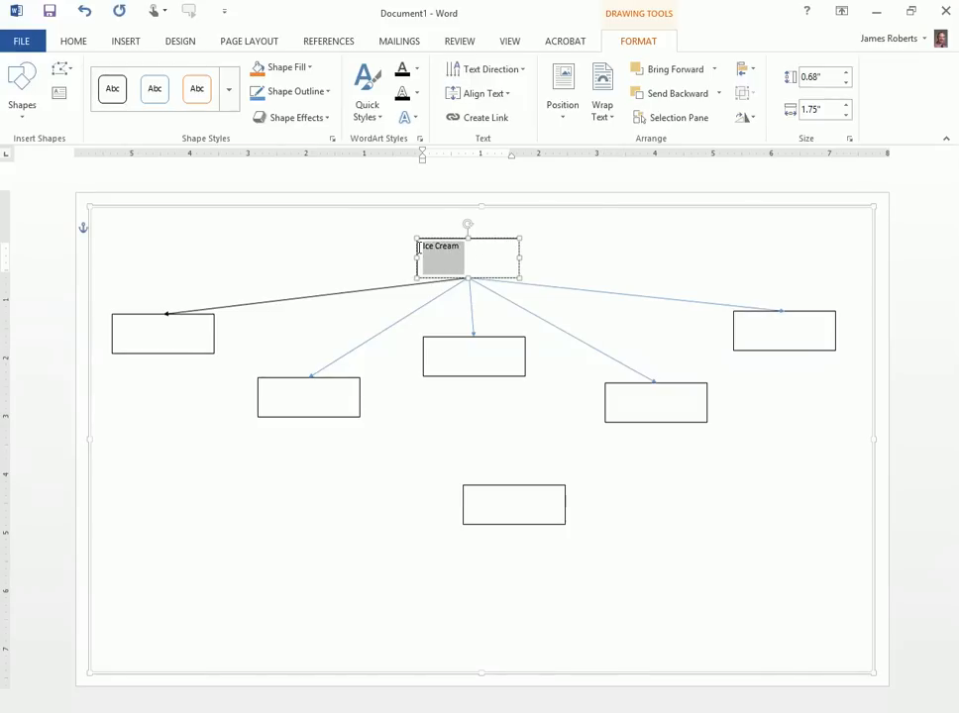
pyautogui.click(74, 41)
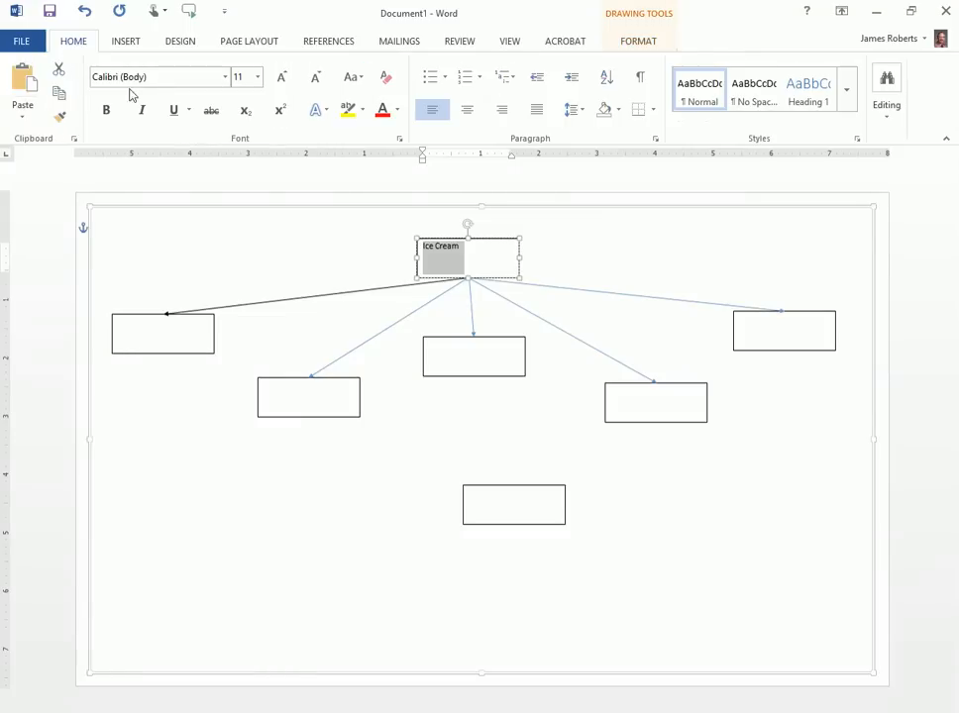
pyautogui.click(198, 177)
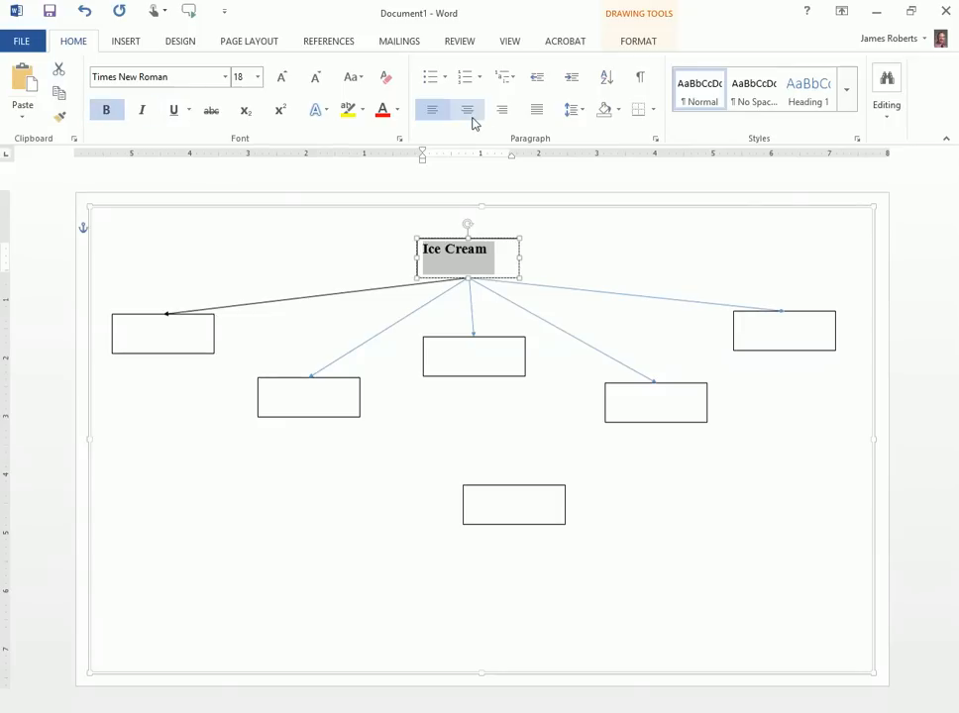
pyautogui.click(468, 109)
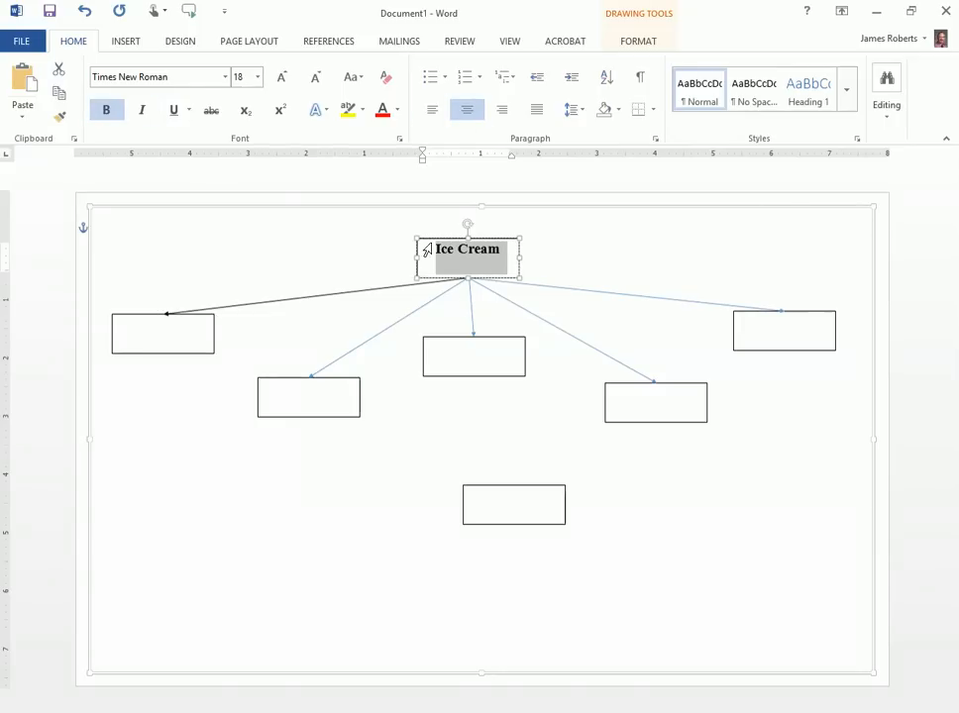
pyautogui.click(442, 262)
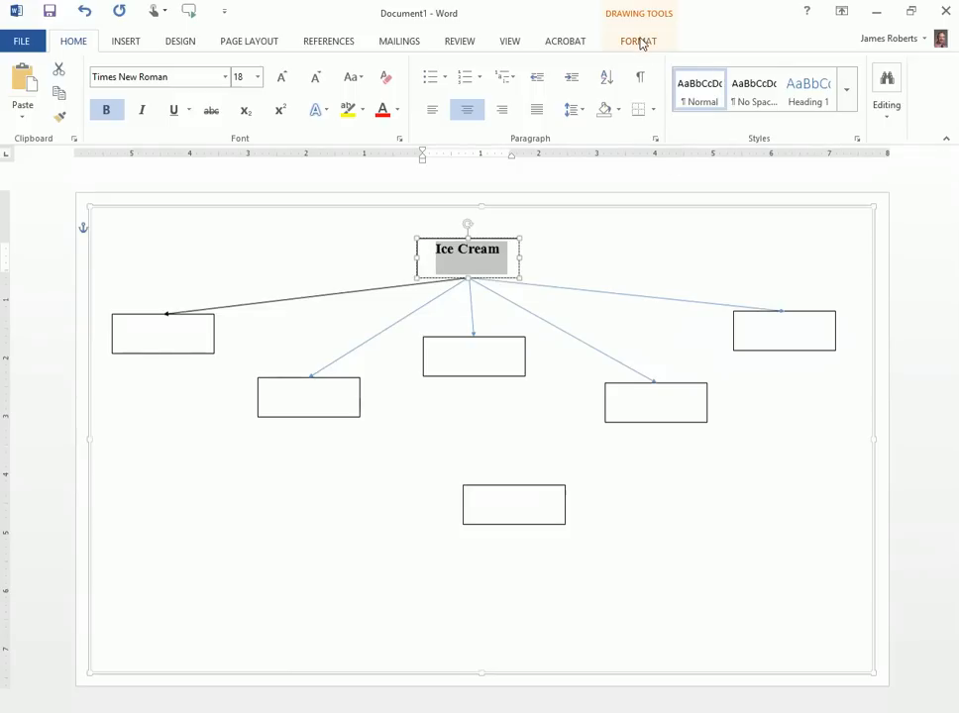
pyautogui.click(638, 40)
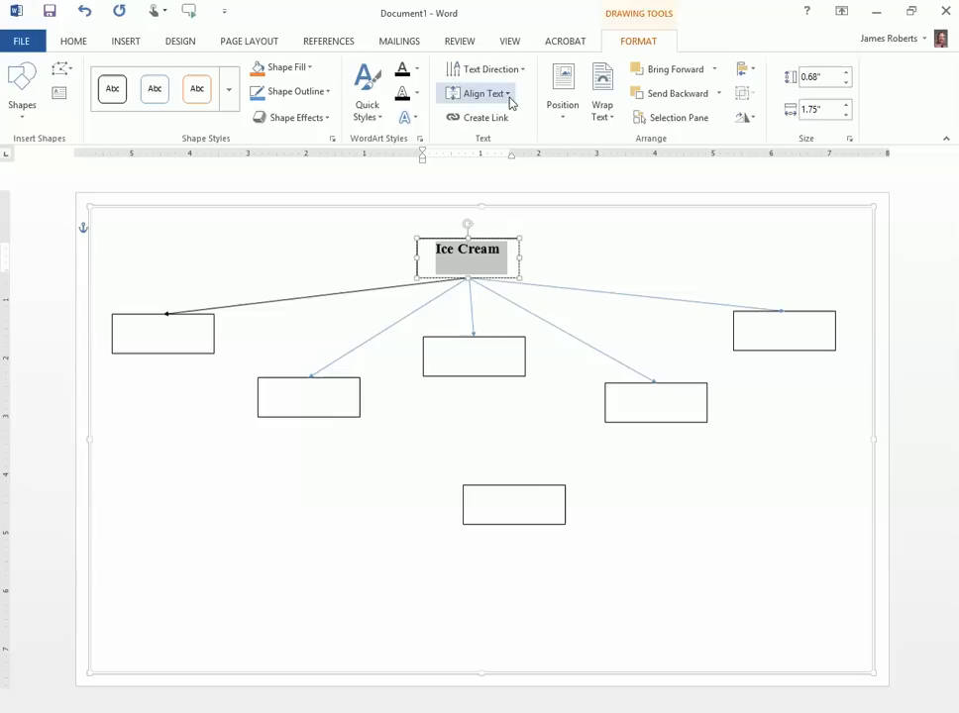
pyautogui.click(482, 92)
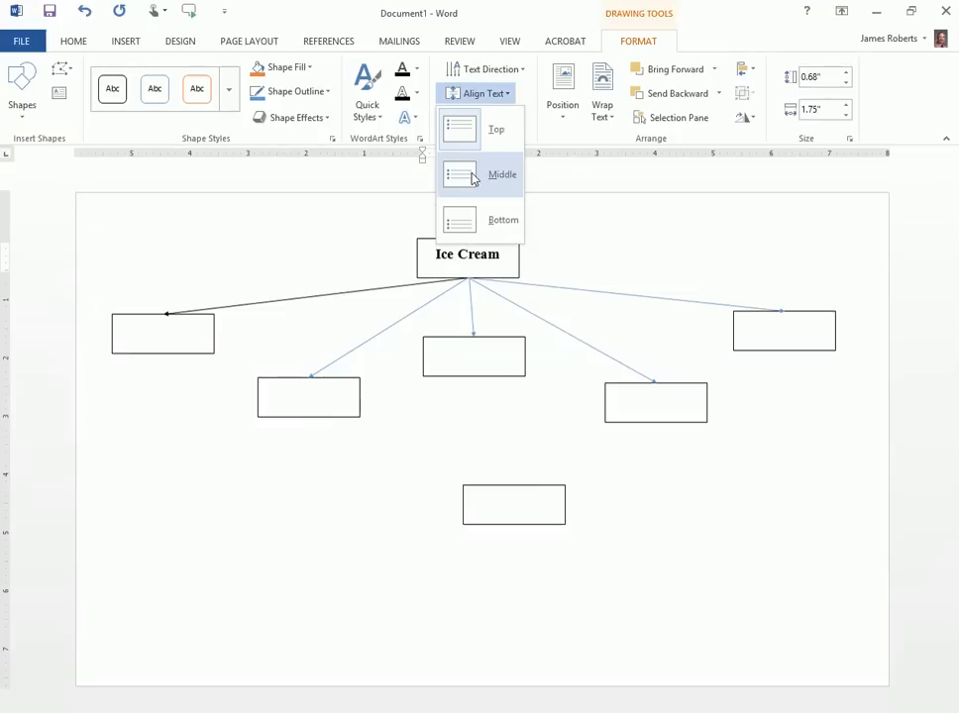
pyautogui.click(503, 175)
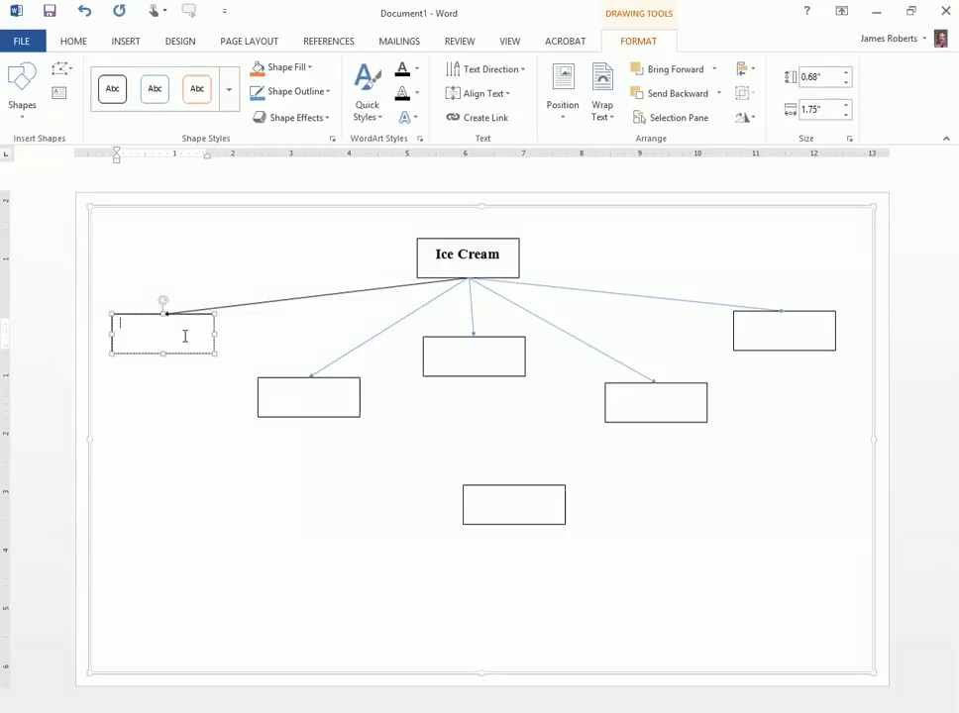
# Label the middle boxes 'DQ' and 'Baskins Robbins', then place the cursor in the bottom box
pyautogui.write('DQ')
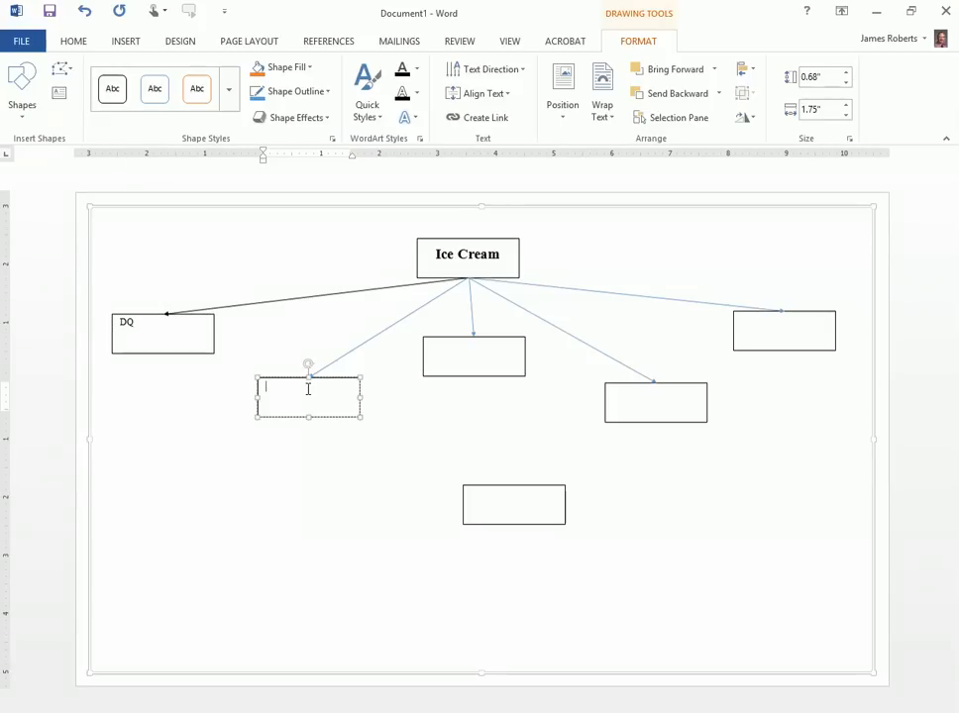
pyautogui.write('Baskins Robbins')
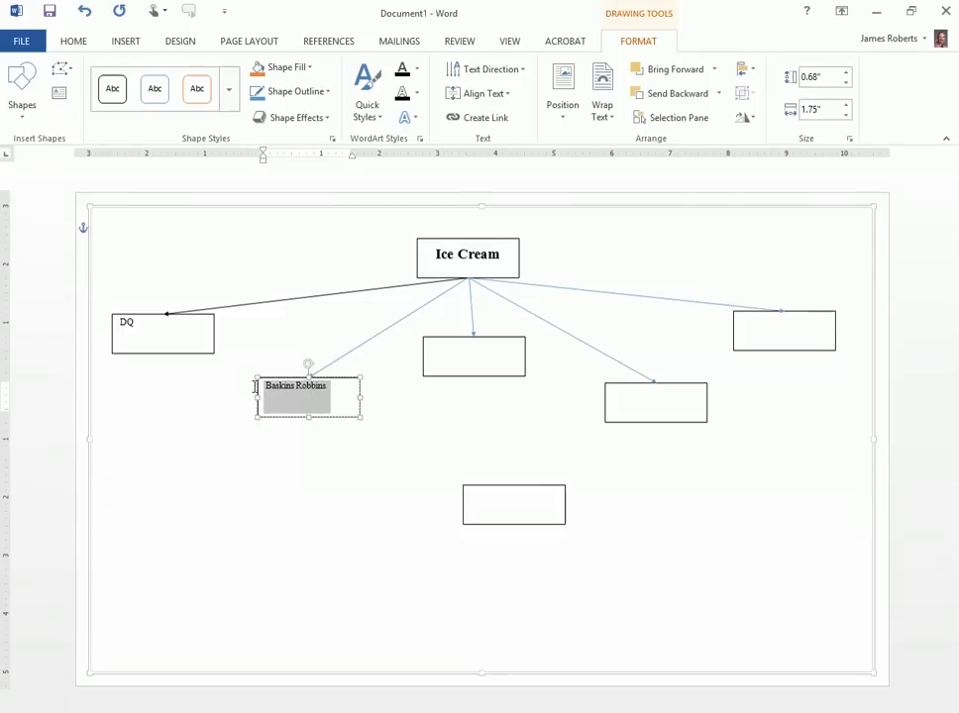
pyautogui.moveTo(481, 93)
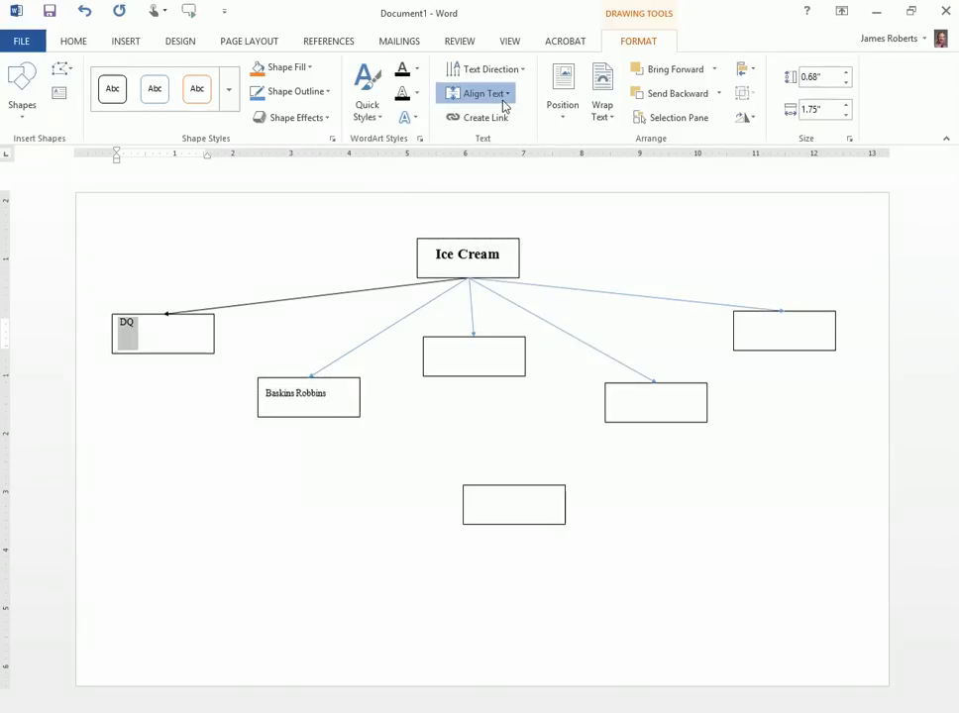
pyautogui.click(161, 332)
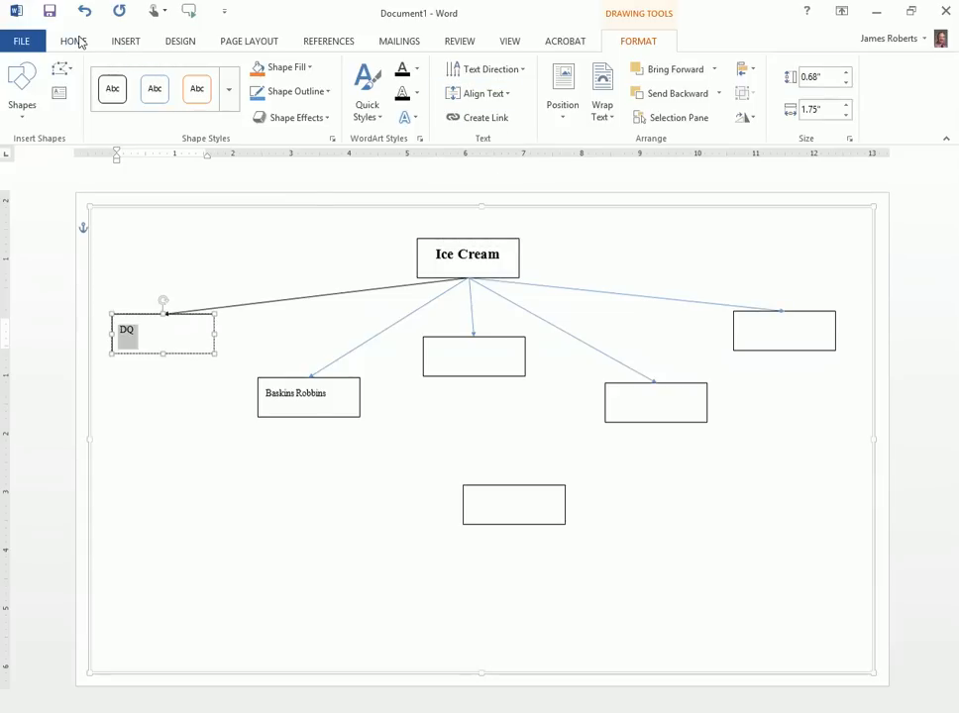
pyautogui.click(72, 41)
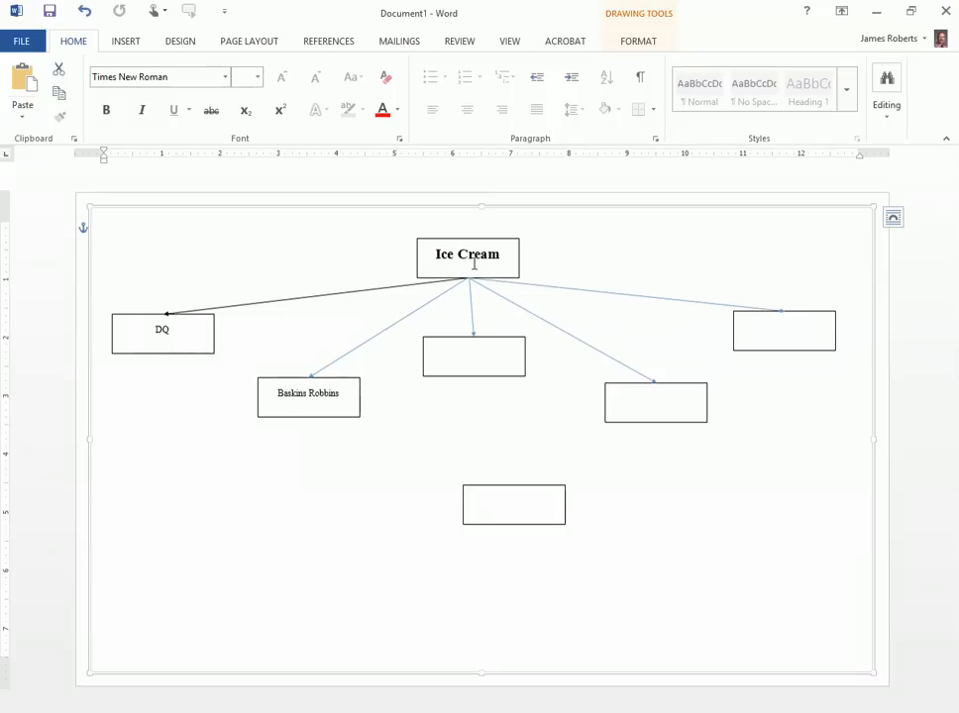
pyautogui.moveTo(195, 327)
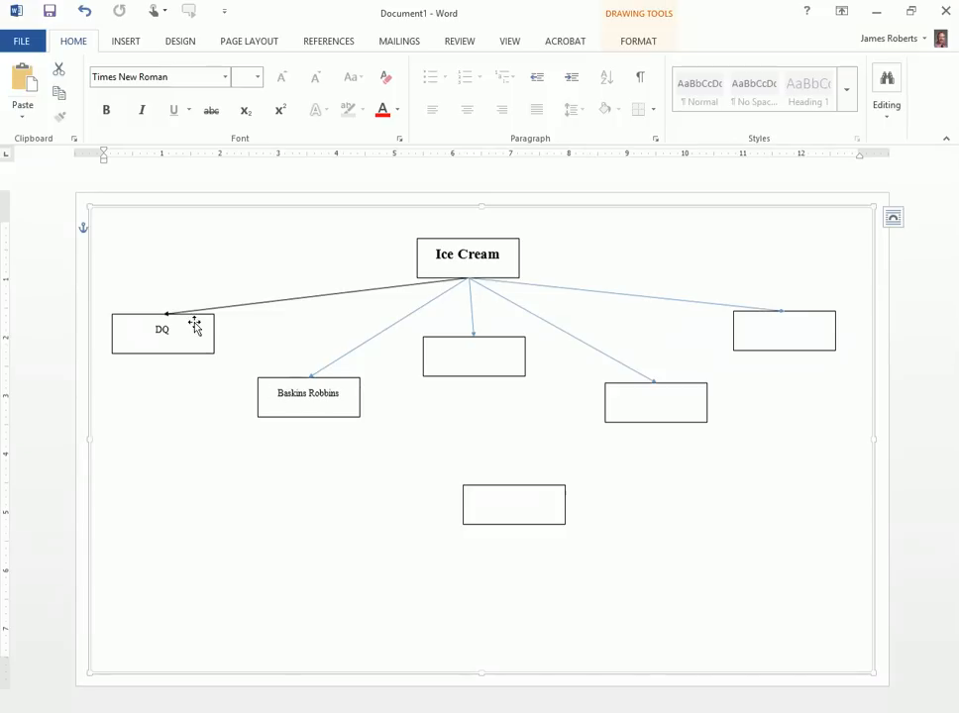
pyautogui.moveTo(604, 301)
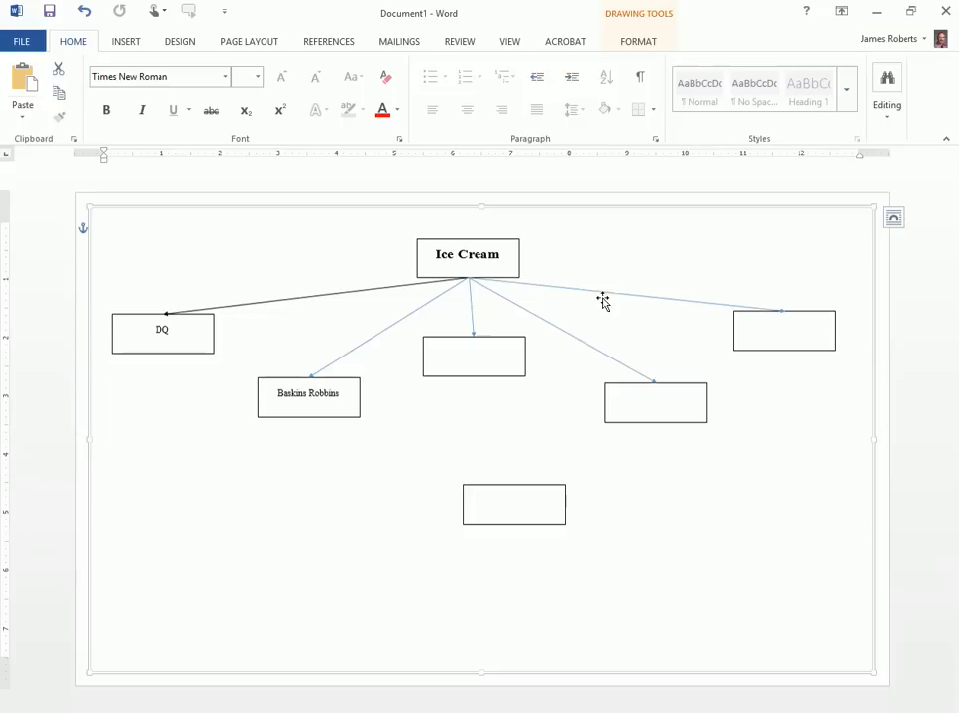
pyautogui.moveTo(688, 300)
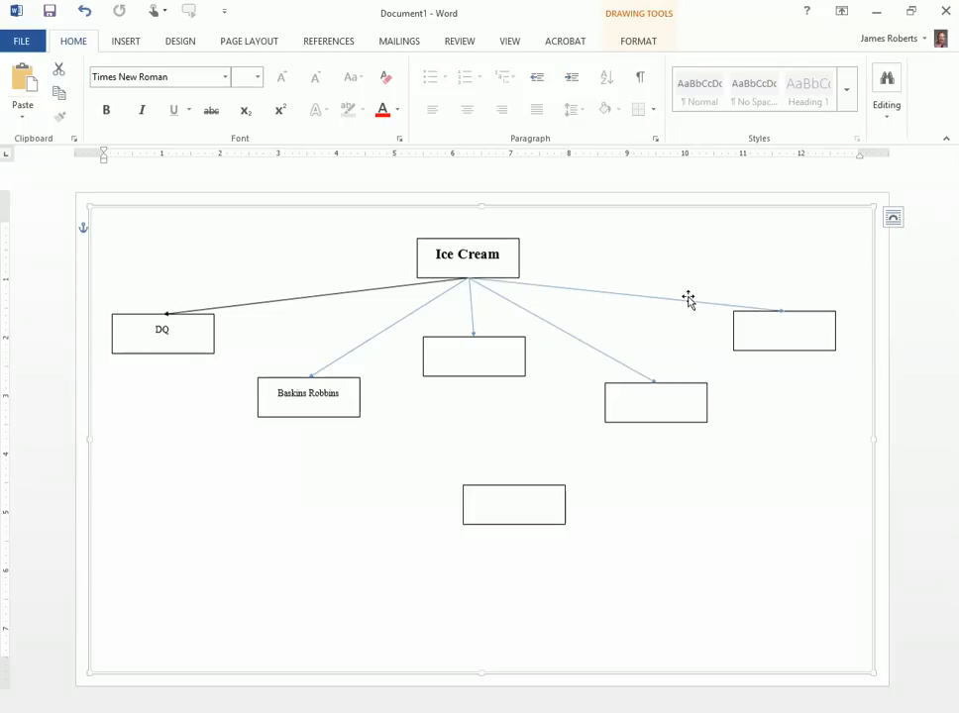
pyautogui.moveTo(568, 287)
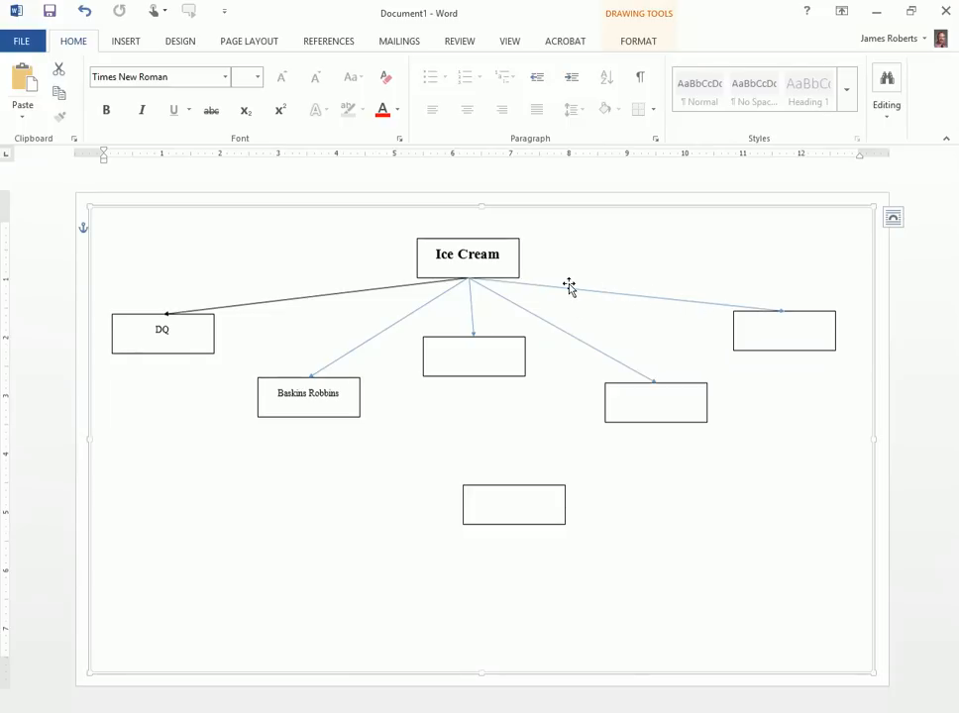
pyautogui.moveTo(515, 493)
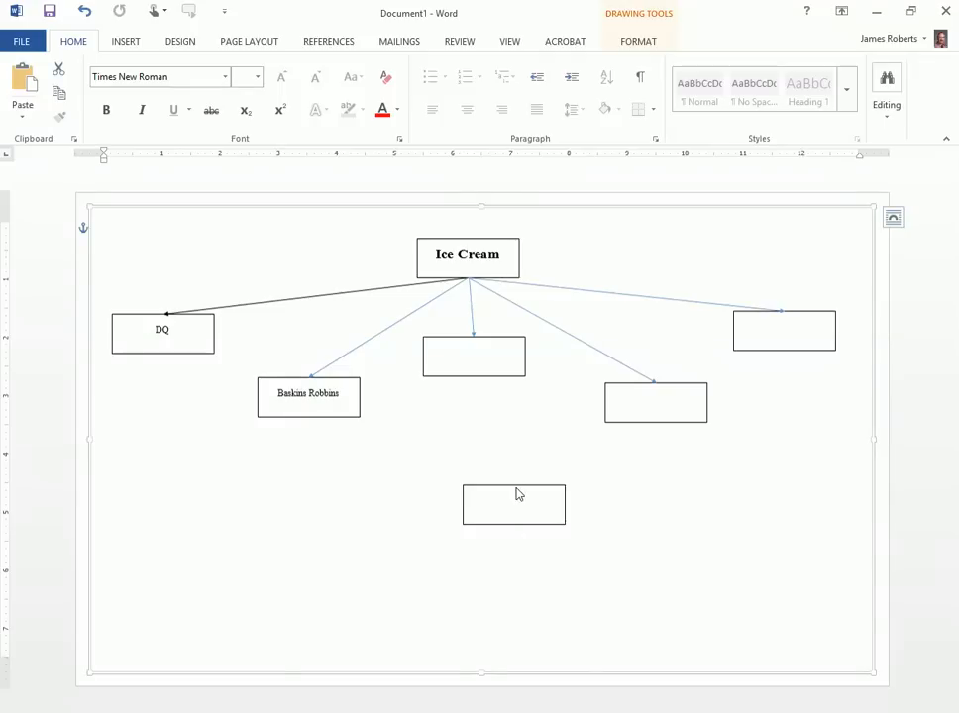
pyautogui.doubleClick(513, 503)
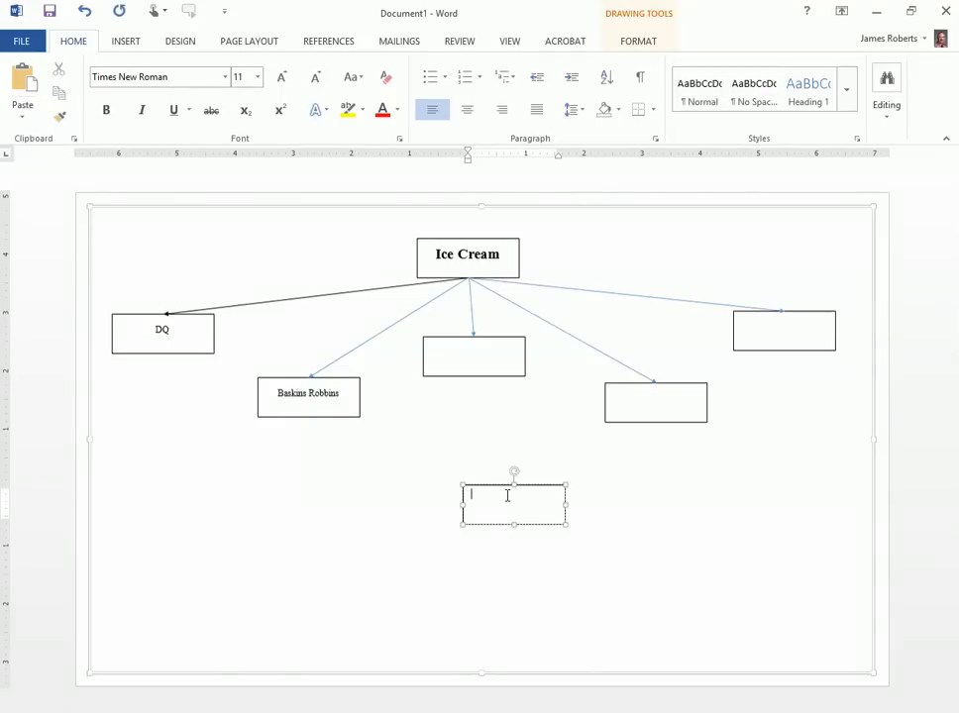
# Type 'This is a line.' in the bottom box and centre it
pyautogui.write('This is a line.')
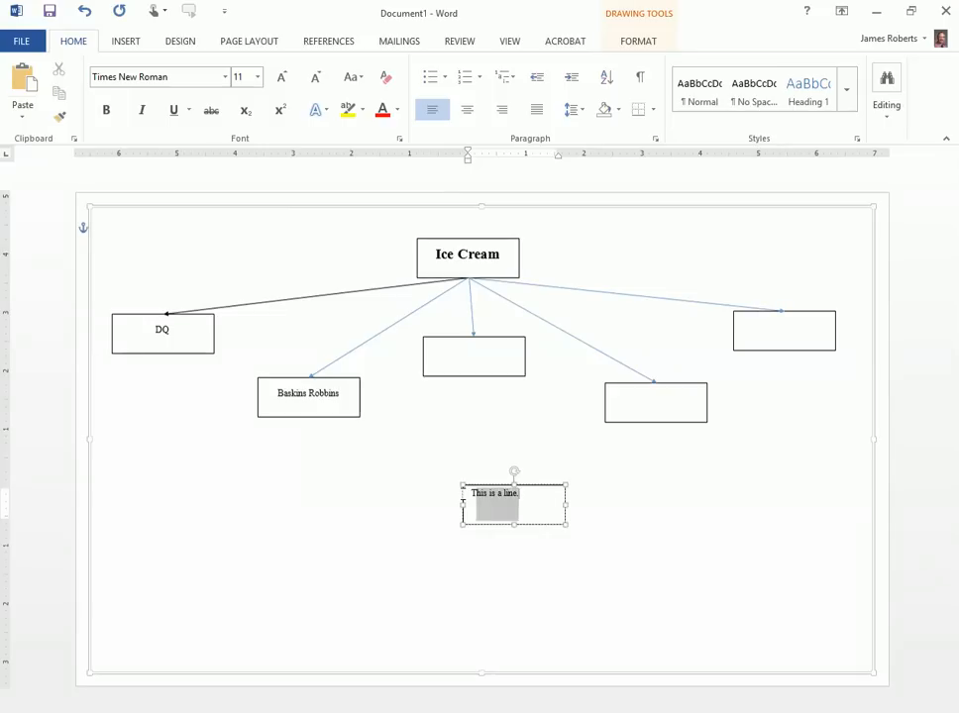
pyautogui.click(467, 109)
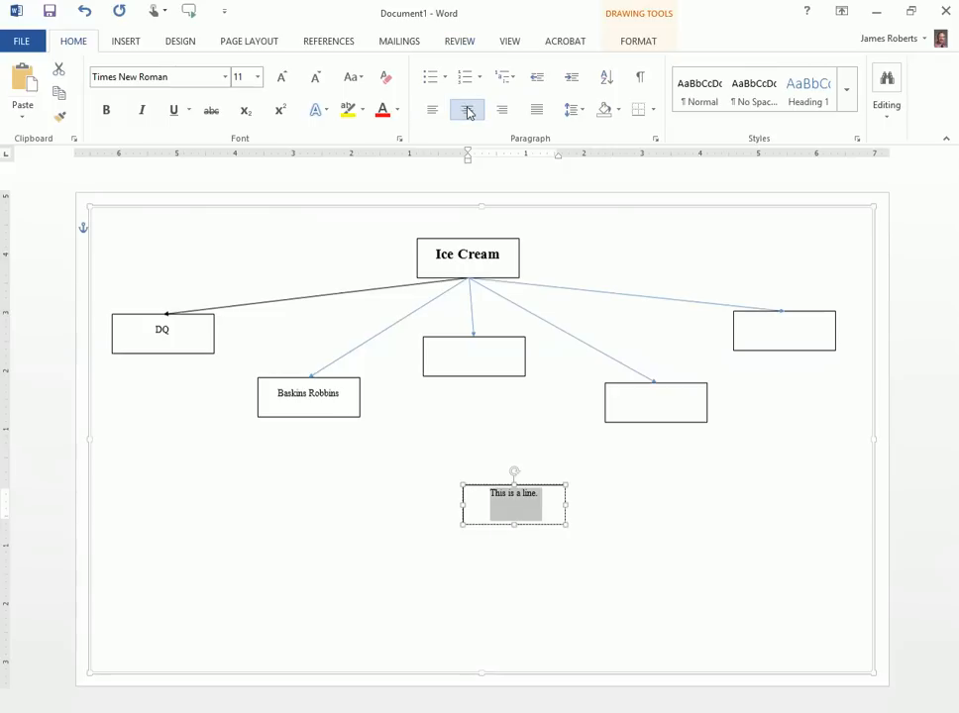
pyautogui.click(638, 41)
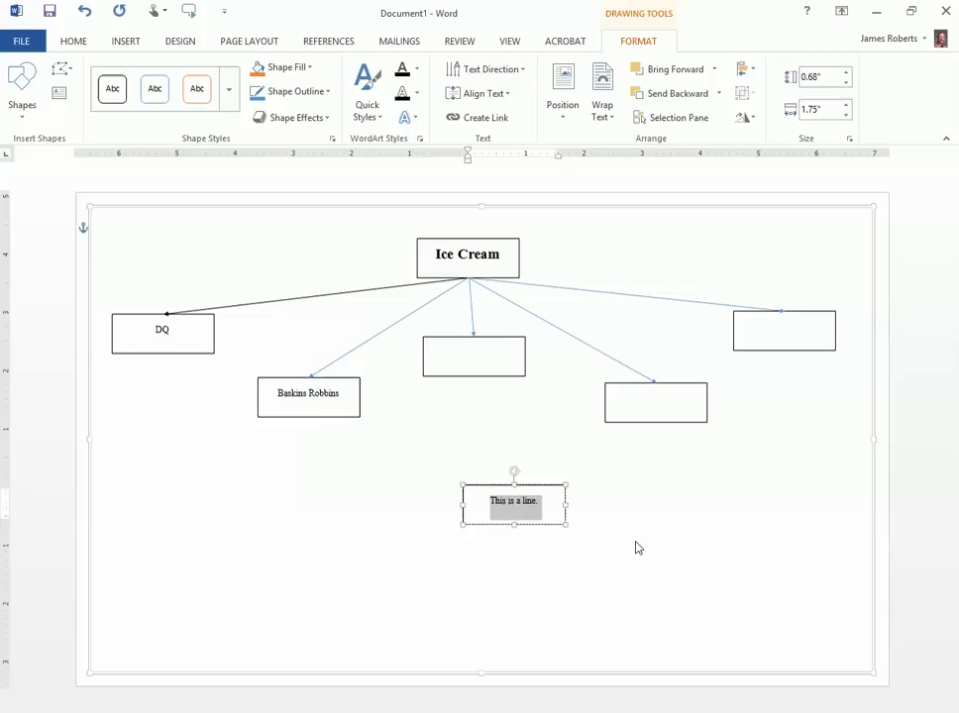
# Move the 'This is a line.' box up over the arrow to the rightmost box
pyautogui.moveTo(514, 500); pyautogui.dragTo(552, 404)
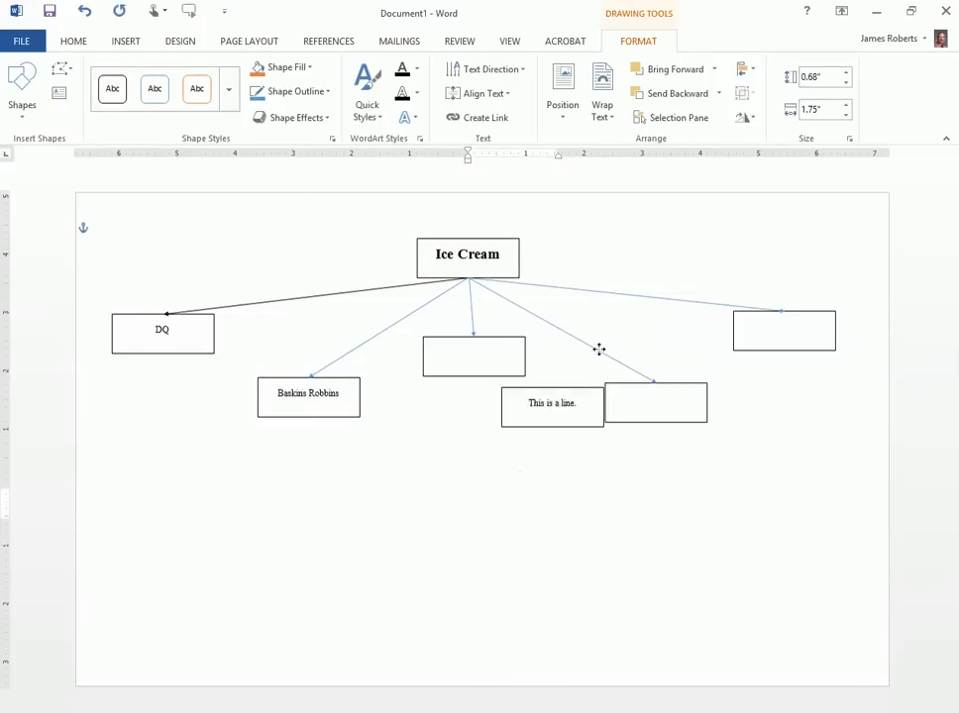
pyautogui.moveTo(552, 403); pyautogui.dragTo(619, 290)
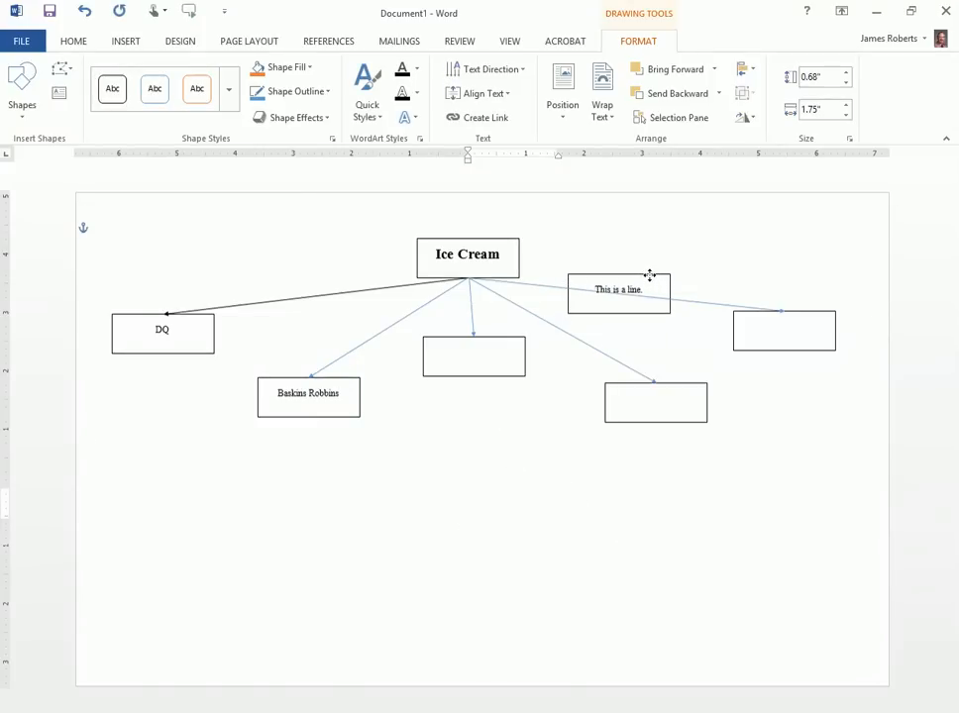
pyautogui.click(618, 290)
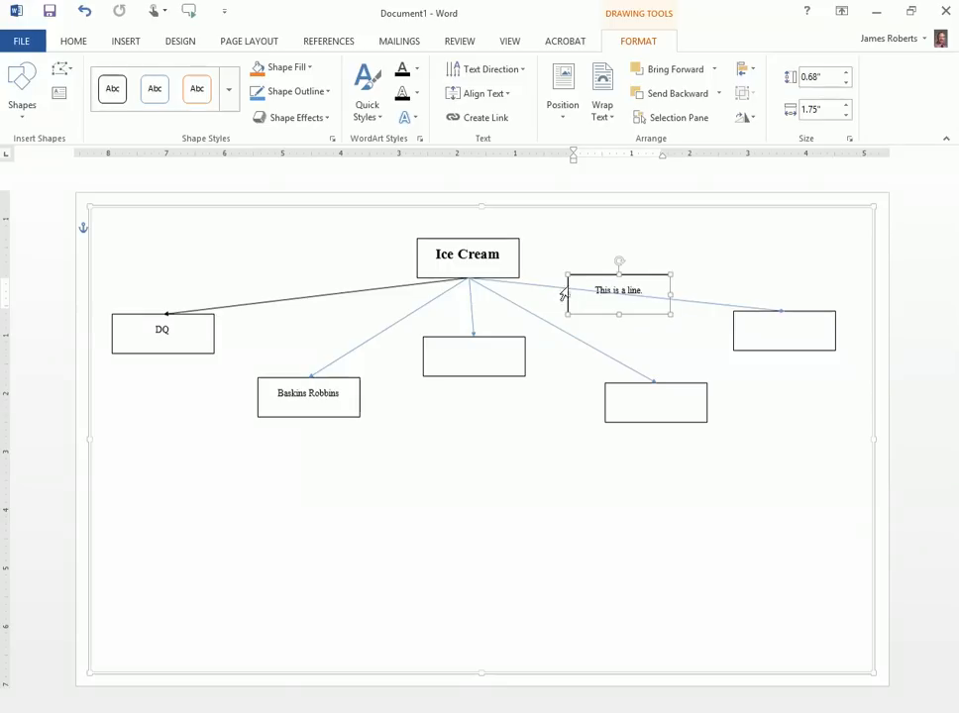
pyautogui.moveTo(670, 302)
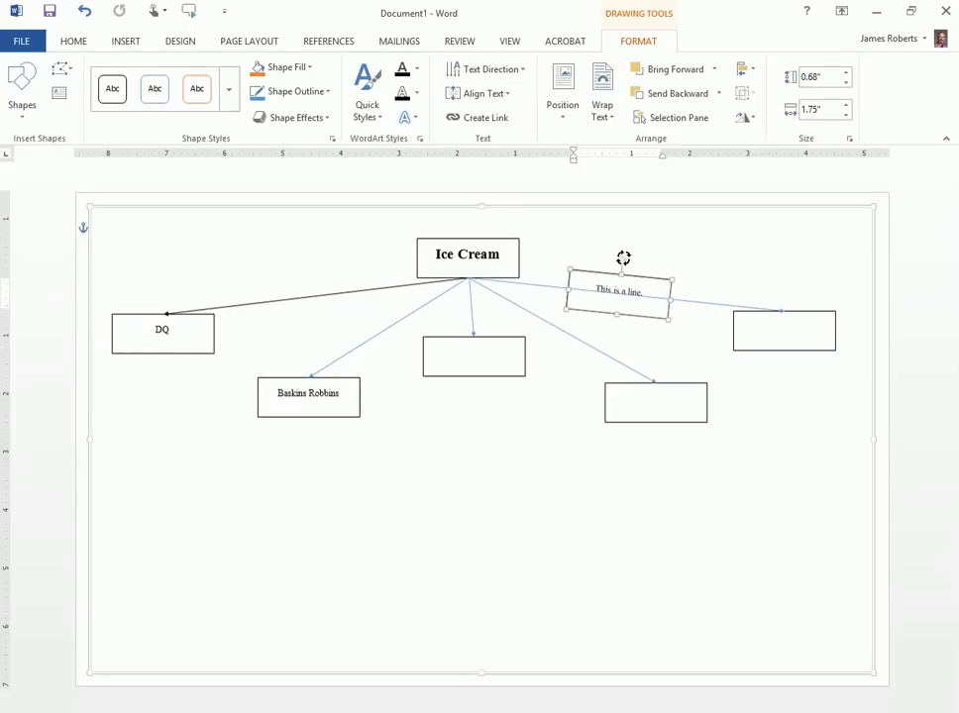
pyautogui.moveTo(748, 275)
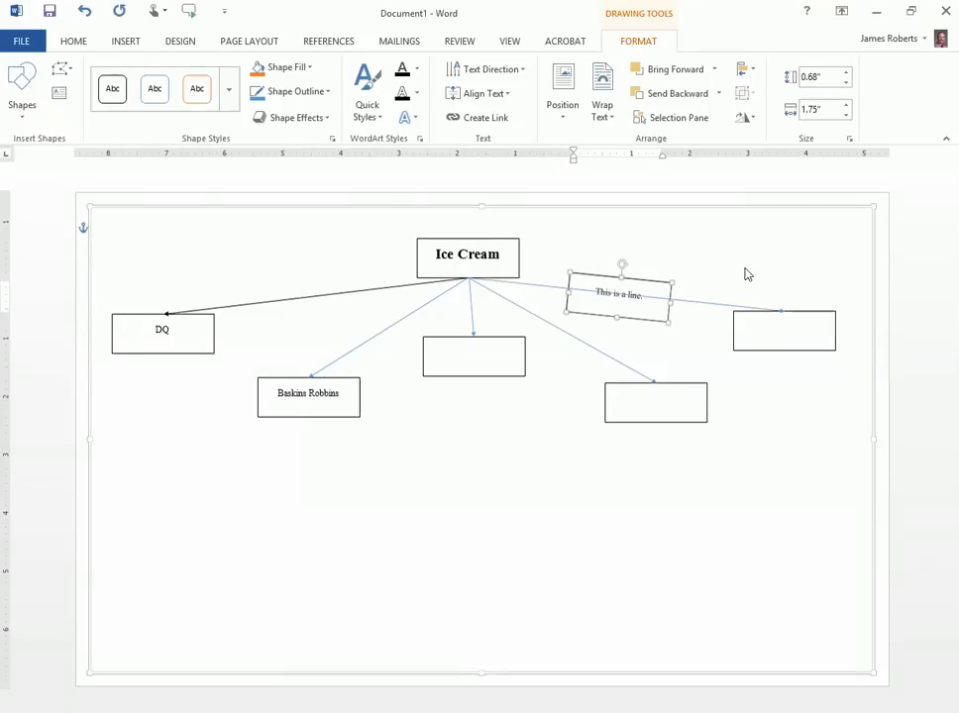
pyautogui.moveTo(640, 288)
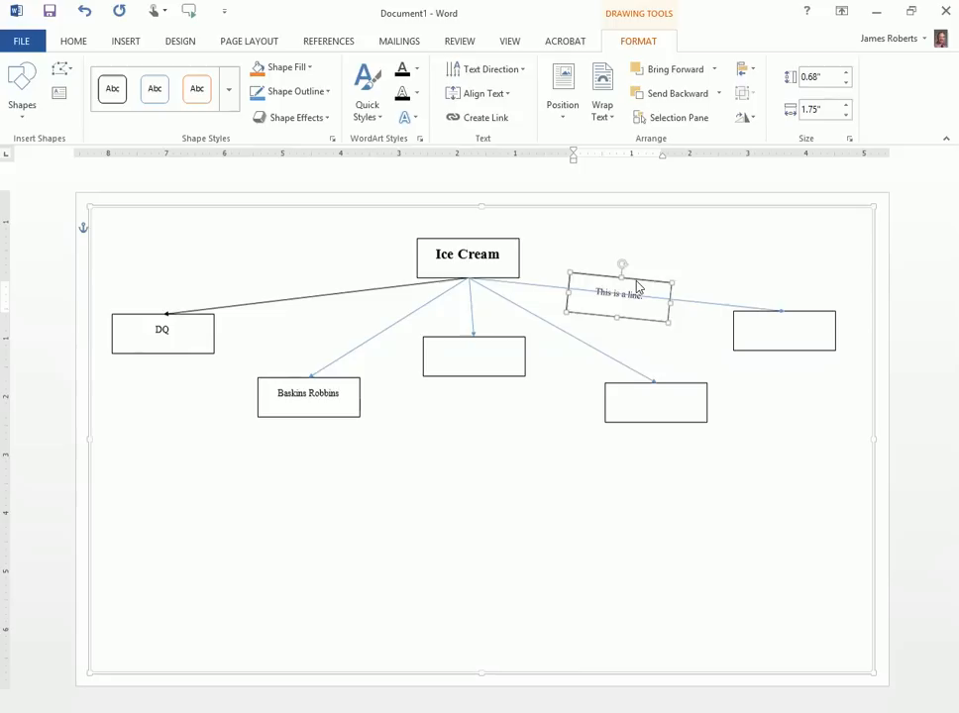
# Bring the tilted 'This is a line.' box in front of the rightmost arrow
pyautogui.click(287, 66)
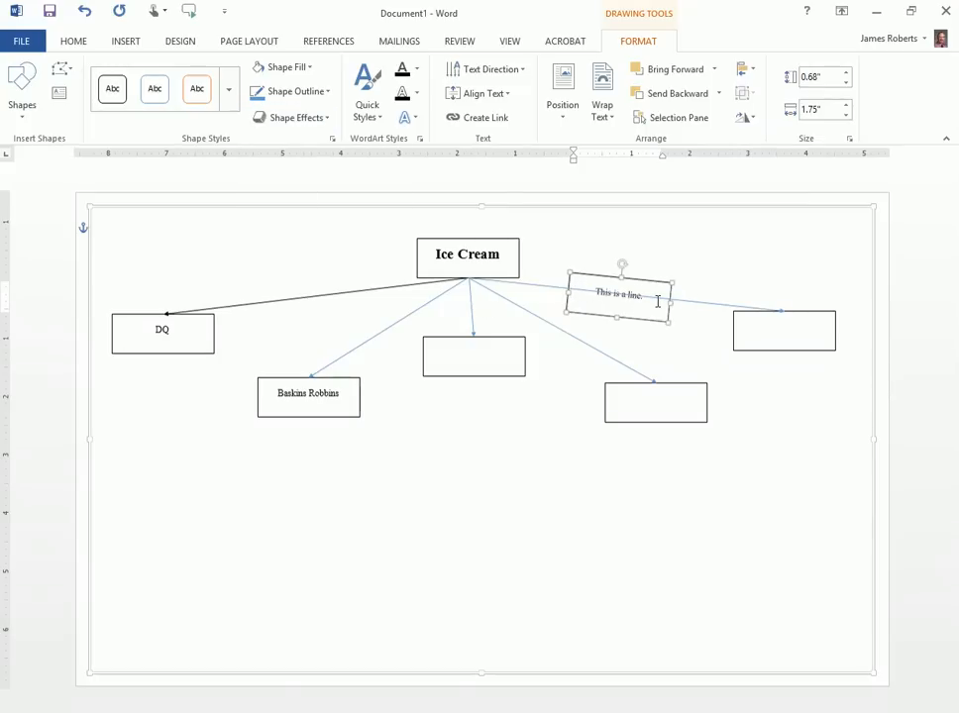
pyautogui.moveTo(652, 286)
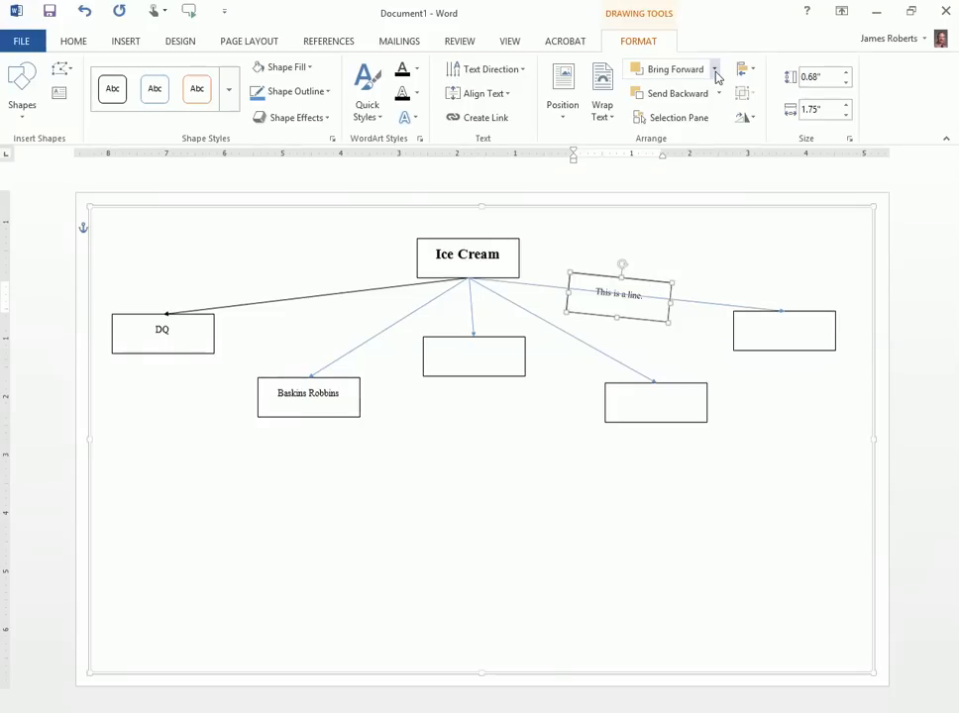
pyautogui.click(714, 68)
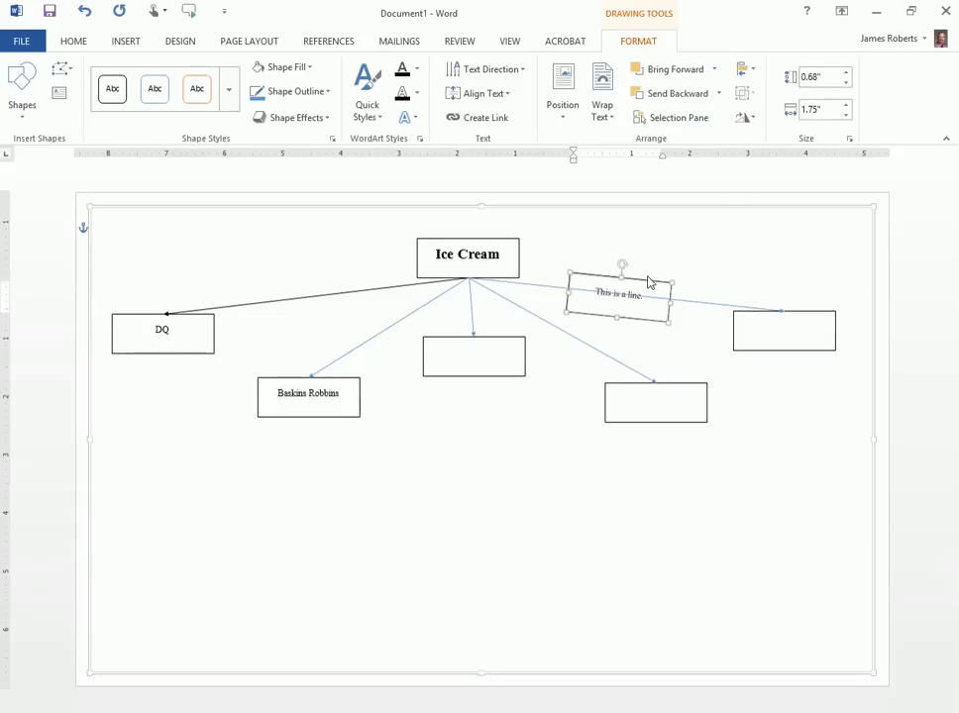
pyautogui.rightClick(619, 294)
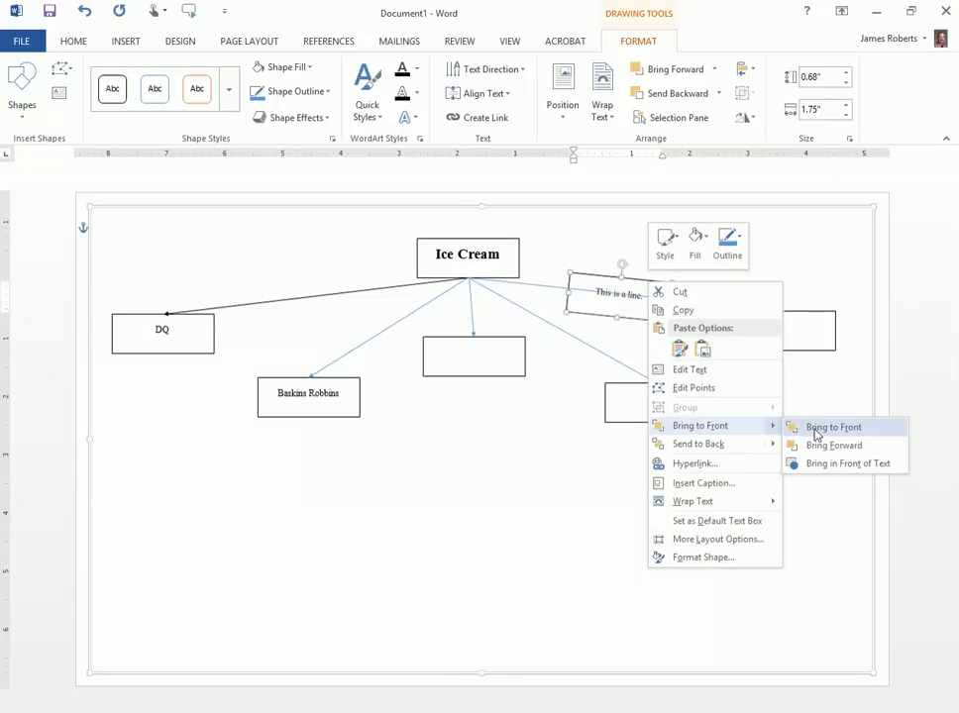
pyautogui.click(832, 426)
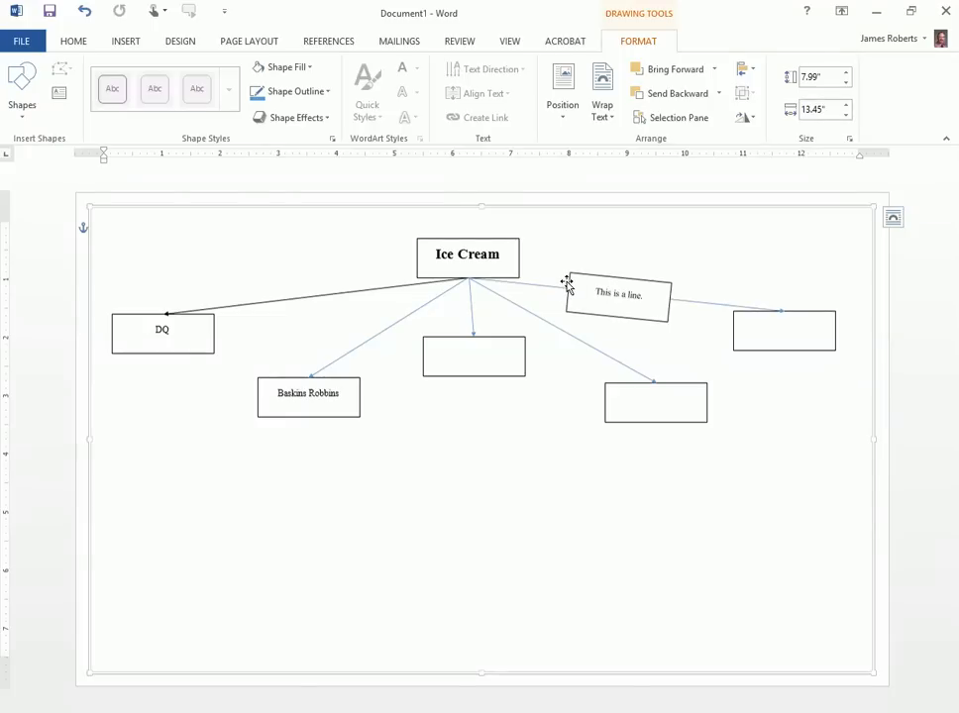
pyautogui.click(619, 294)
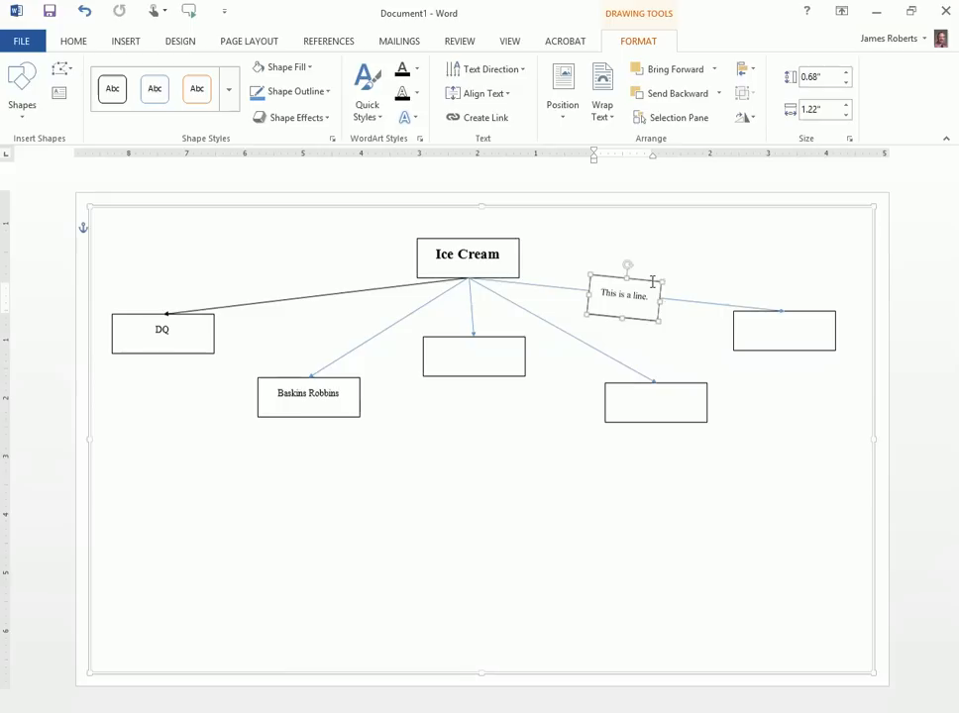
pyautogui.moveTo(649, 279)
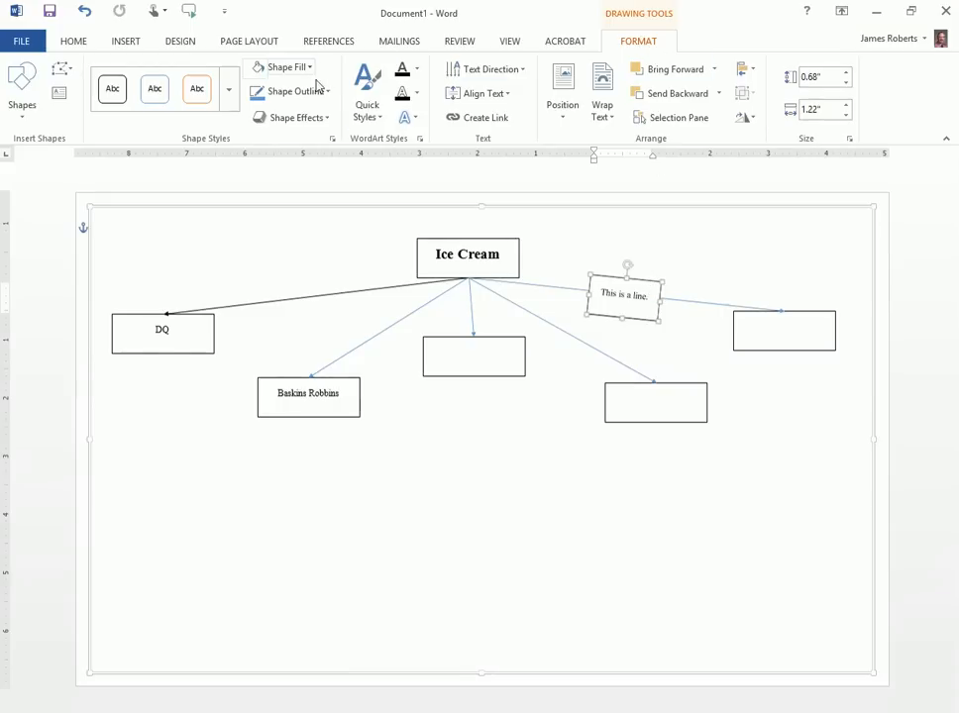
# Set the 'This is a line.' box outline to No Outline
pyautogui.click(286, 91)
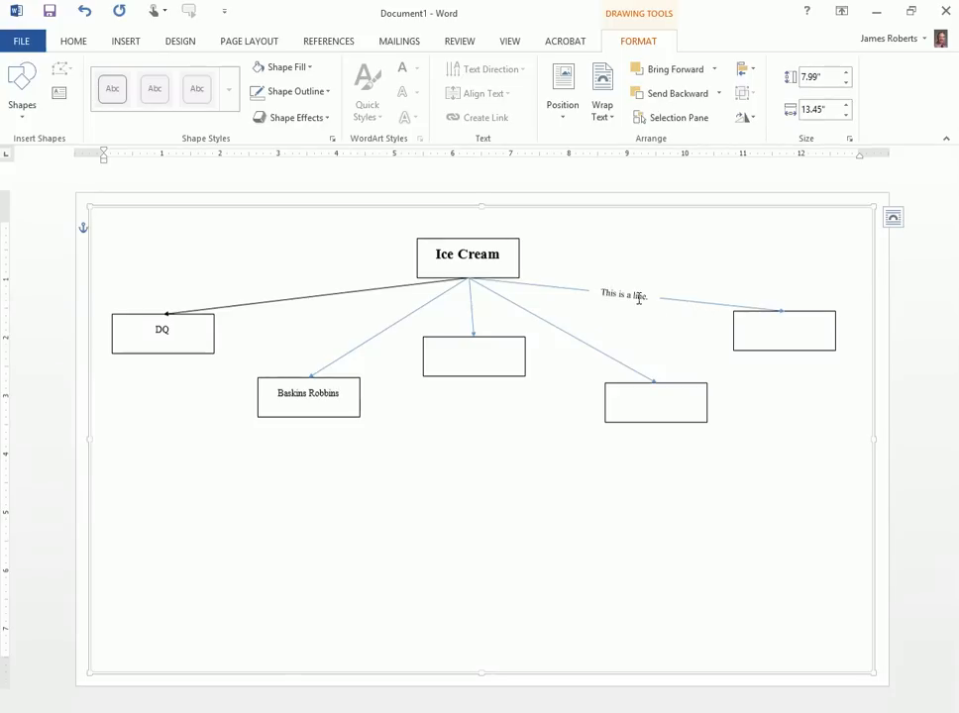
pyautogui.moveTo(681, 313)
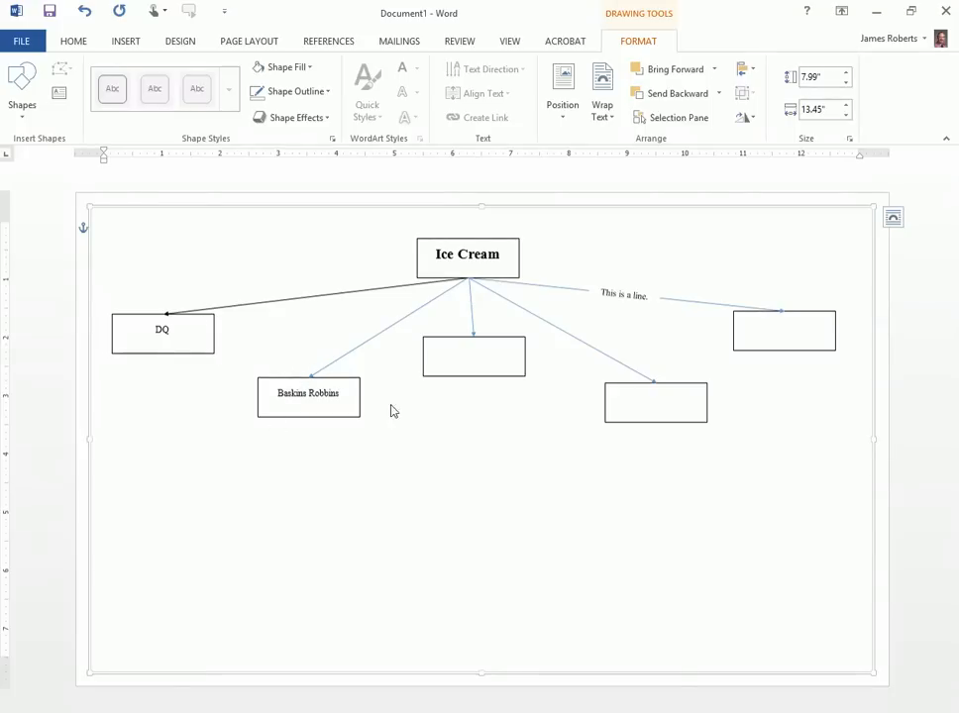
pyautogui.moveTo(431, 284)
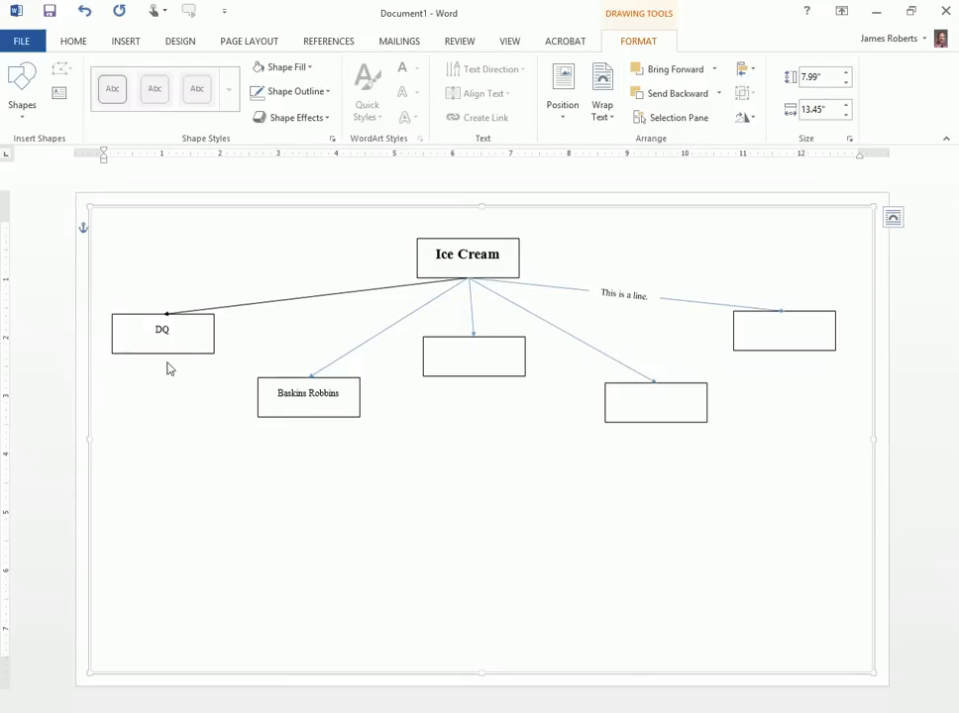
pyautogui.moveTo(192, 369)
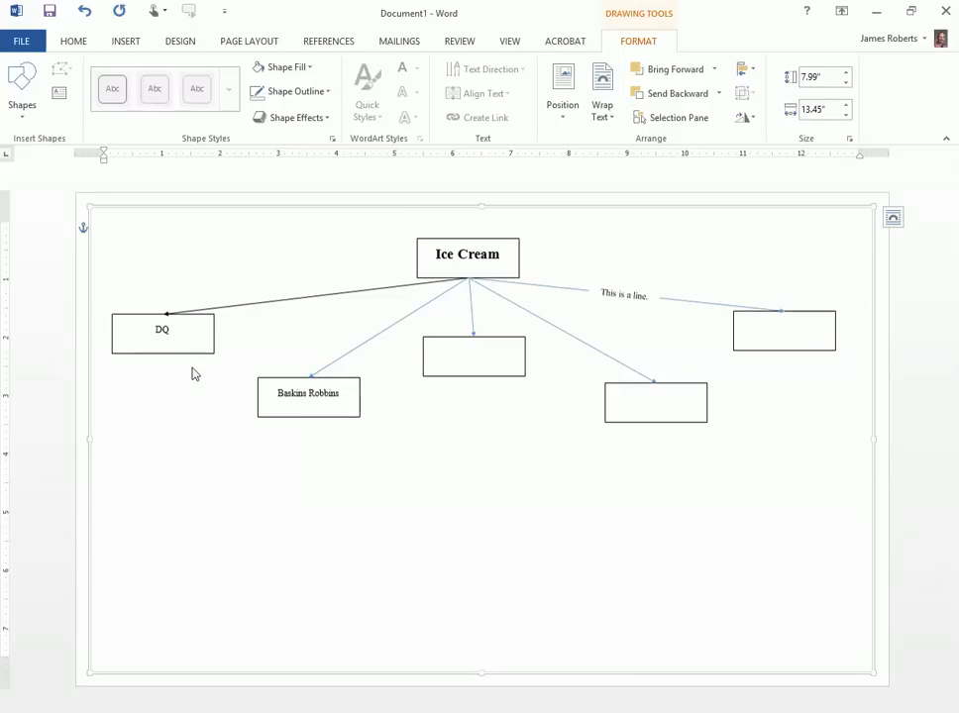
pyautogui.moveTo(200, 397)
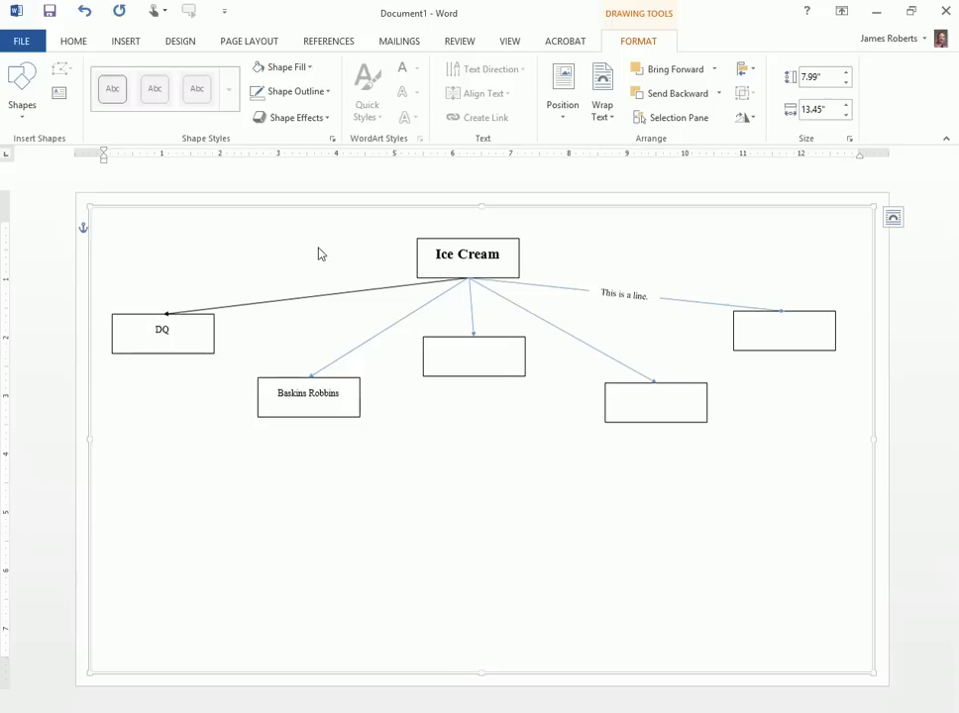
pyautogui.moveTo(199, 245)
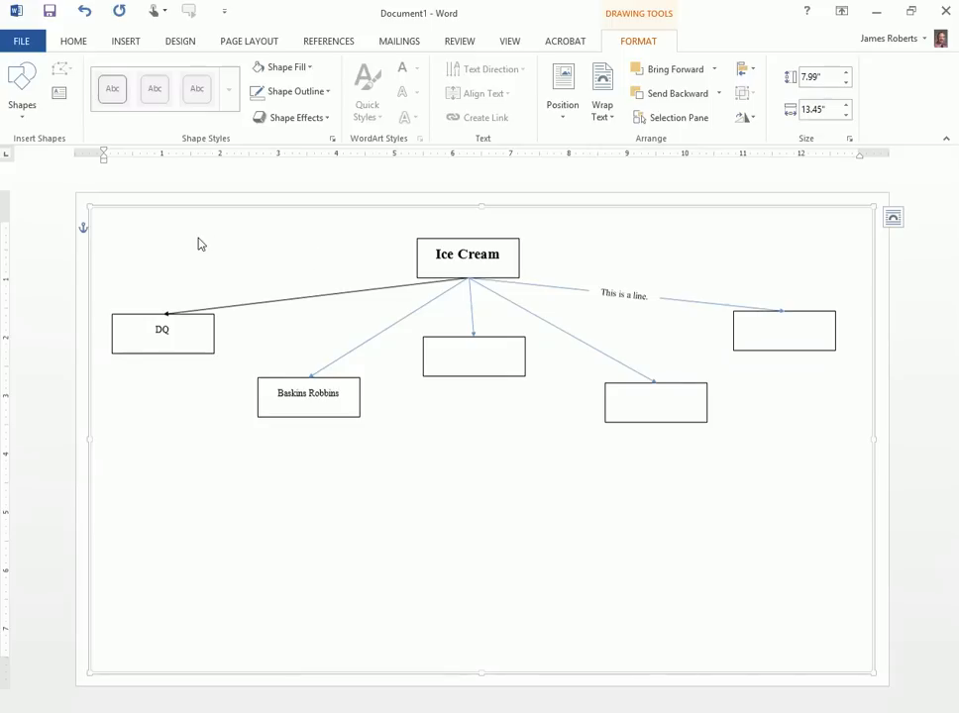
pyautogui.moveTo(155, 319)
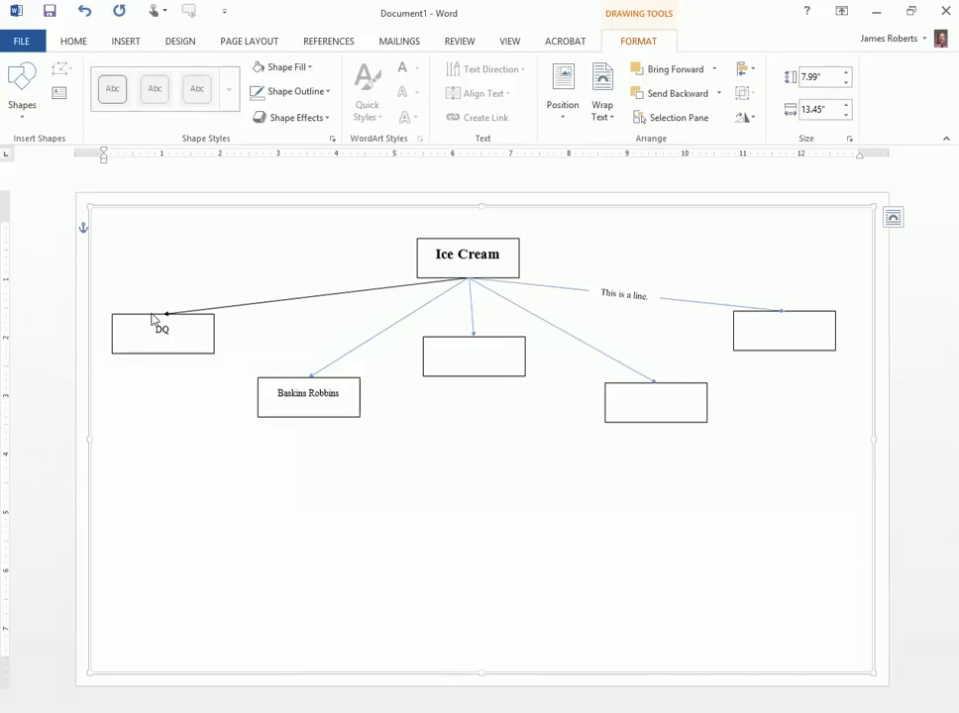
# Set the DQ box outline to No Outline and select the Baskins Robbins box
pyautogui.click(162, 333)
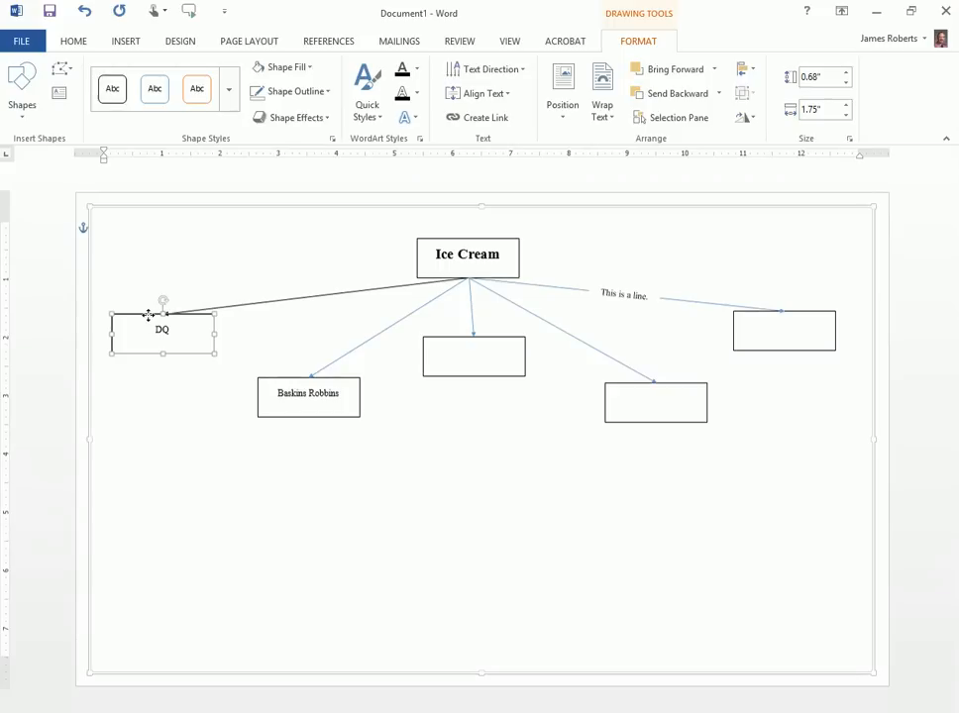
pyautogui.click(284, 91)
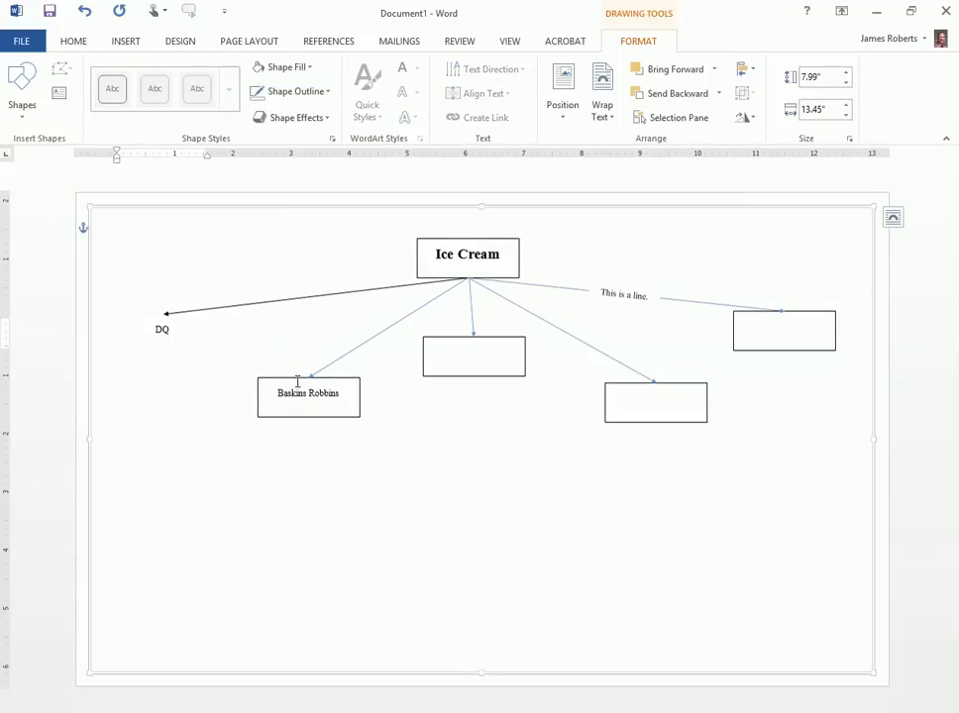
pyautogui.click(309, 395)
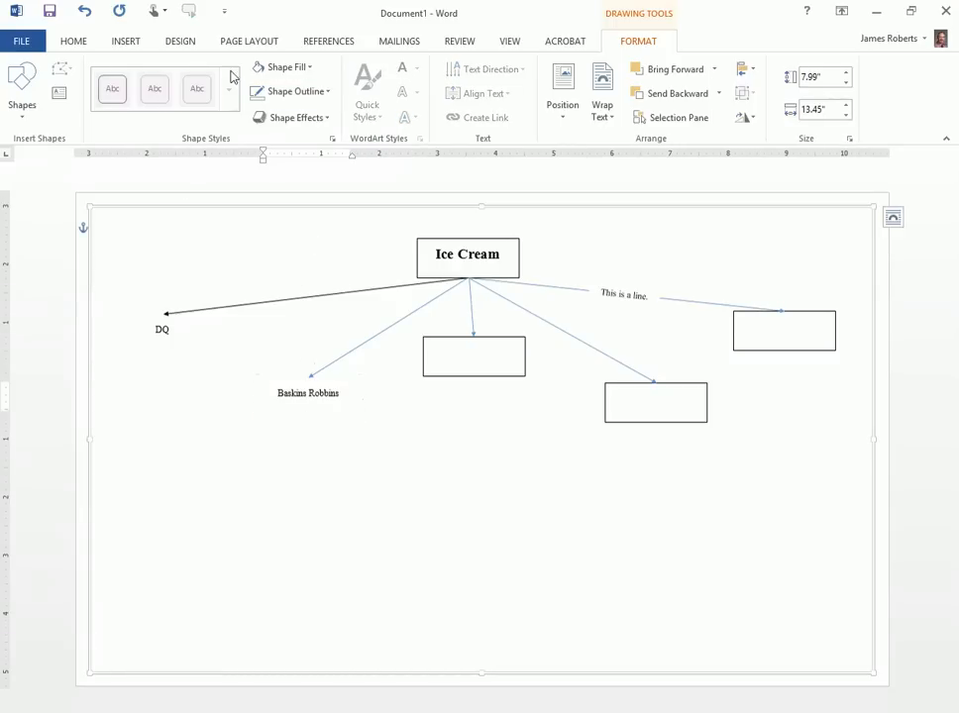
# Give the DQ oval no fill and a red outline, and attach its arrow to the top
pyautogui.click(125, 41)
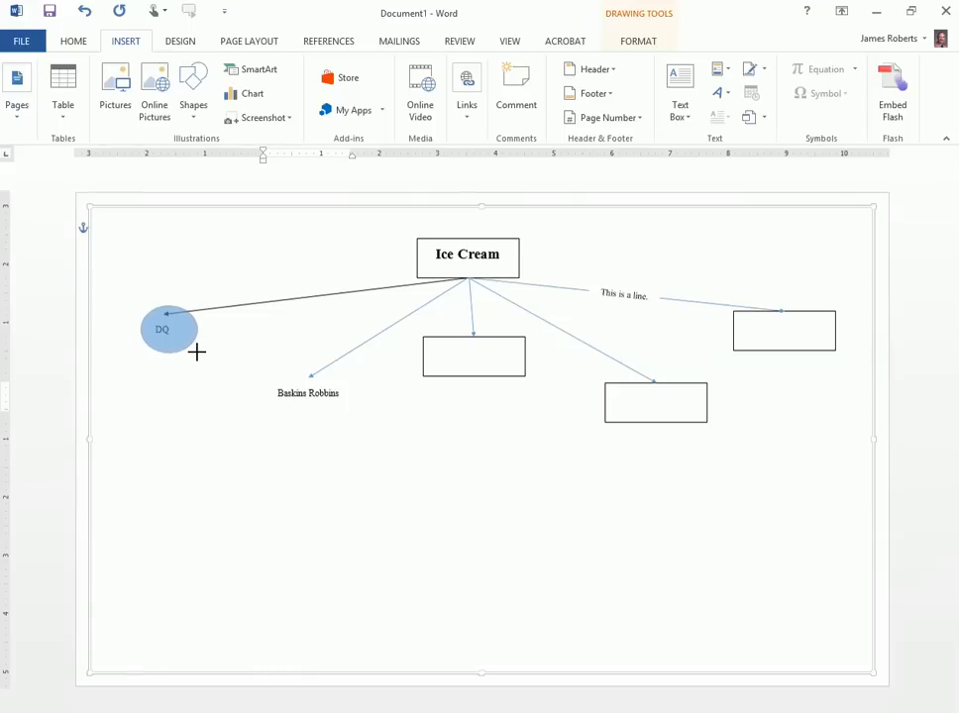
pyautogui.click(285, 67)
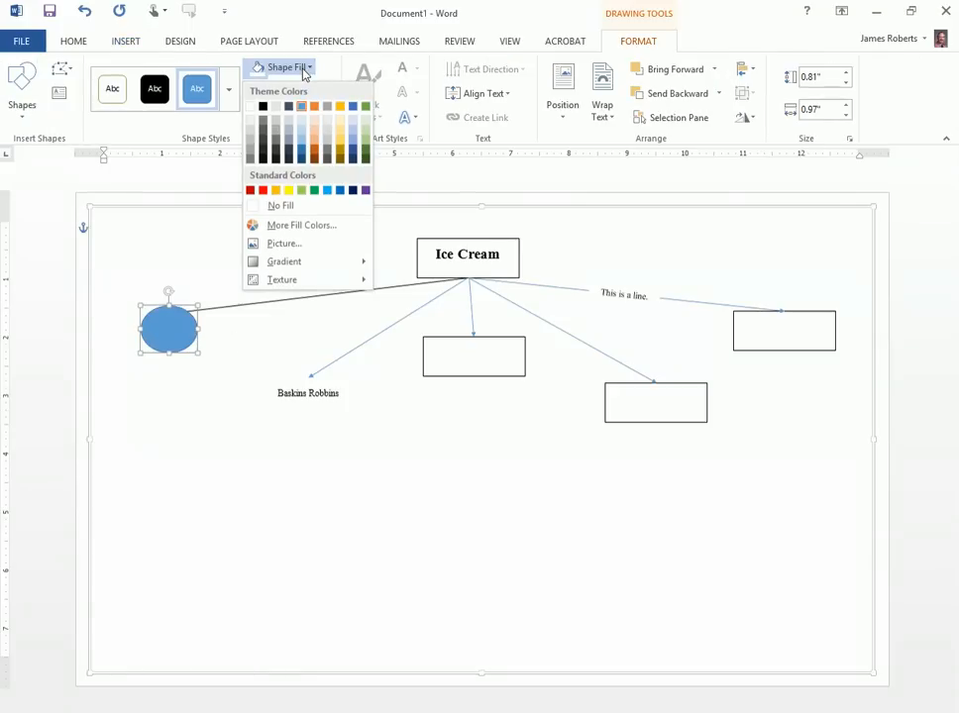
pyautogui.click(280, 205)
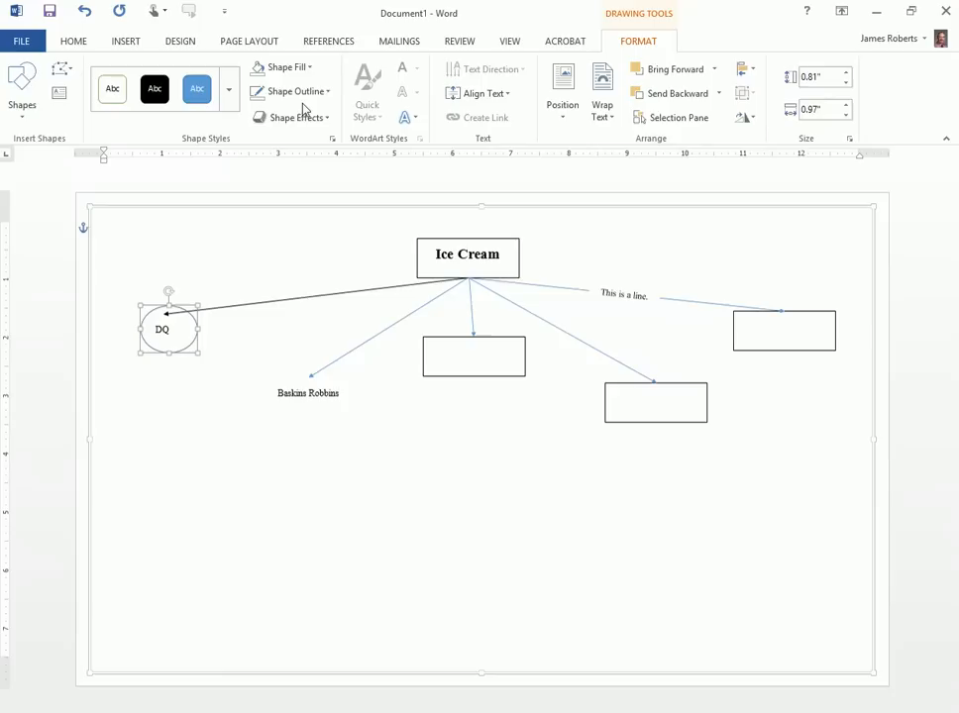
pyautogui.click(287, 91)
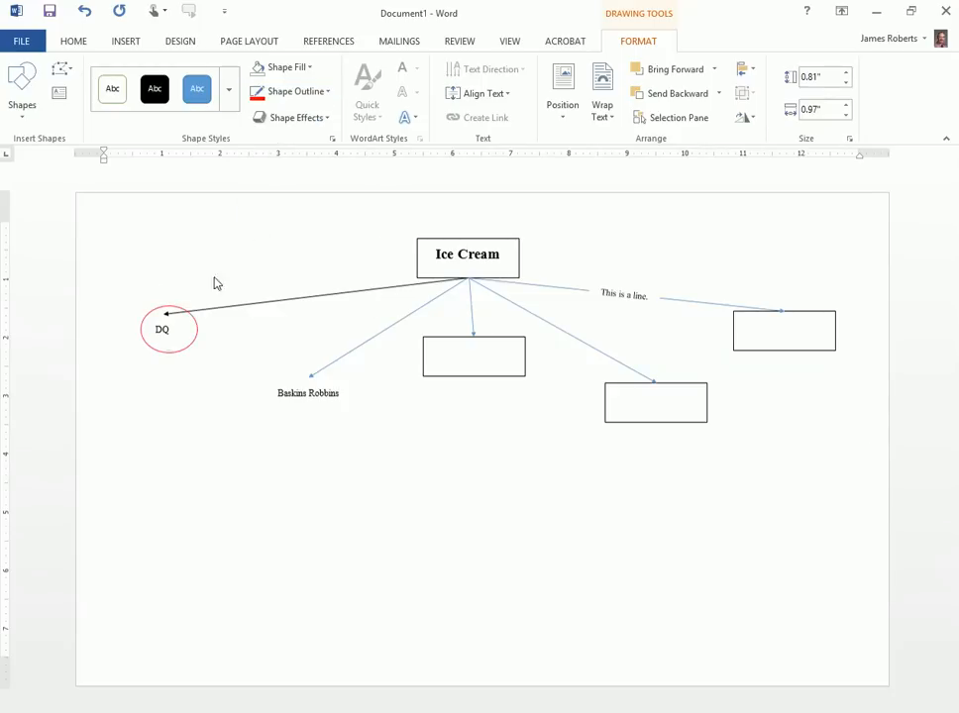
pyautogui.click(169, 329)
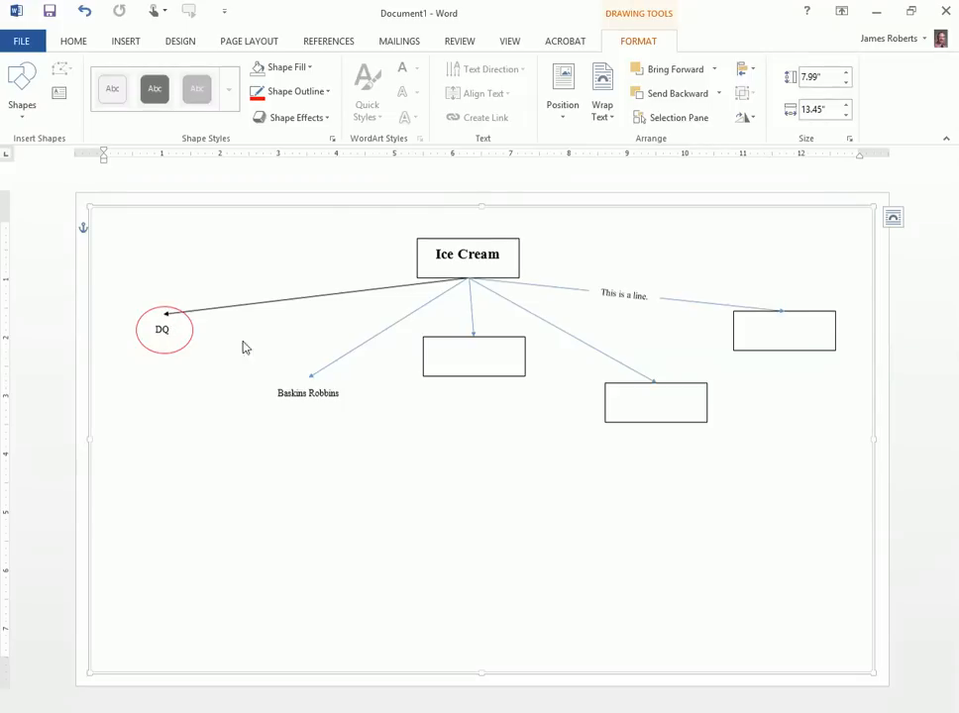
pyautogui.moveTo(388, 390)
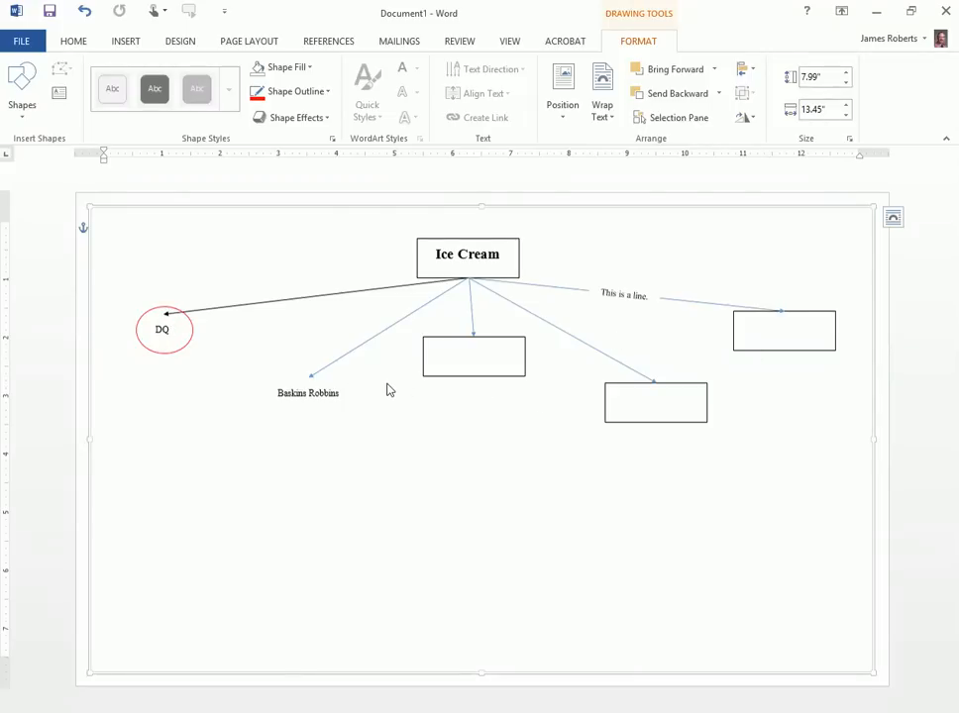
pyautogui.moveTo(166, 317)
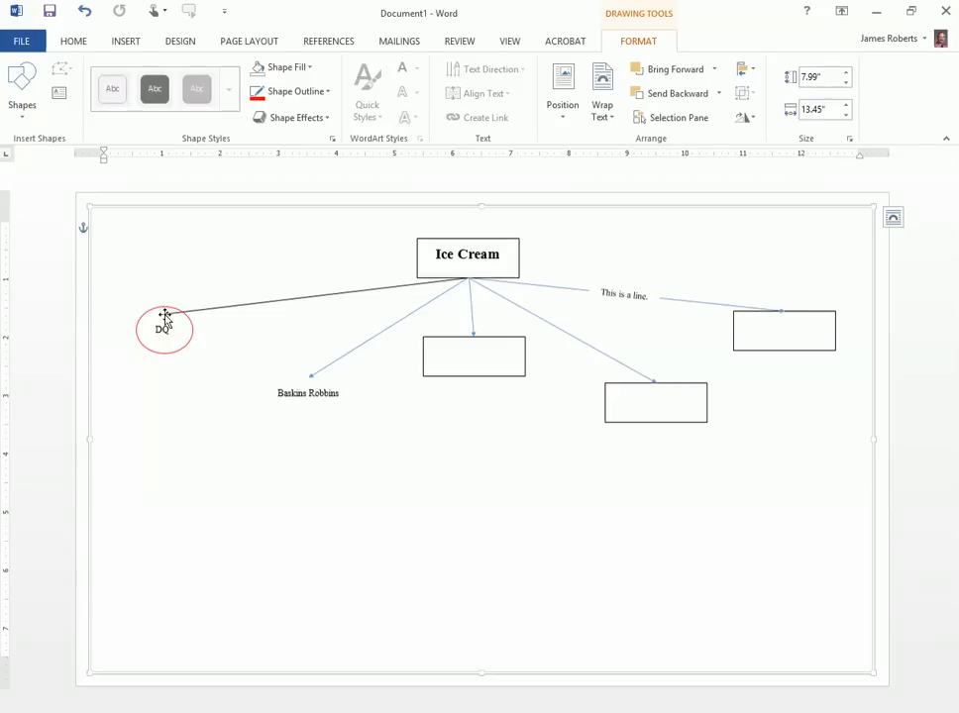
pyautogui.click(163, 330)
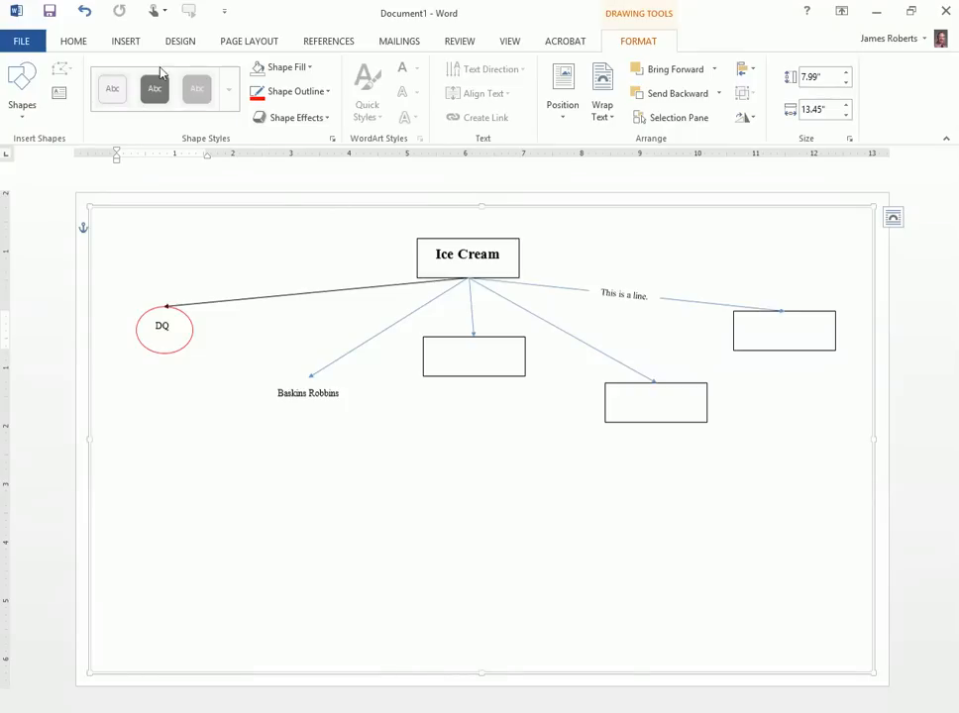
# Draw a 5-point star around 'Baskins Robbins' with no fill and a green outline
pyautogui.click(125, 40)
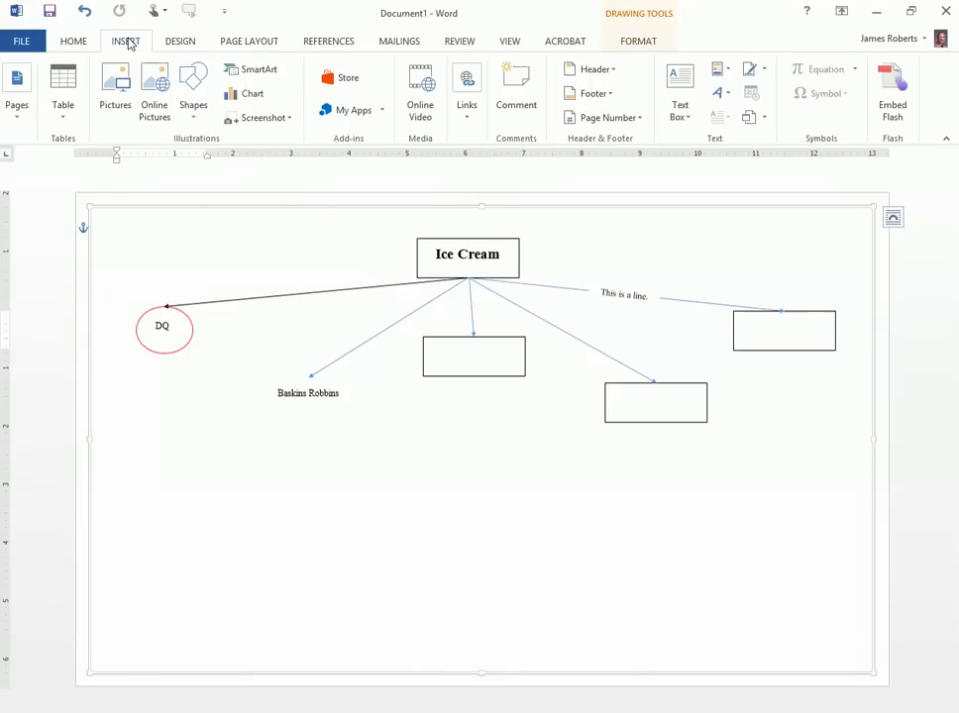
pyautogui.click(193, 89)
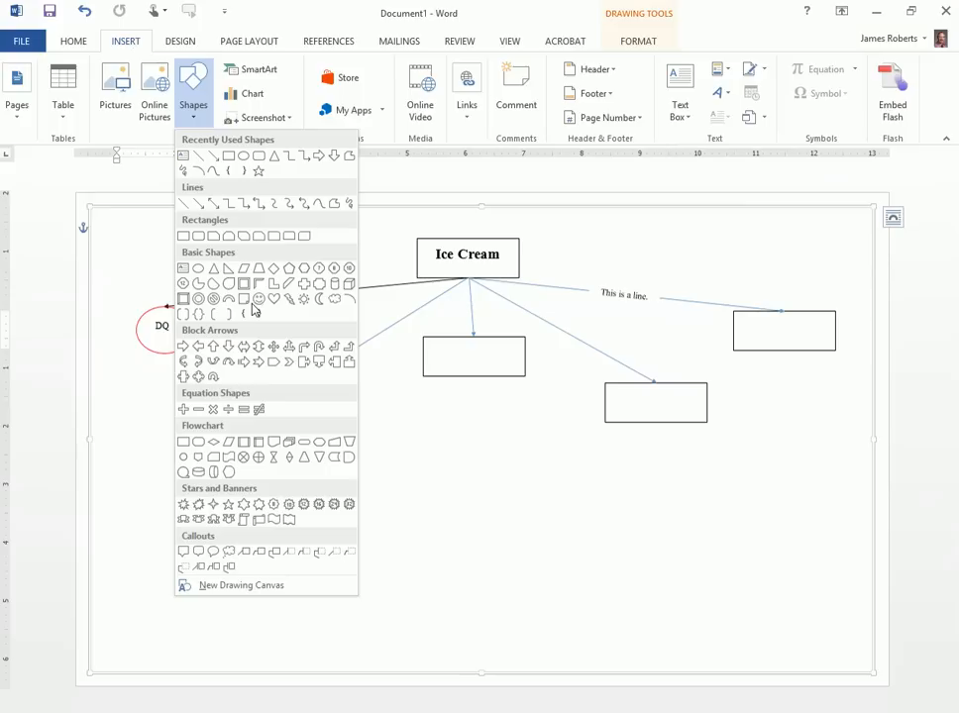
pyautogui.moveTo(228, 510)
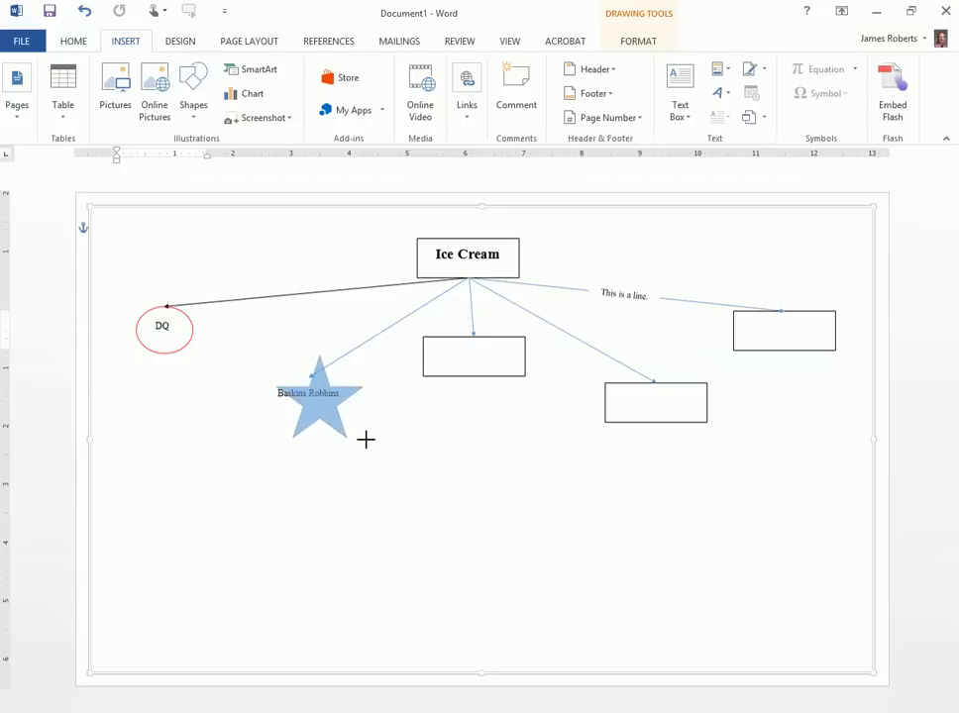
pyautogui.click(307, 396)
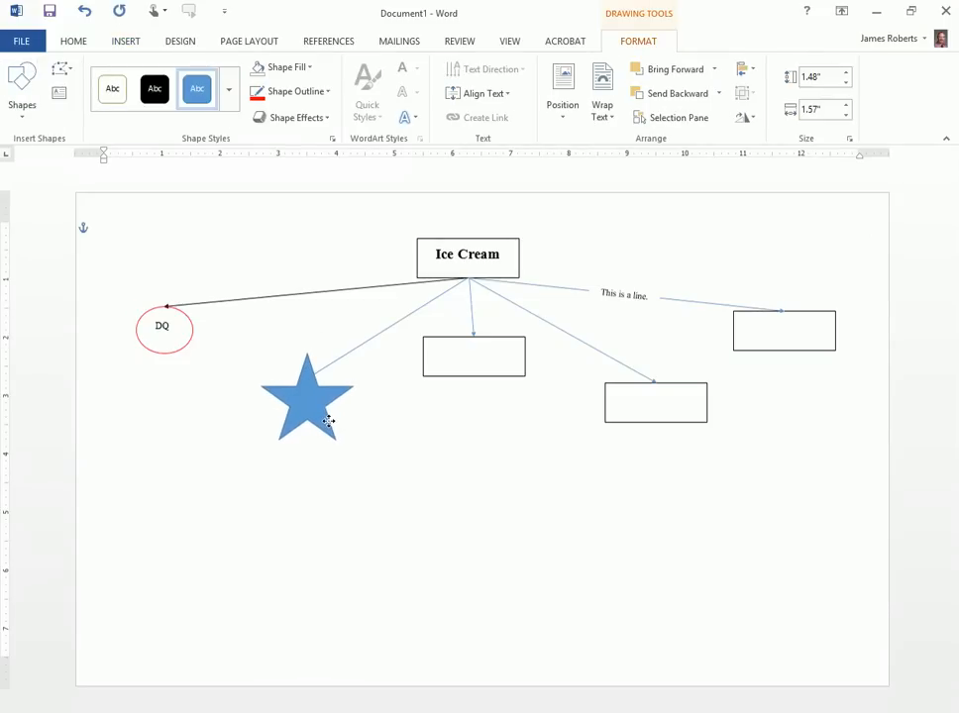
pyautogui.click(283, 66)
pyautogui.write('Baskins Robbins')
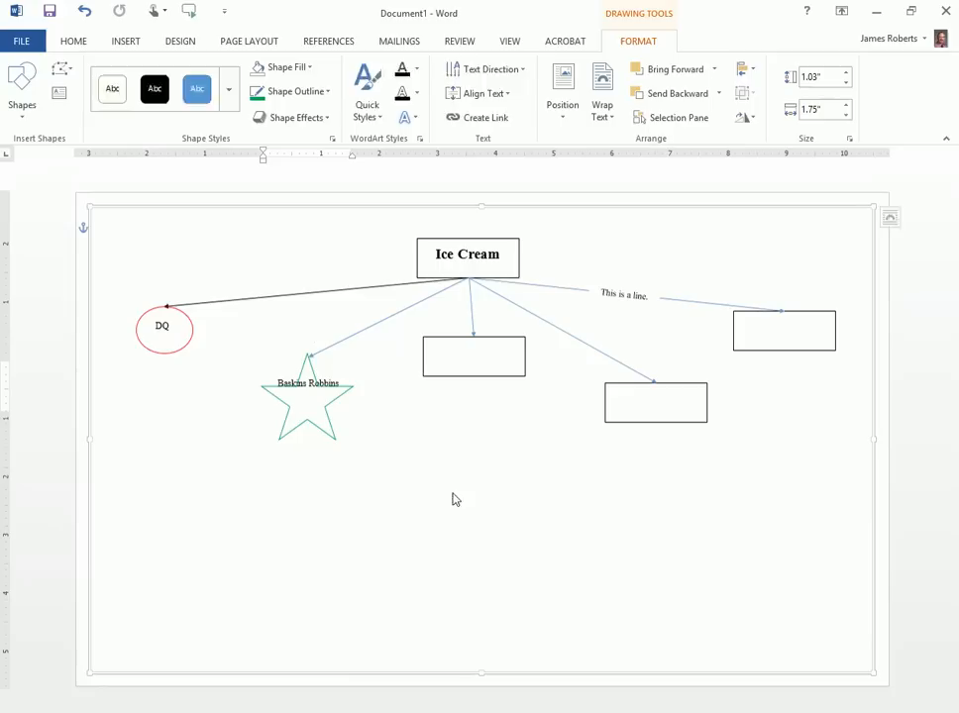
pyautogui.click(307, 383)
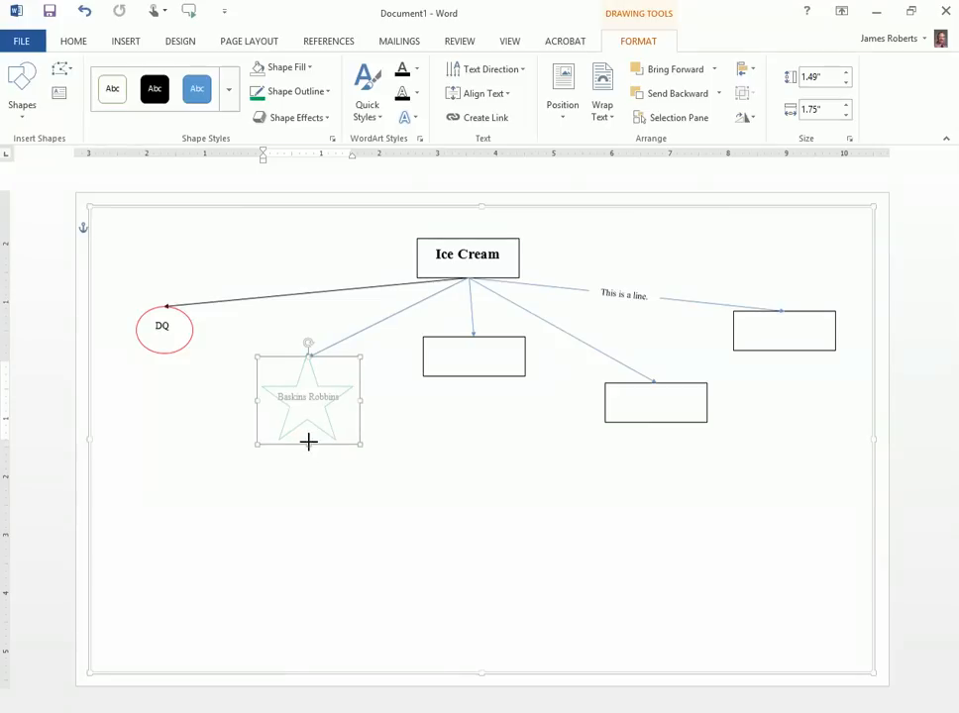
pyautogui.click(463, 436)
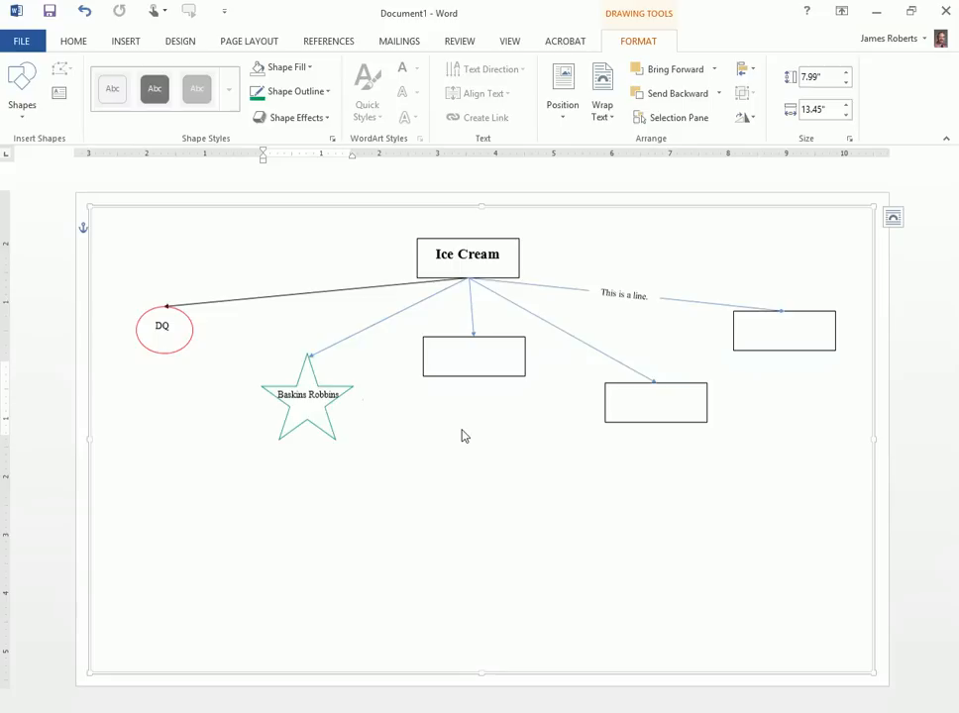
pyautogui.moveTo(455, 436)
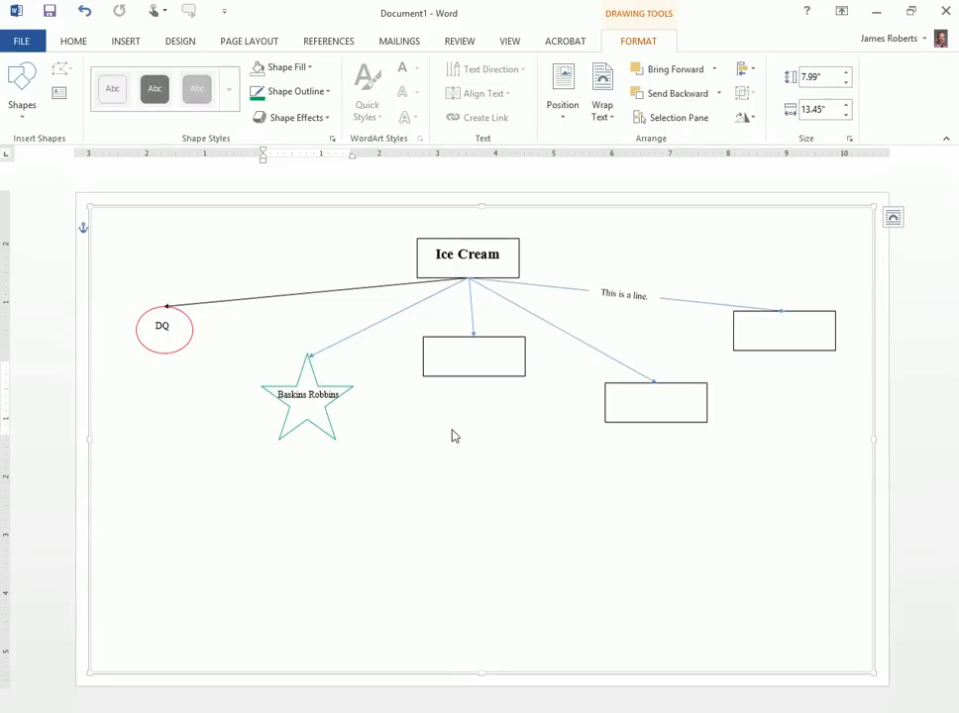
pyautogui.moveTo(570, 360)
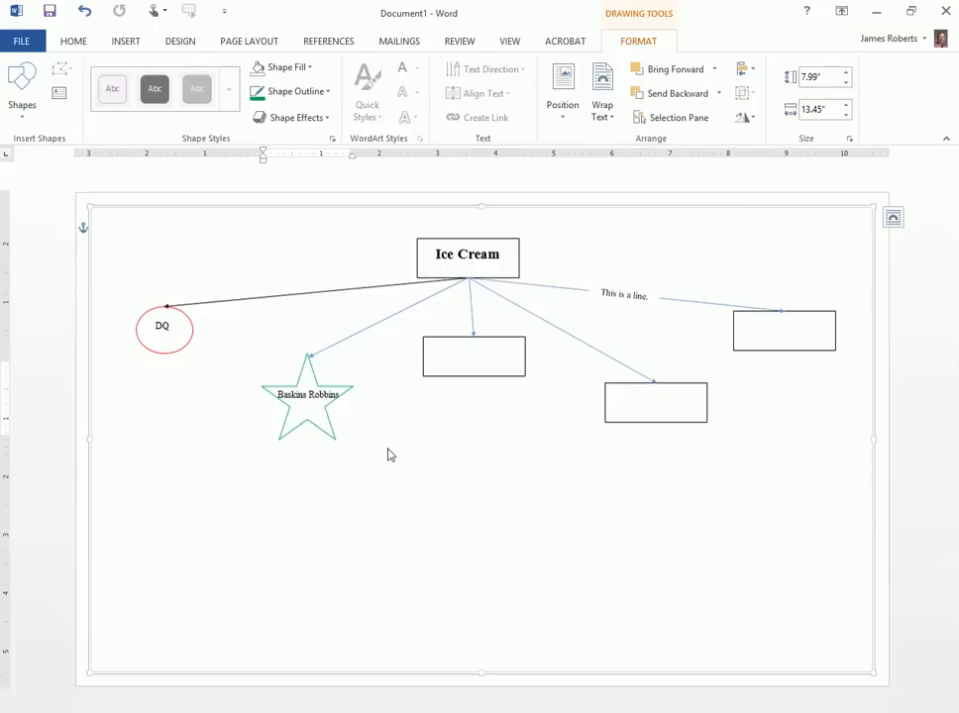
pyautogui.moveTo(473, 398)
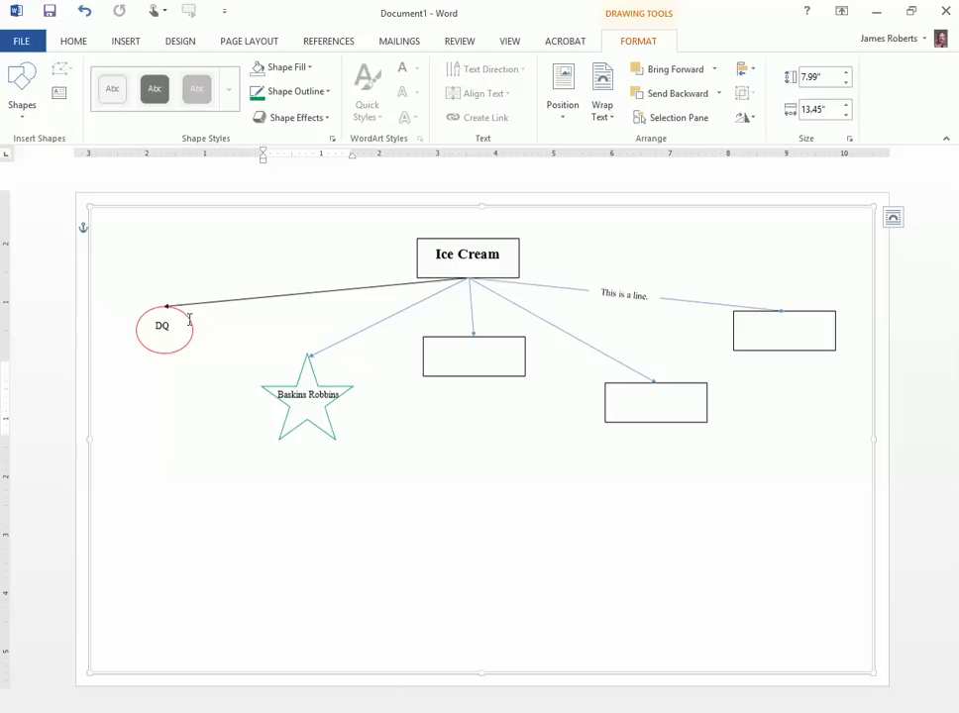
pyautogui.moveTo(189, 323)
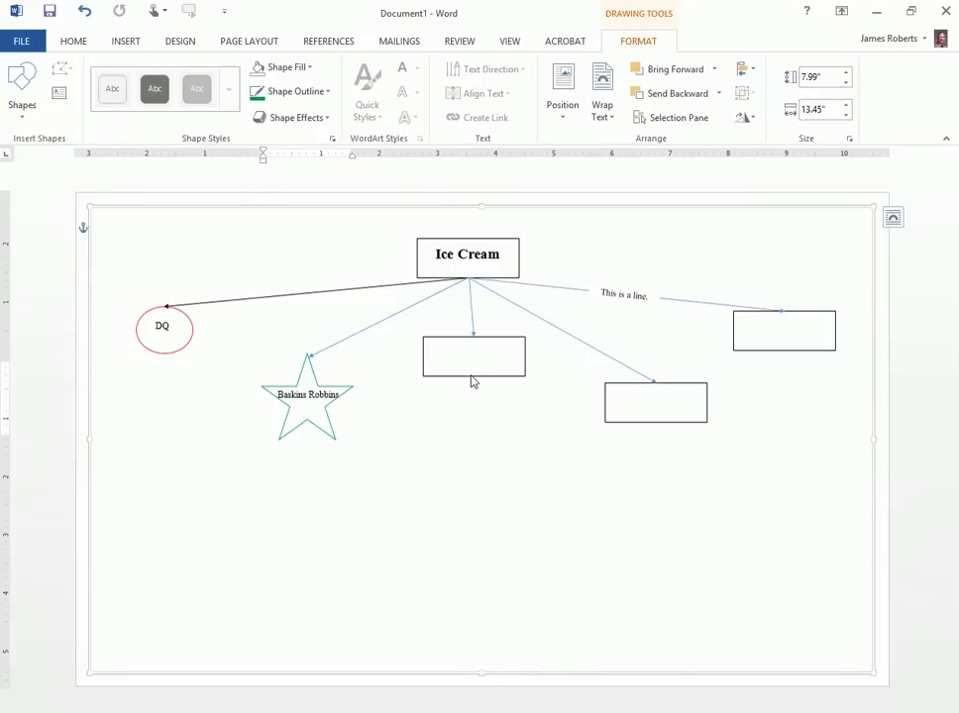
# Select the arrow to the middle box and drag that box below the star
pyautogui.click(473, 356)
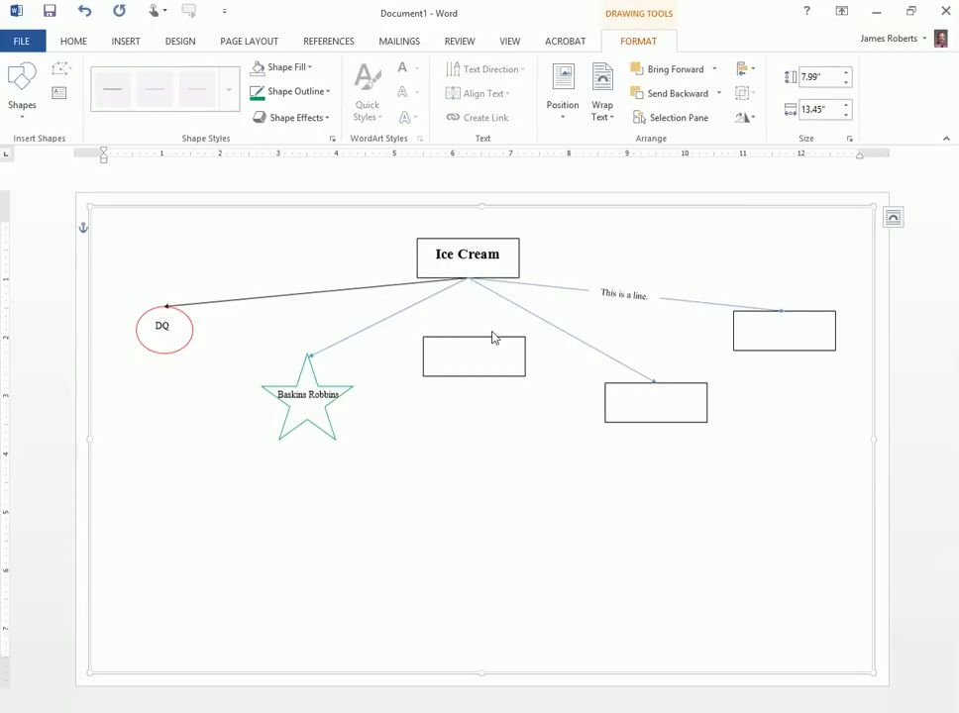
pyautogui.moveTo(473, 354); pyautogui.dragTo(320, 483)
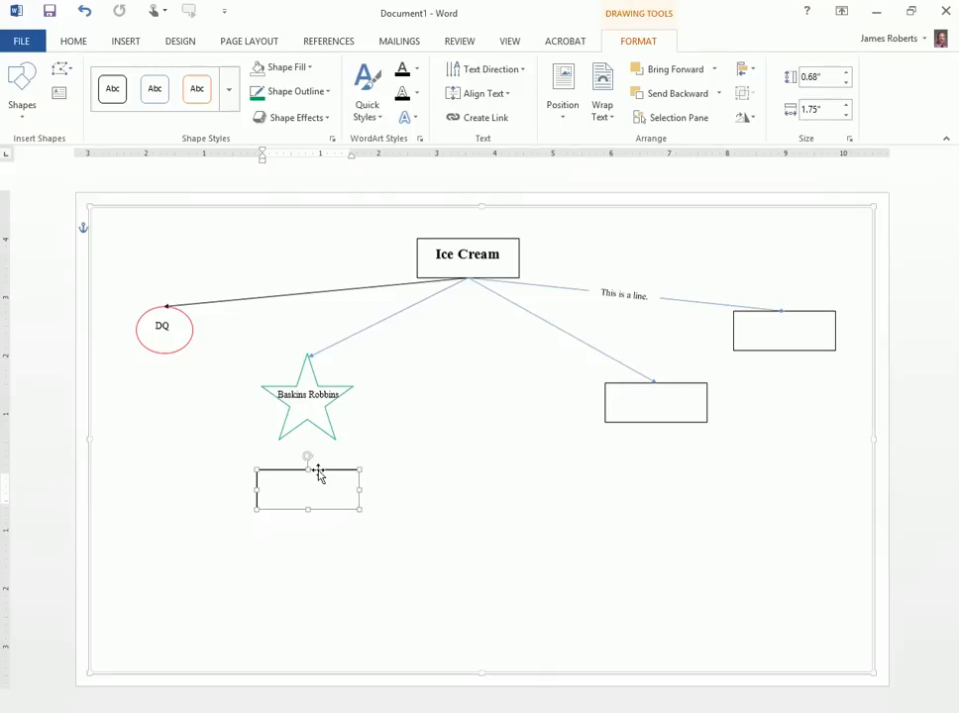
pyautogui.moveTo(384, 470)
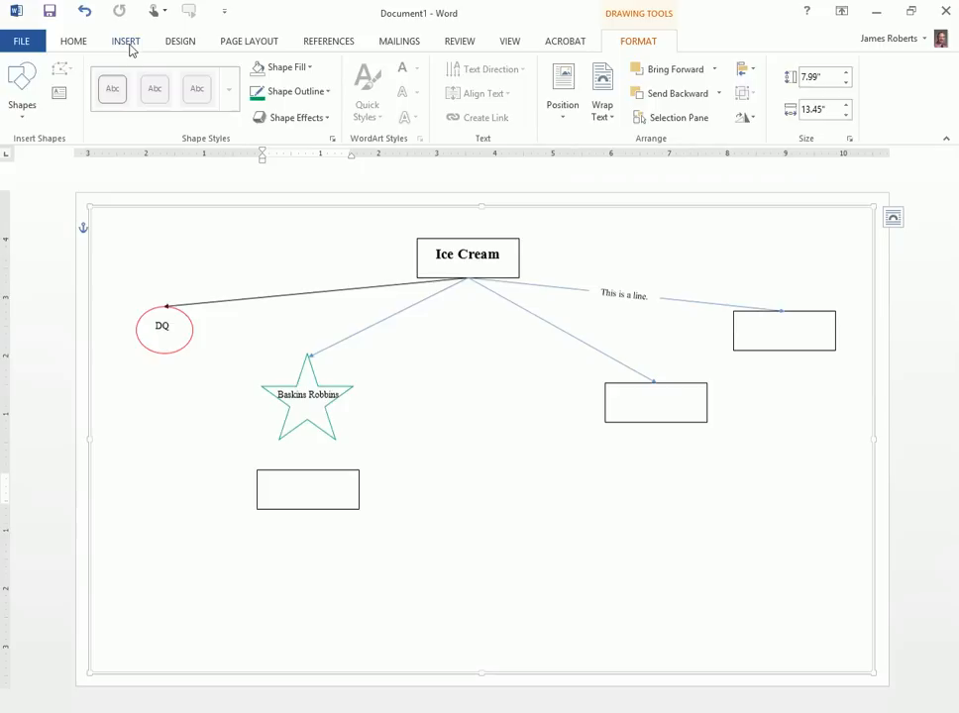
# Draw an arrow from the Baskins Robbins star's bottom point down to the box below
pyautogui.click(193, 95)
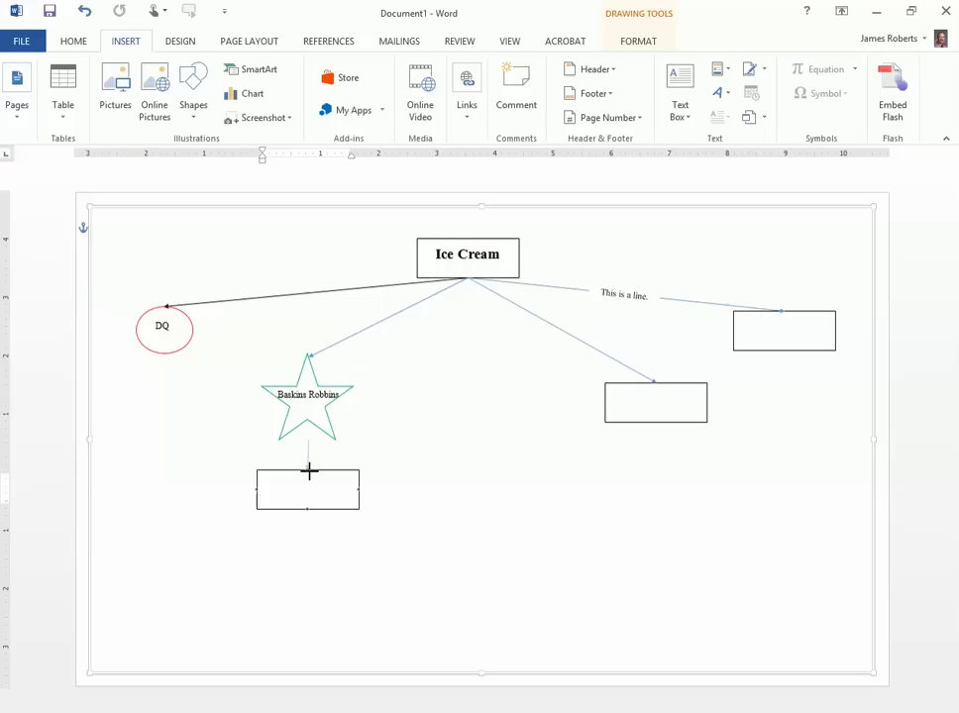
pyautogui.click(307, 490)
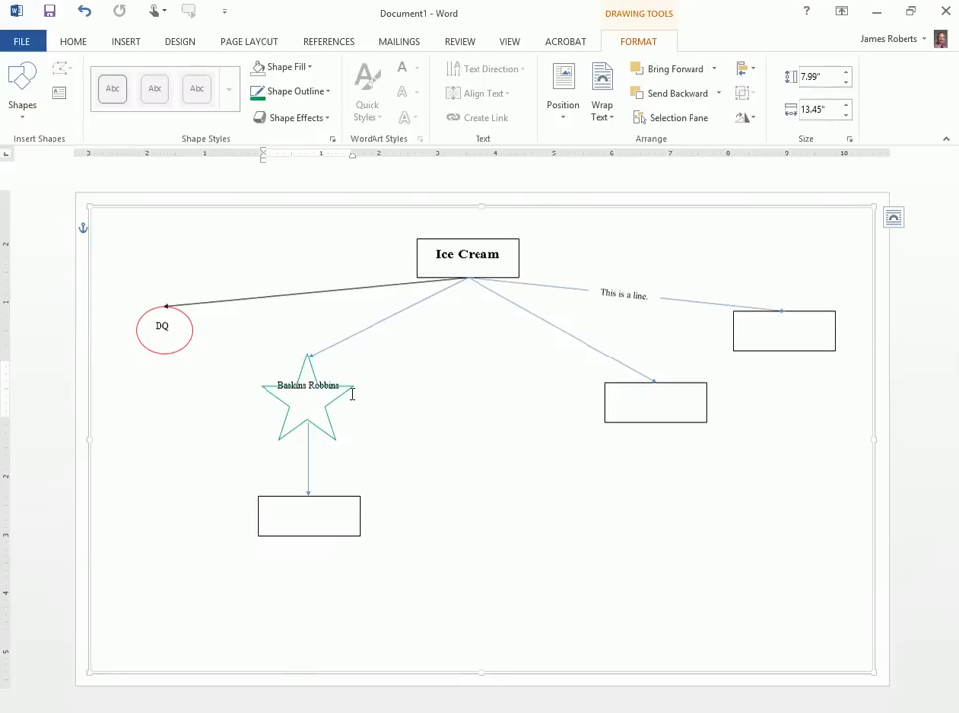
pyautogui.moveTo(352, 504)
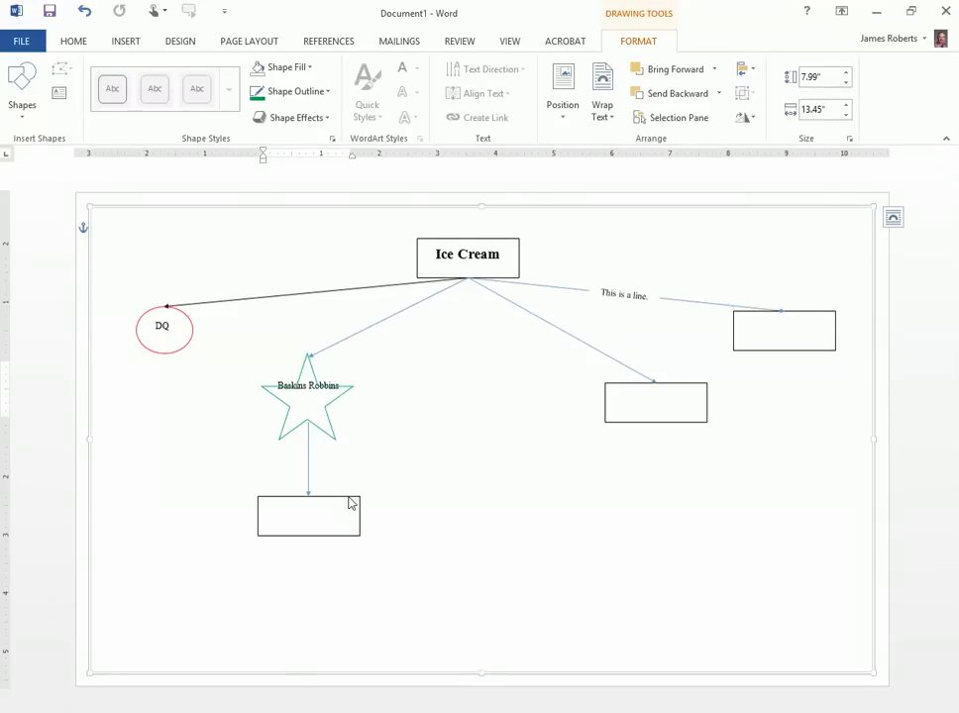
# Nudge the box under the Baskins Robbins star upward, keeping its arrow attached
pyautogui.click(308, 515)
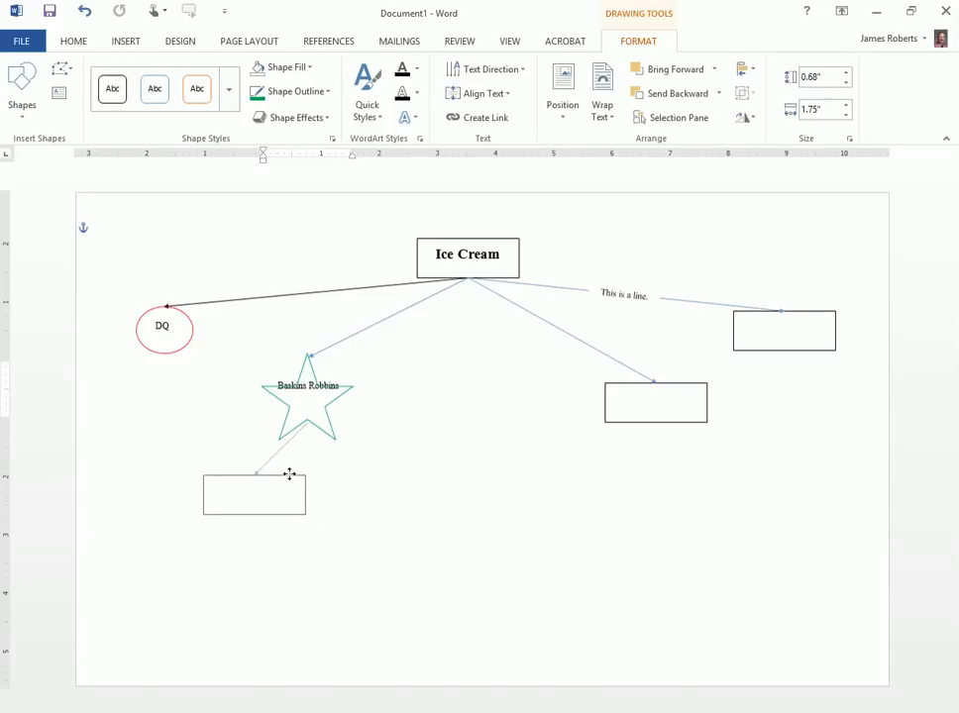
pyautogui.moveTo(255, 493); pyautogui.dragTo(302, 496)
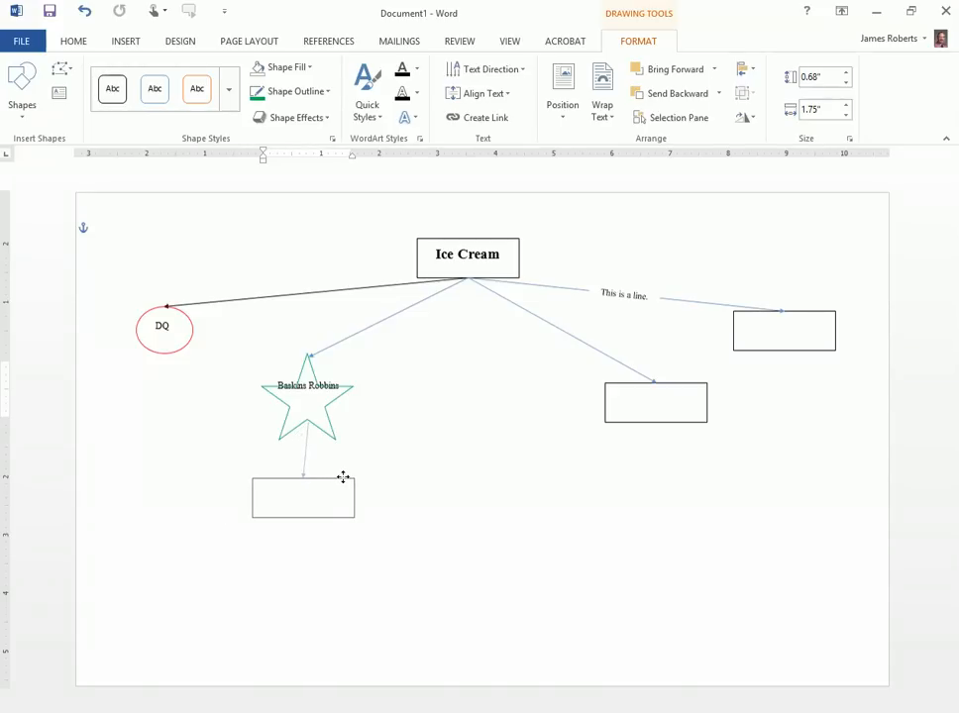
pyautogui.click(302, 496)
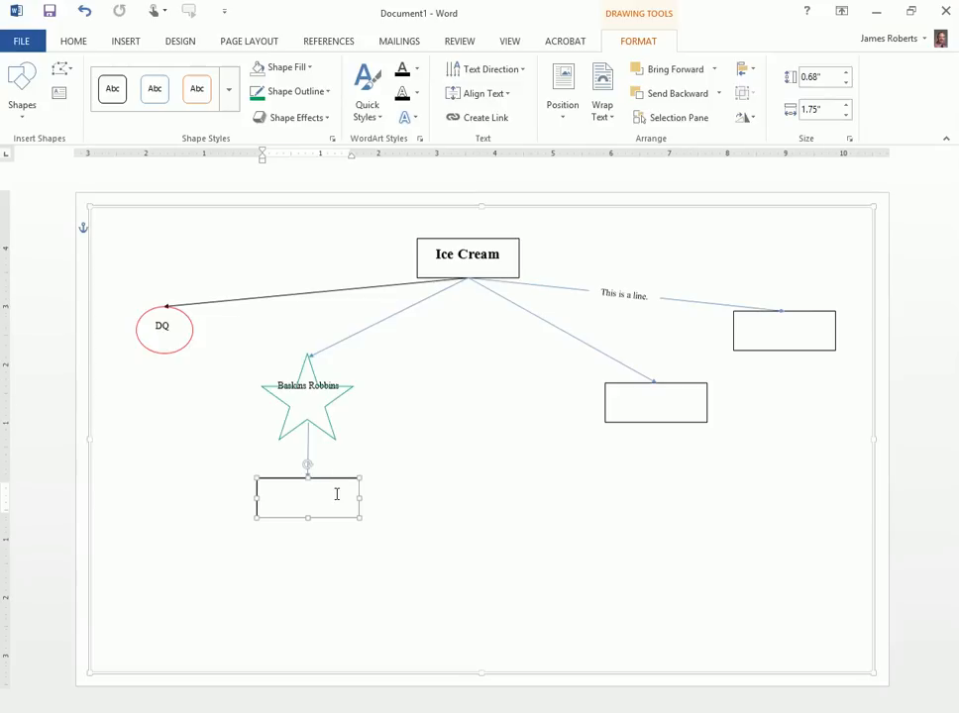
pyautogui.click(163, 327)
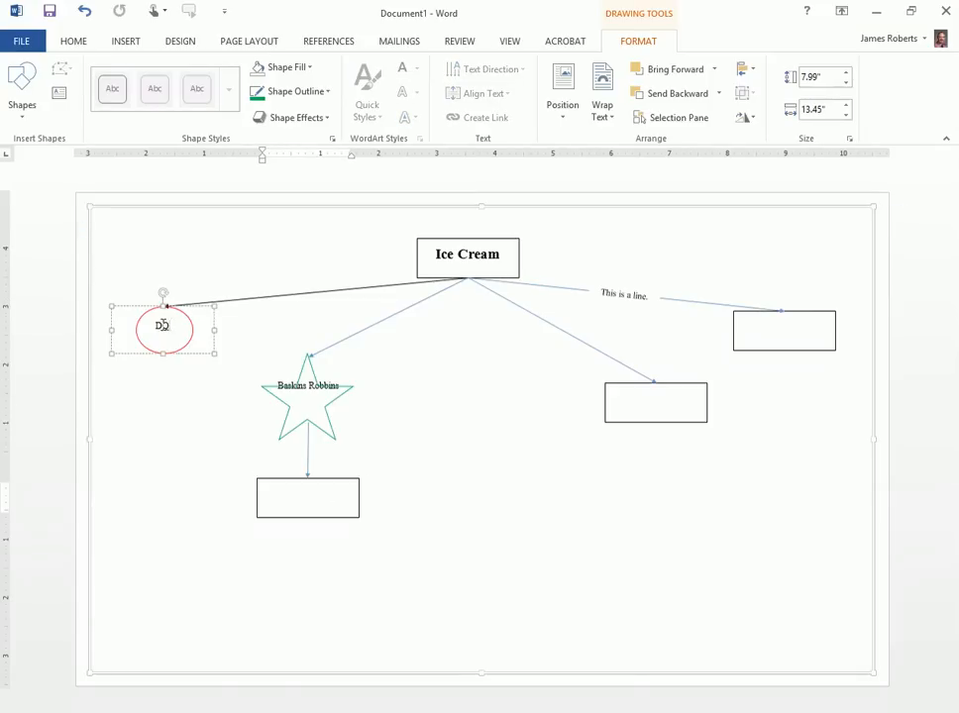
pyautogui.click(416, 460)
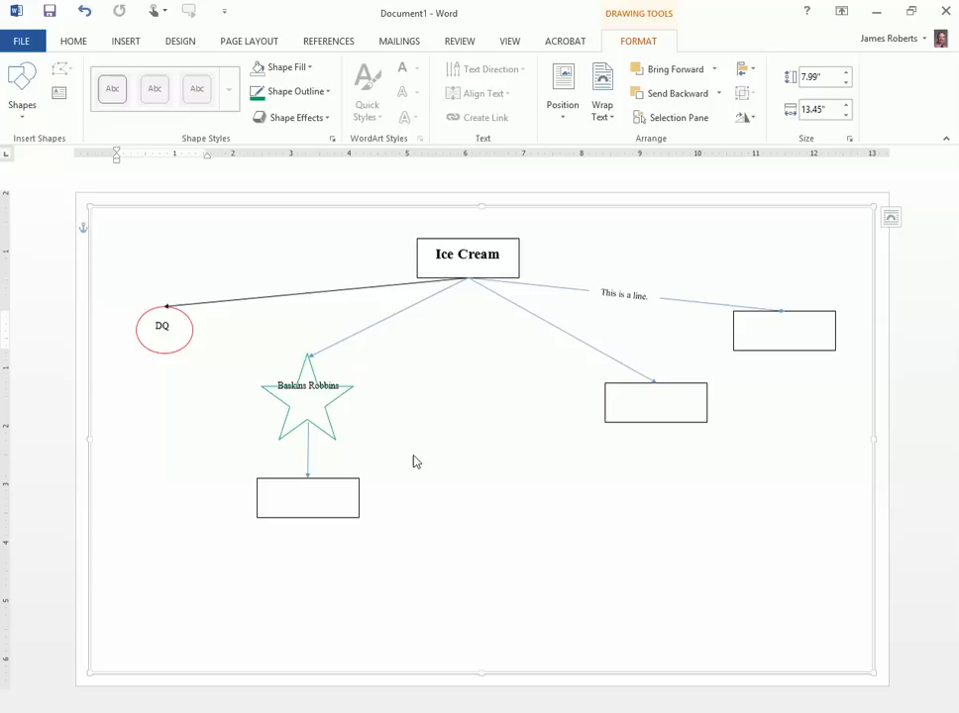
pyautogui.moveTo(549, 473)
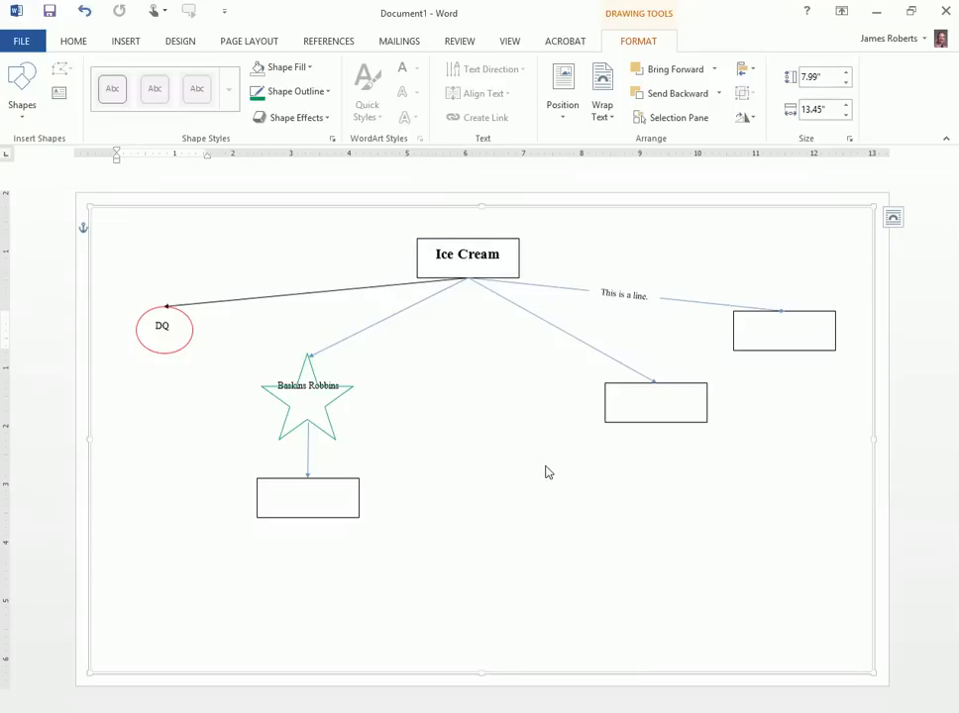
pyautogui.moveTo(575, 549)
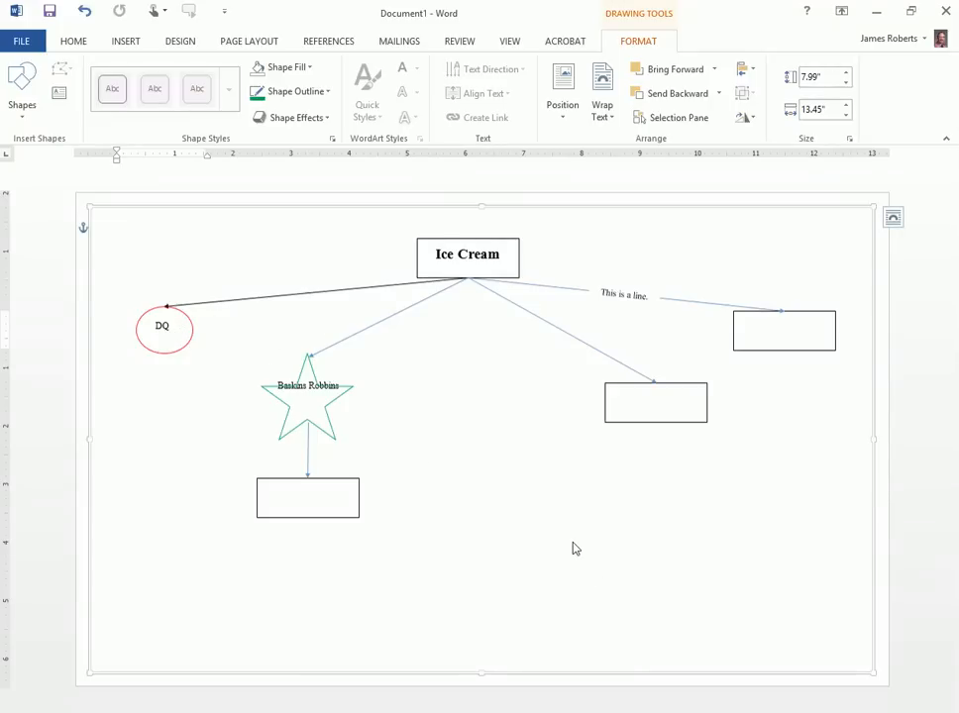
pyautogui.moveTo(584, 551)
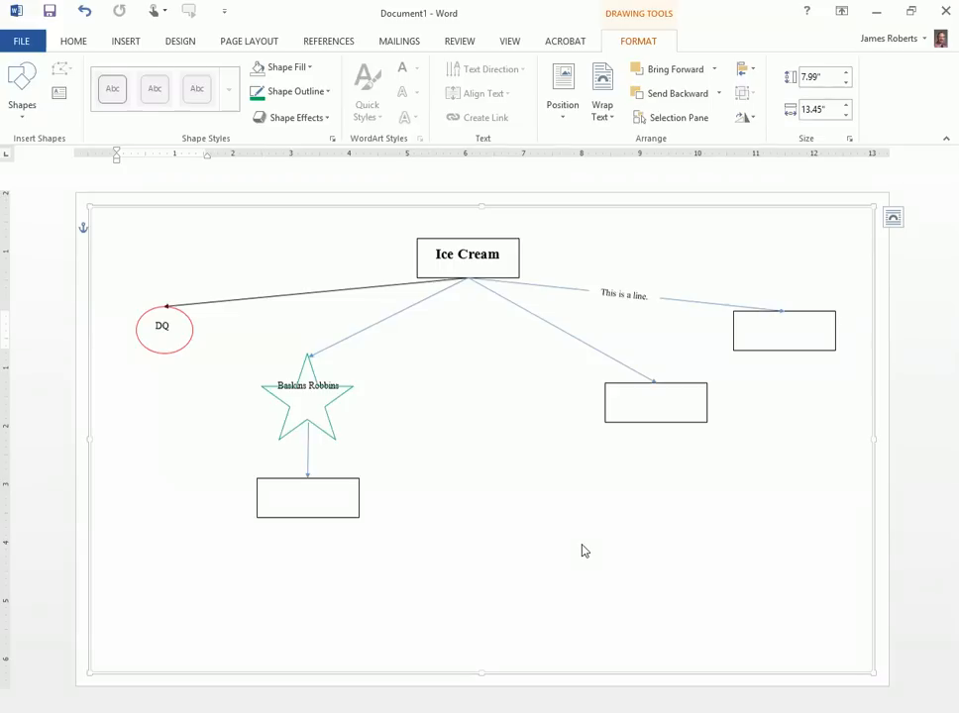